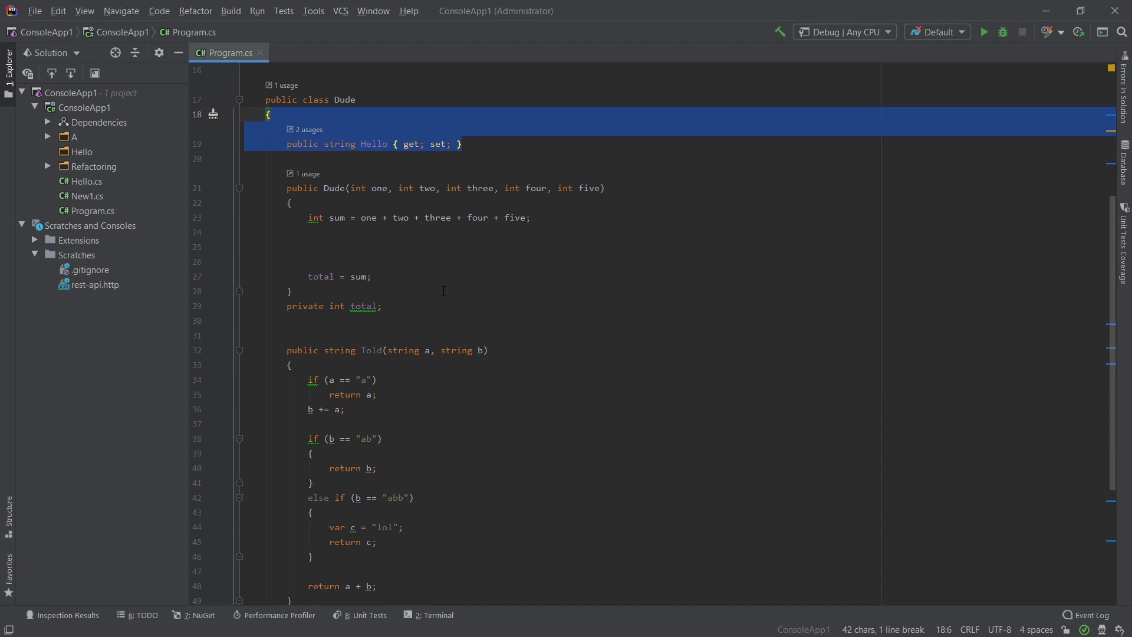
Bring up Code Cleanup's scope options and dismiss them, leaving the Cleanup action search ready.
{"action": "scroll", "scroll_direction": "down", "scroll_amount": 3}
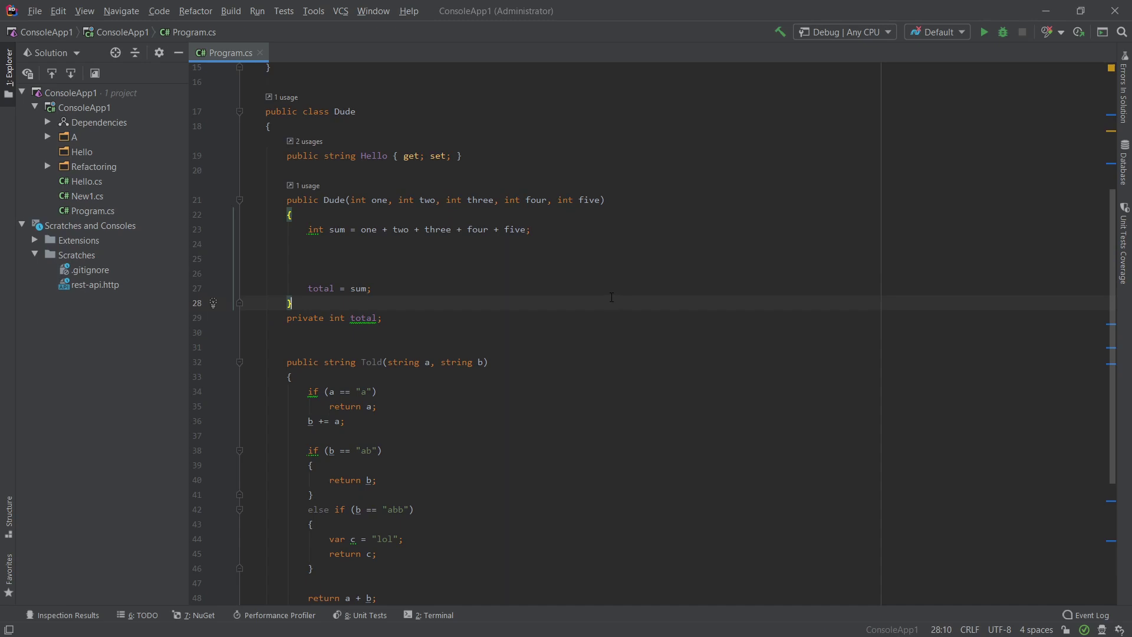
{"action": "mouse_move", "coordinate": [594, 292]}
{"action": "type", "text": "Cleanup"}
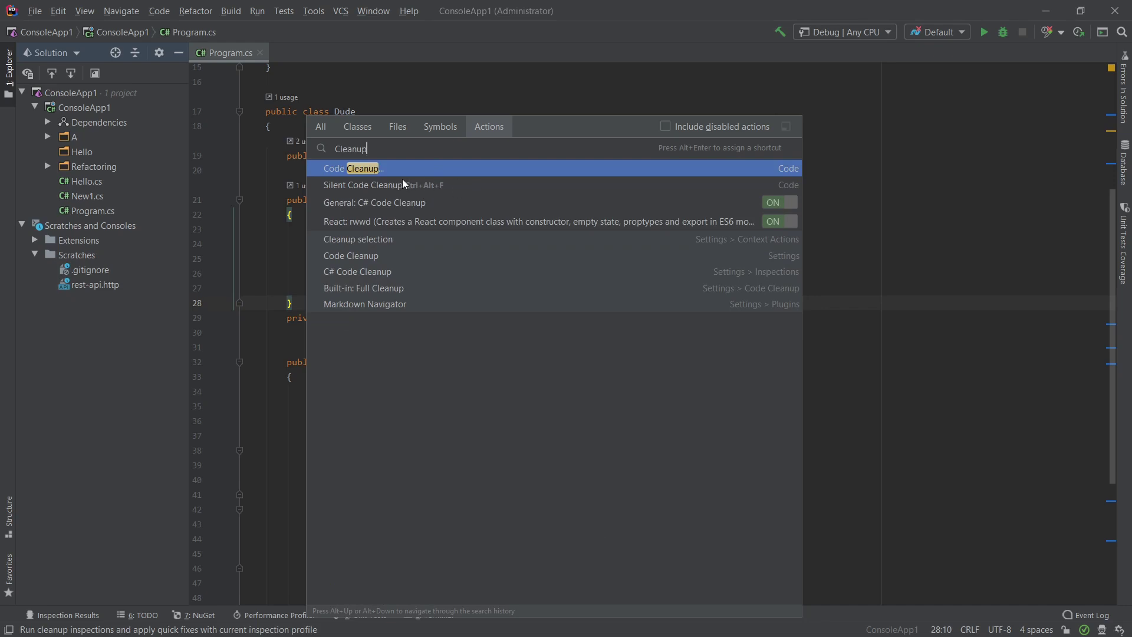
{"action": "mouse_move", "coordinate": [425, 190]}
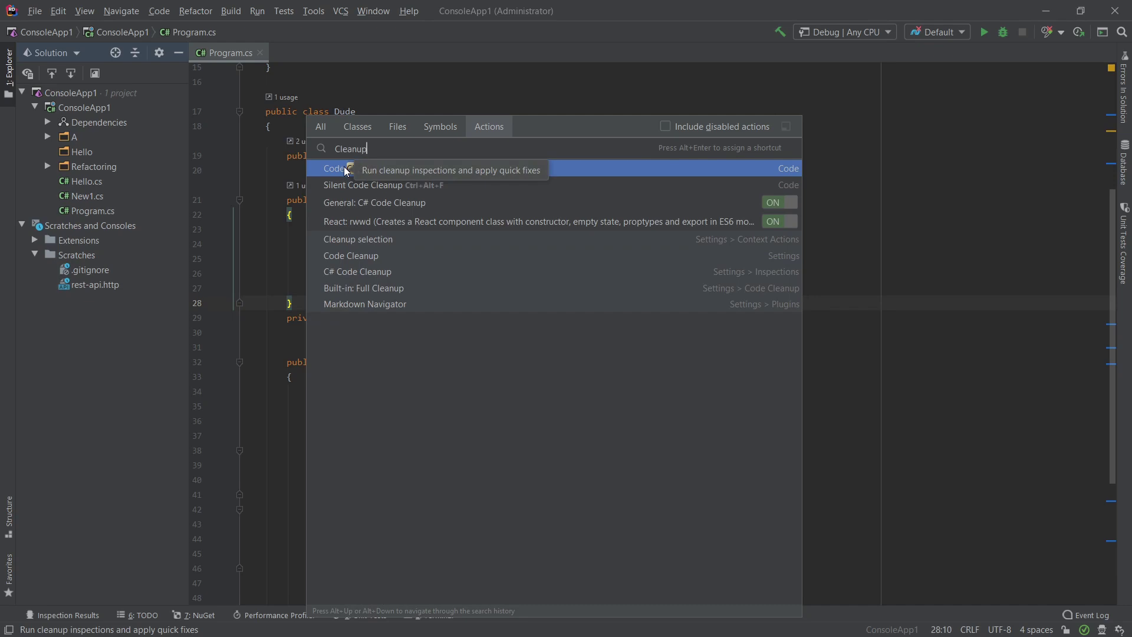
{"action": "left_click", "coordinate": [334, 167]}
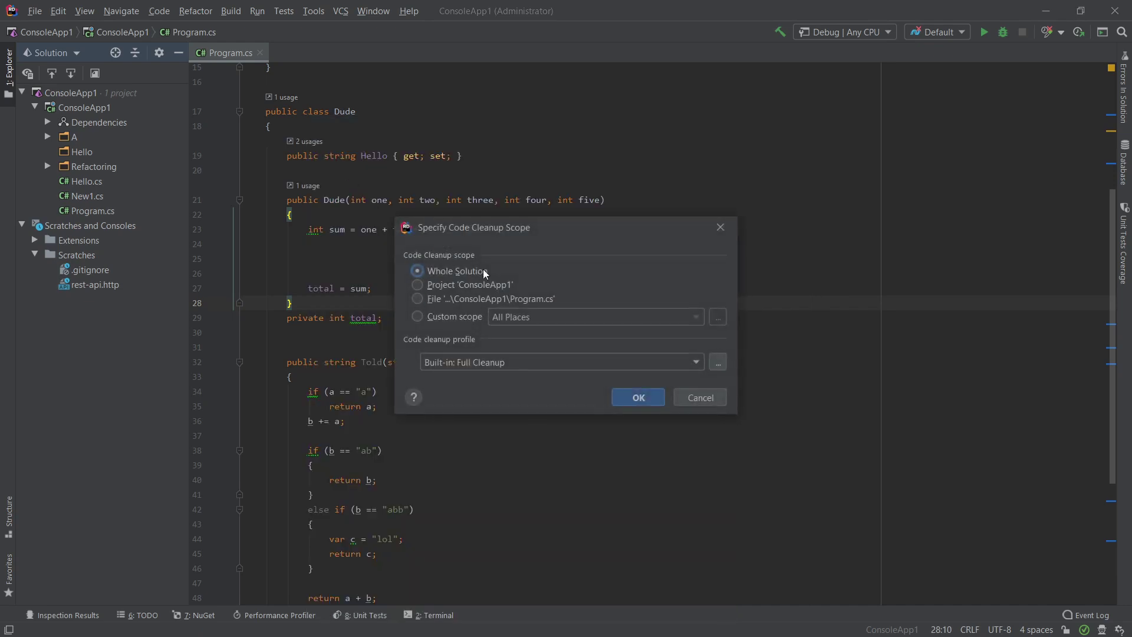
{"action": "mouse_move", "coordinate": [469, 294]}
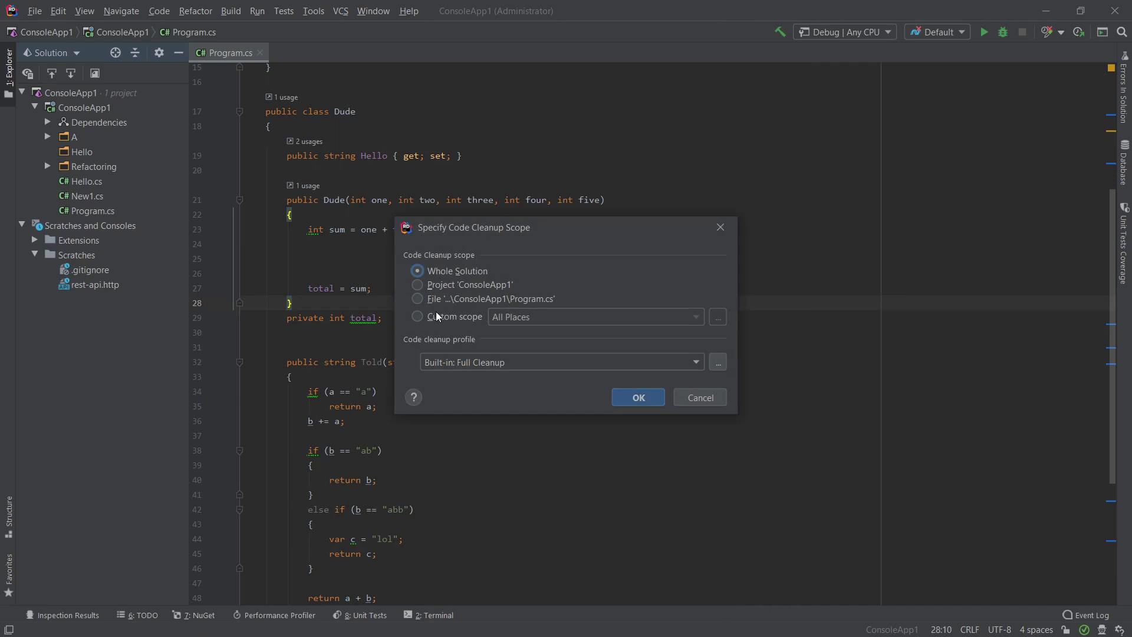
{"action": "left_click", "coordinate": [561, 362]}
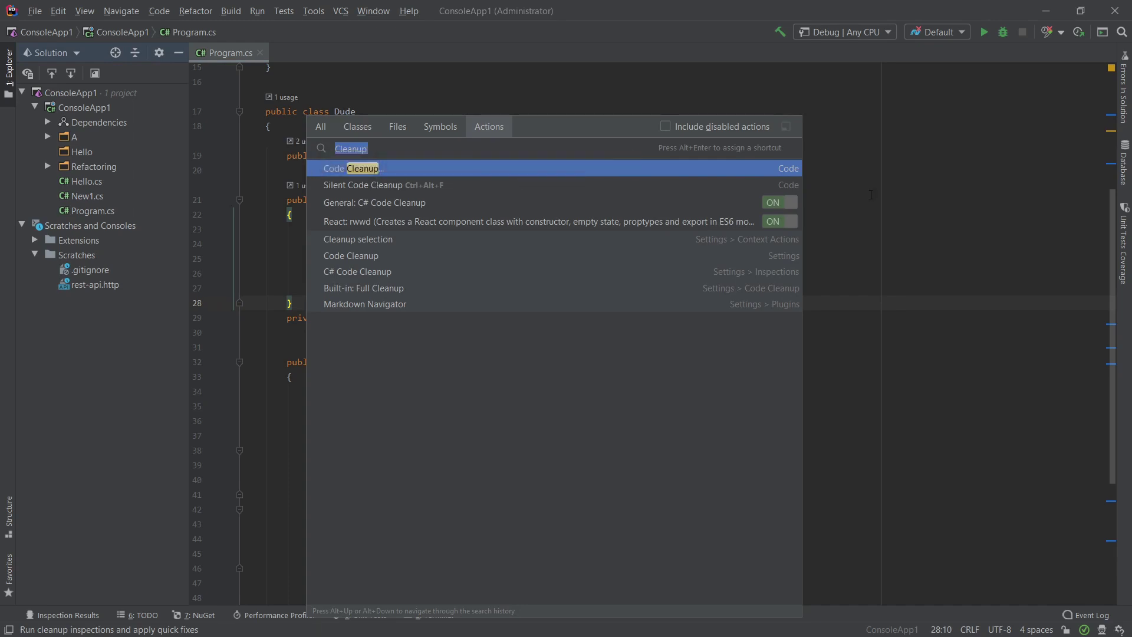
{"action": "key", "text": "Escape"}
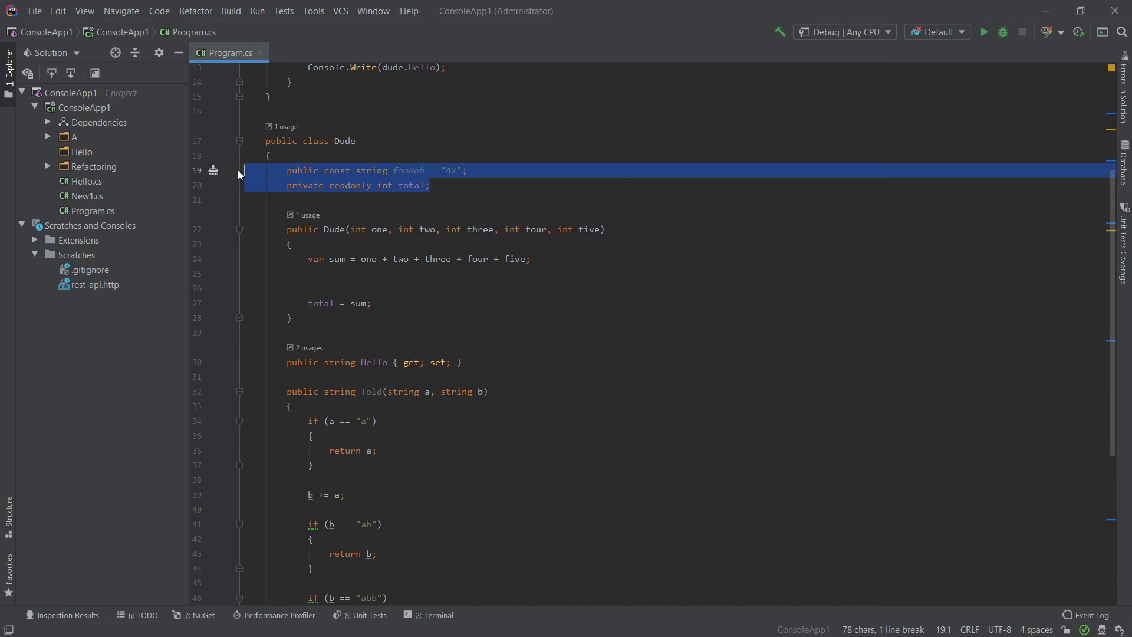
{"action": "left_click", "coordinate": [310, 184]}
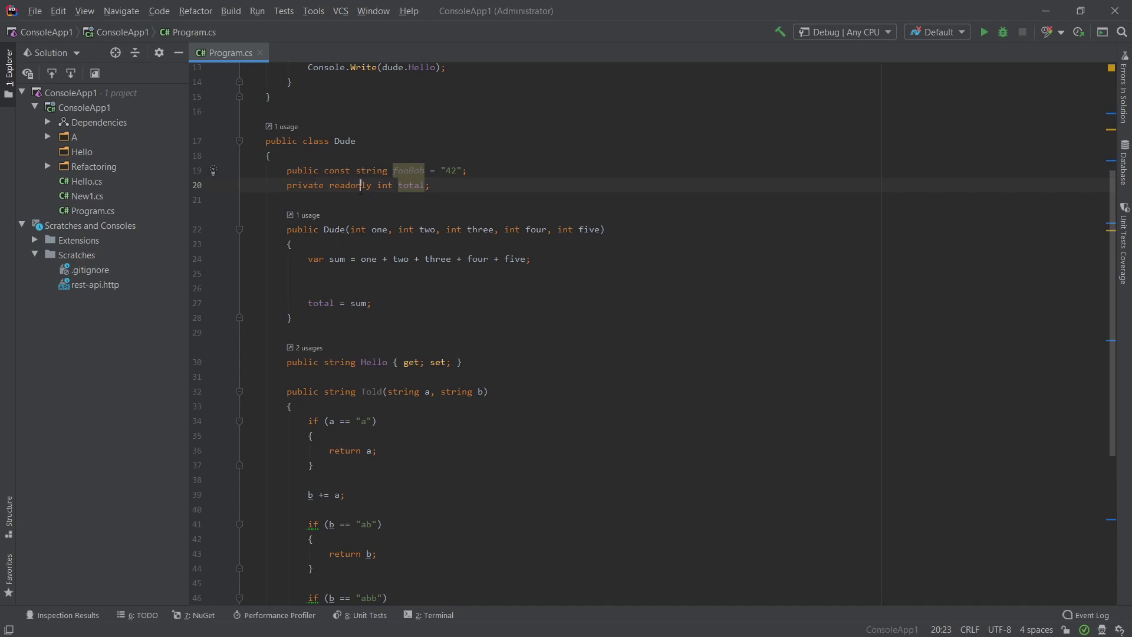
{"action": "double_click", "coordinate": [350, 184]}
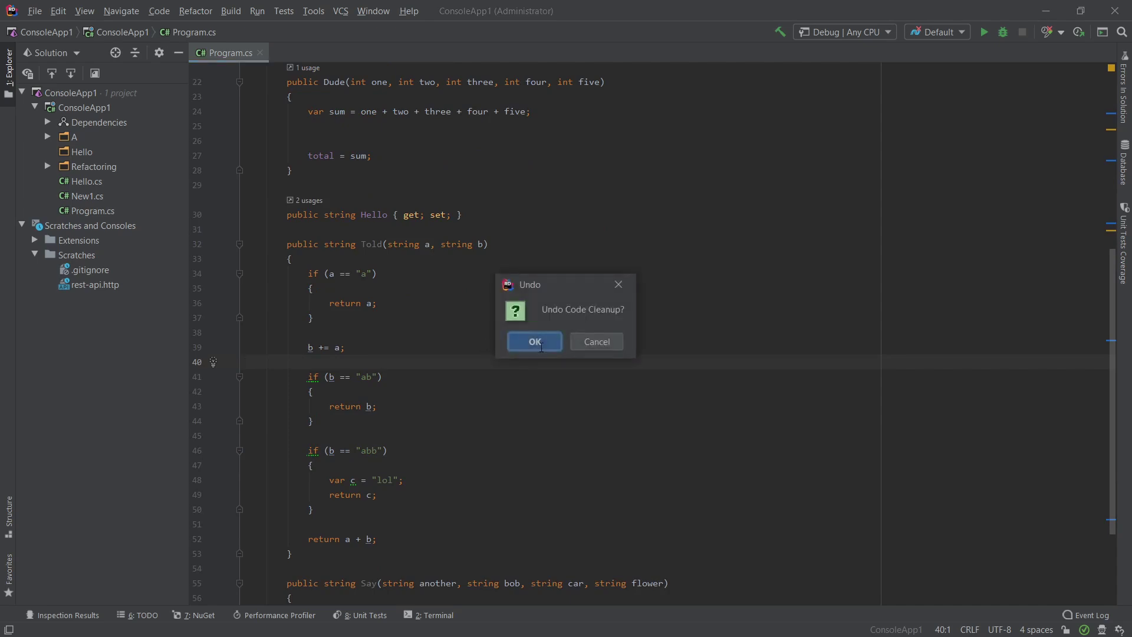
{"action": "left_click", "coordinate": [535, 342]}
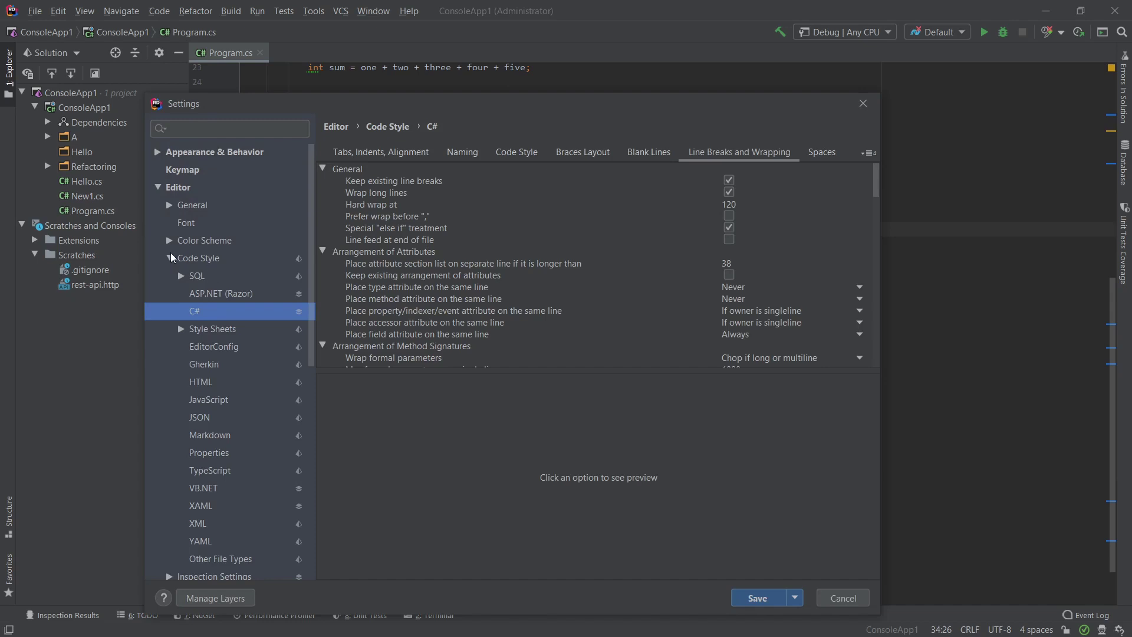
Navigate Settings through Editor and Code Cleanup to the general Code Style page.
{"action": "left_click", "coordinate": [158, 188]}
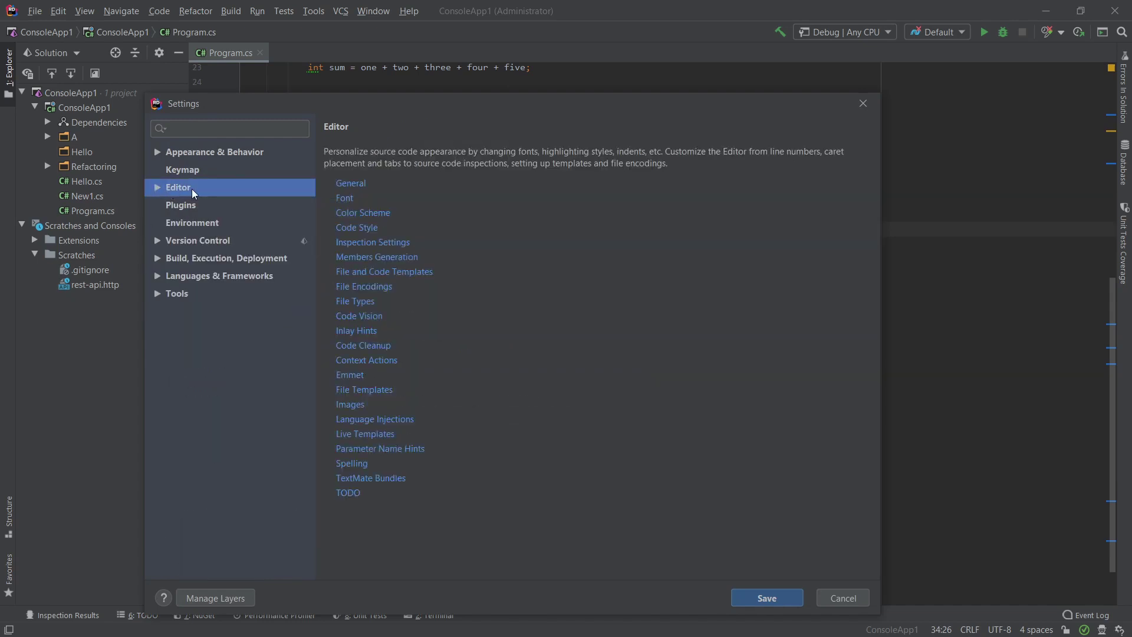
{"action": "left_click", "coordinate": [158, 187]}
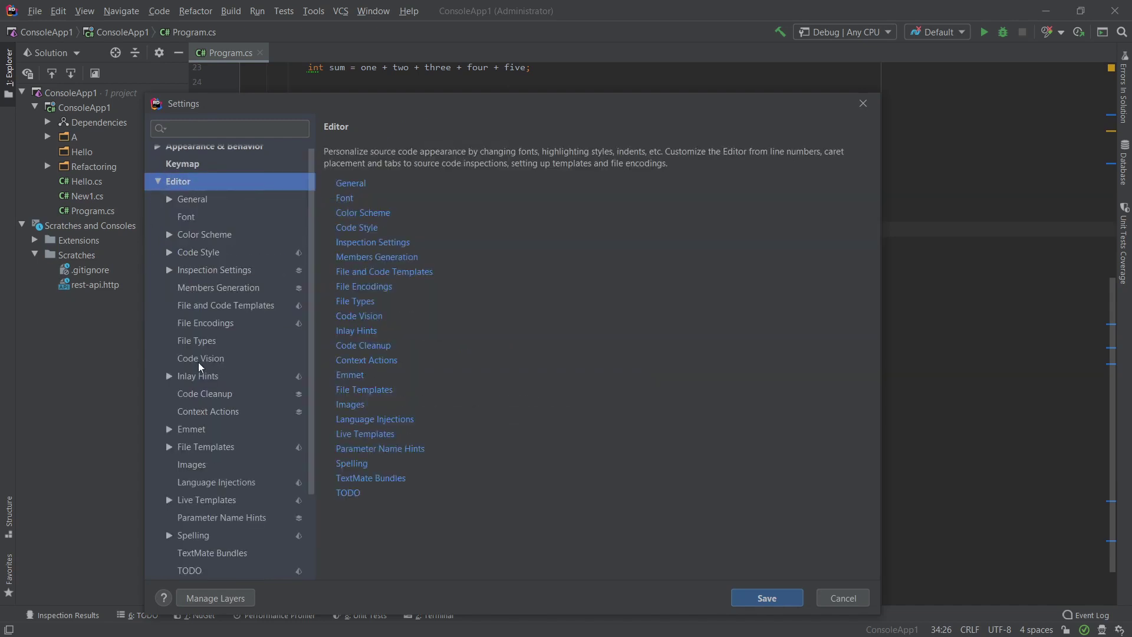
{"action": "left_click", "coordinate": [205, 394]}
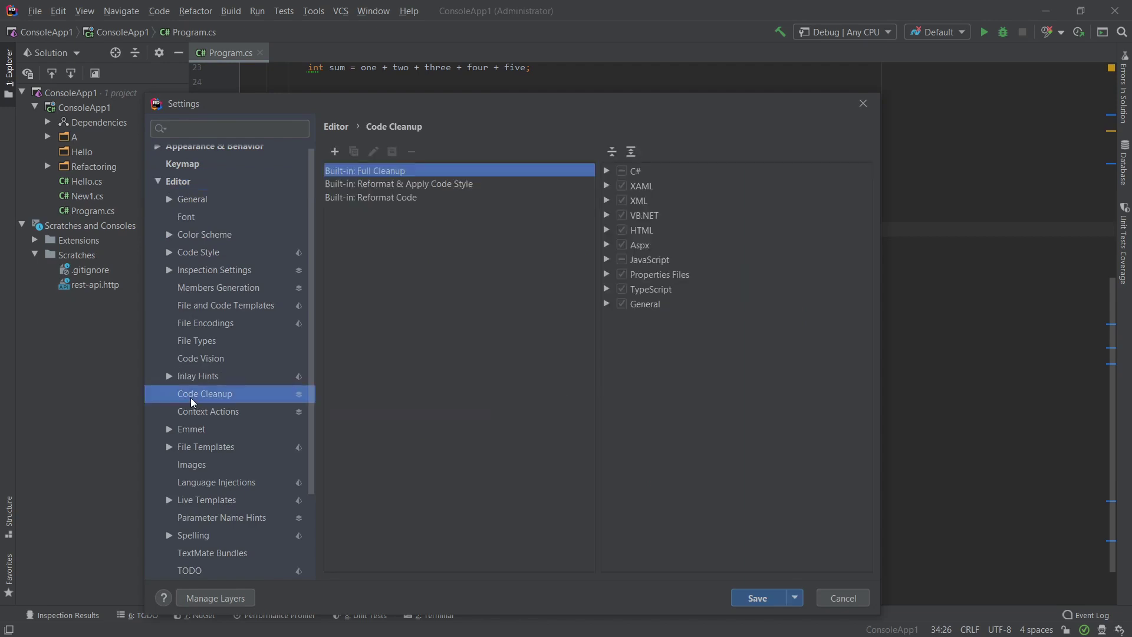
{"action": "mouse_move", "coordinate": [382, 281]}
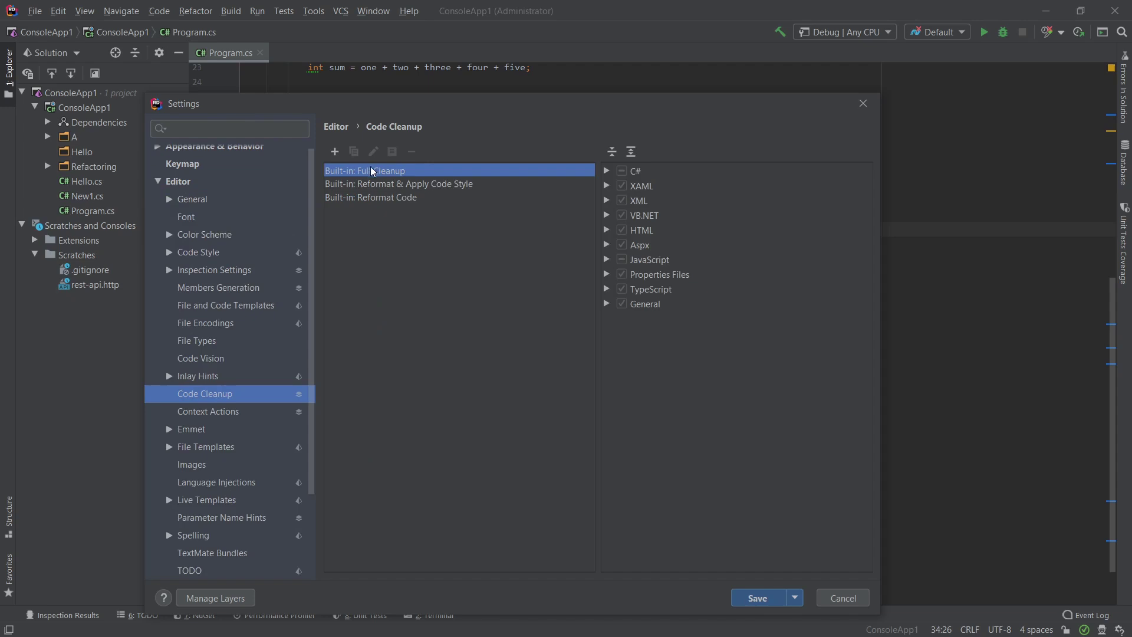
{"action": "mouse_move", "coordinate": [358, 177]}
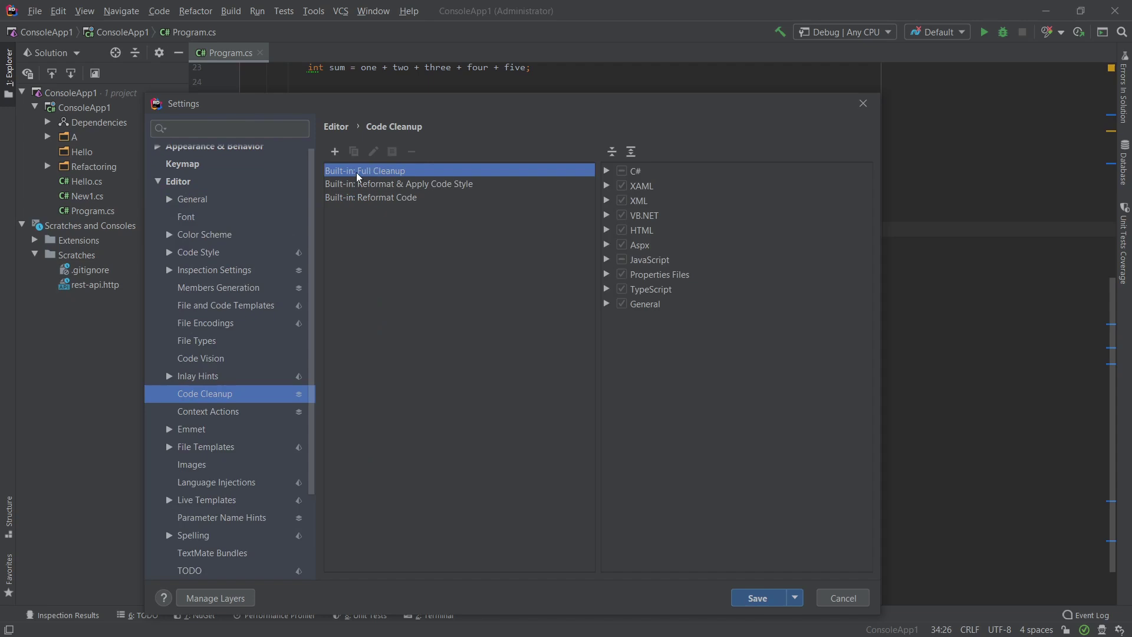
{"action": "mouse_move", "coordinate": [393, 184]}
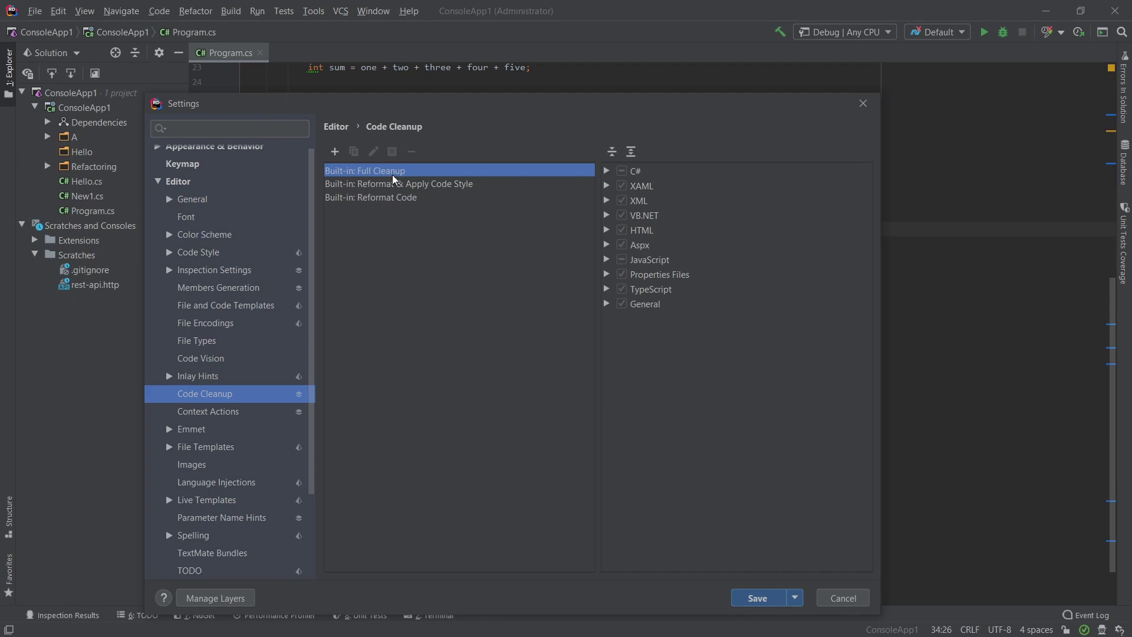
{"action": "mouse_move", "coordinate": [169, 253]}
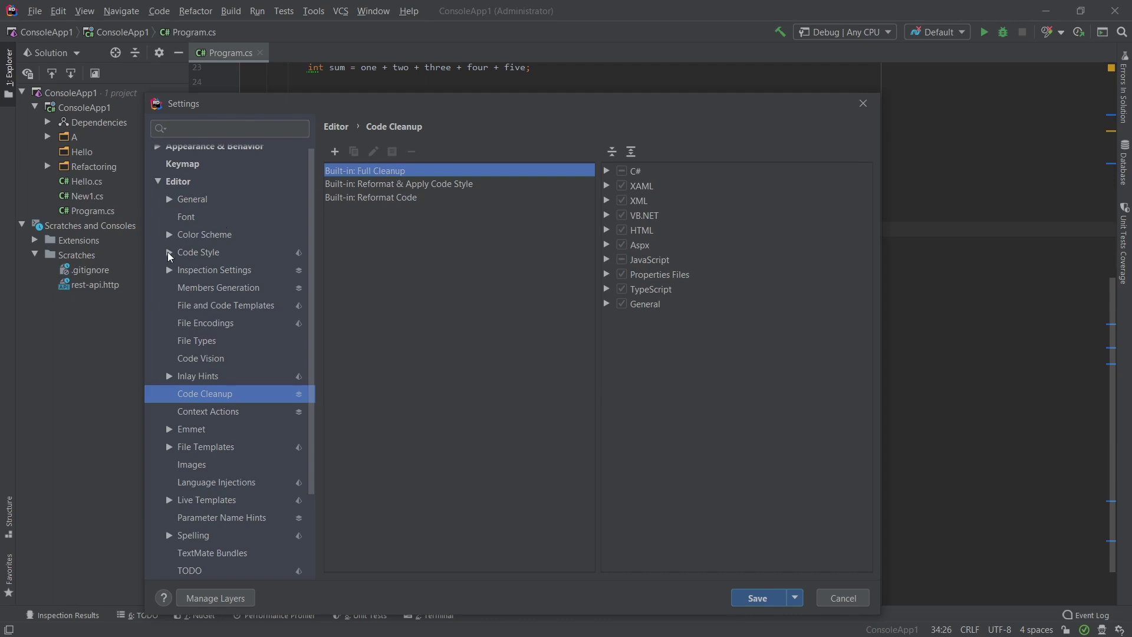
{"action": "left_click", "coordinate": [169, 252]}
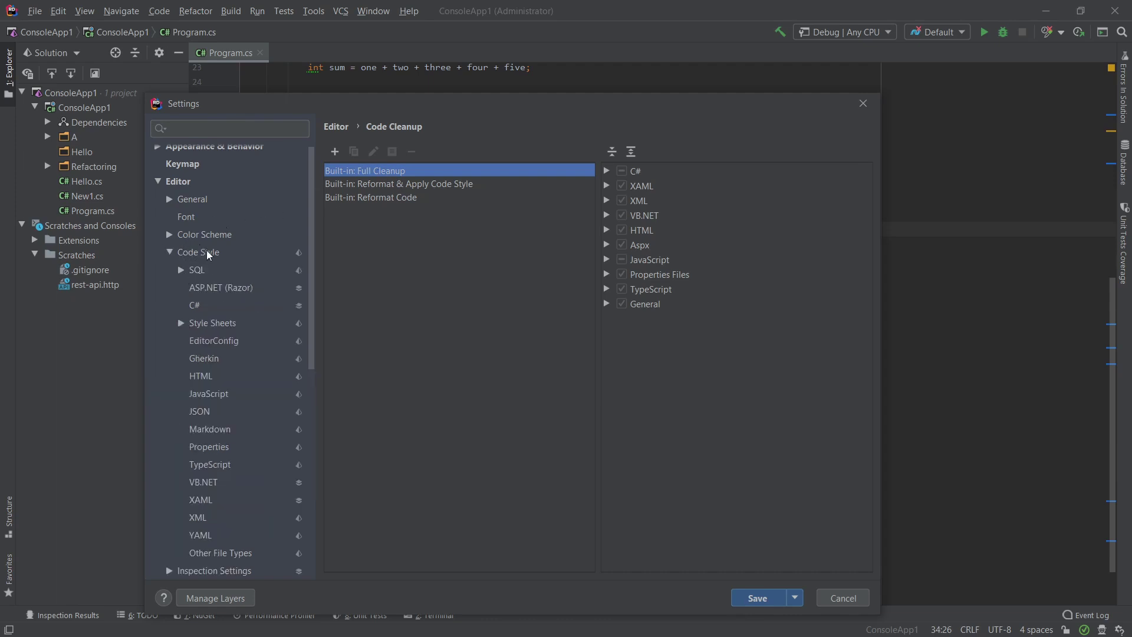
{"action": "mouse_move", "coordinate": [188, 278]}
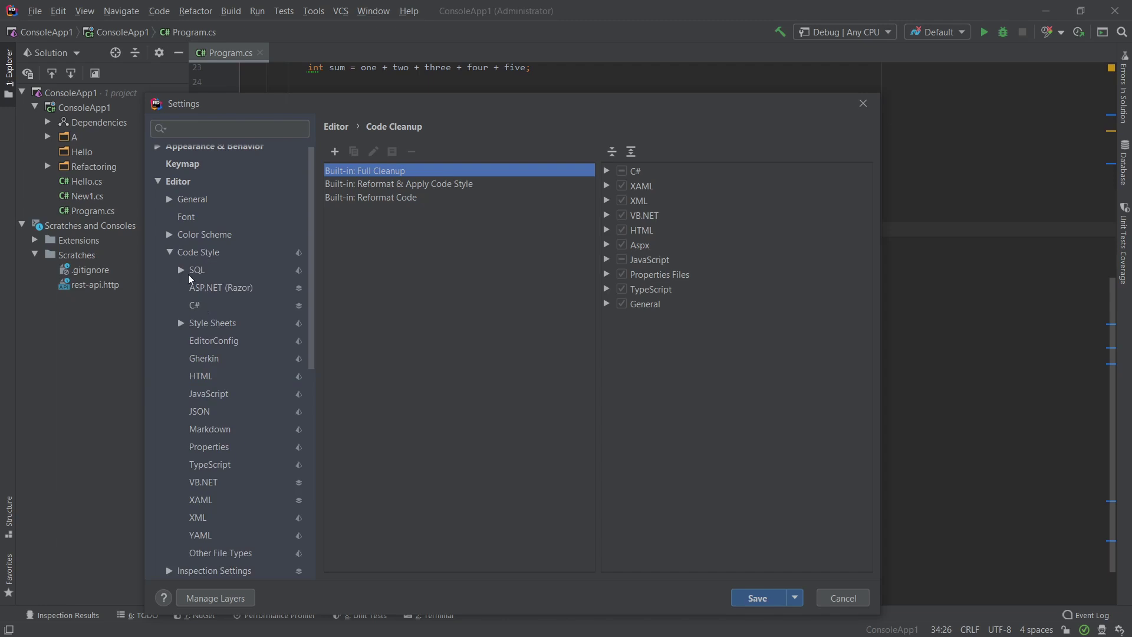
{"action": "left_click", "coordinate": [198, 251]}
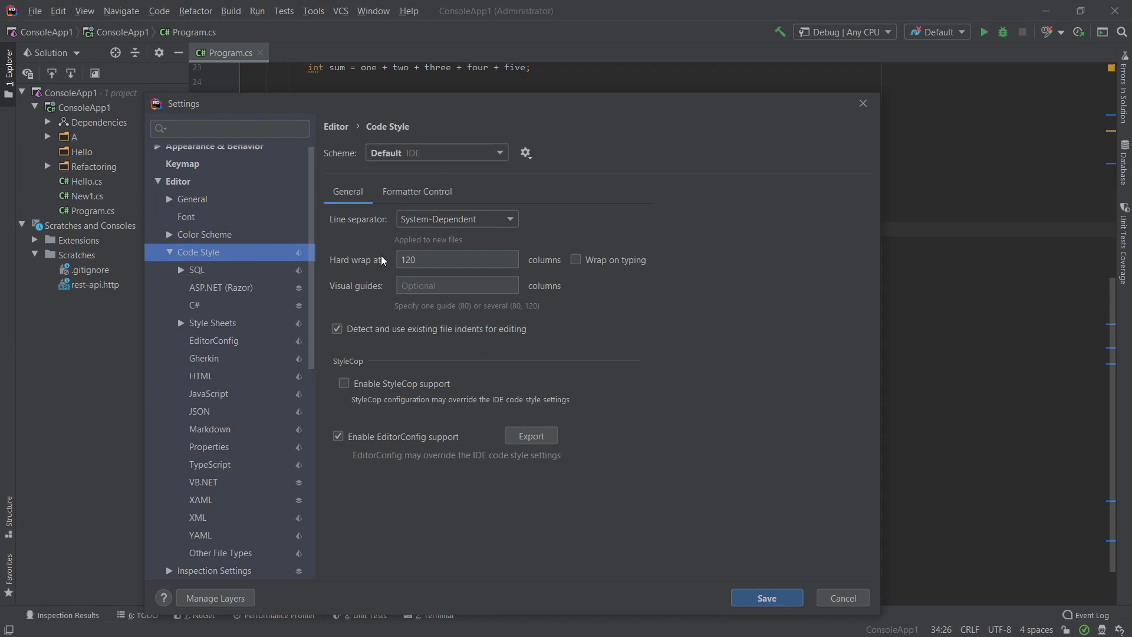
{"action": "mouse_move", "coordinate": [383, 264]}
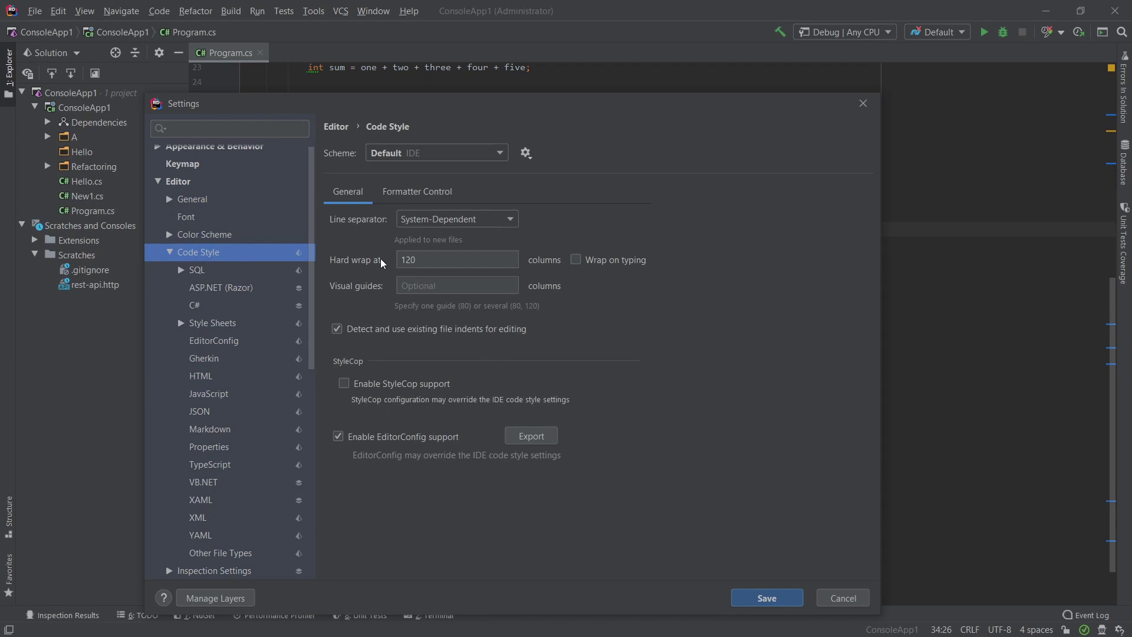
Show the C# indents settings and preview 'Indent method calls' parenthesis'.
{"action": "left_click", "coordinate": [195, 304]}
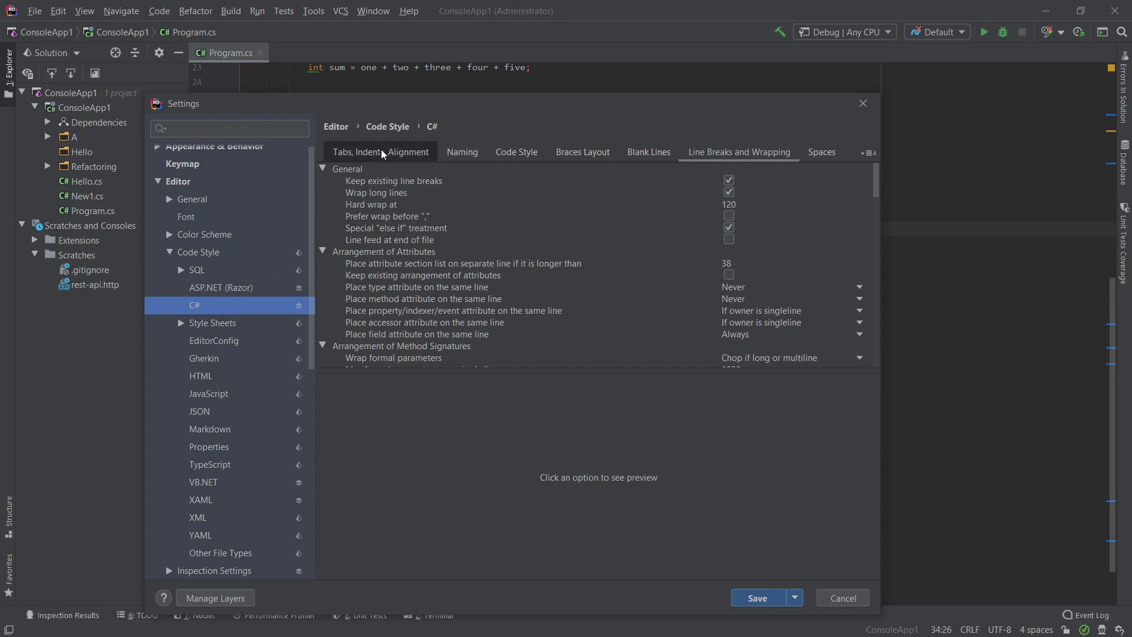
{"action": "scroll", "scroll_direction": "down", "scroll_amount": 3}
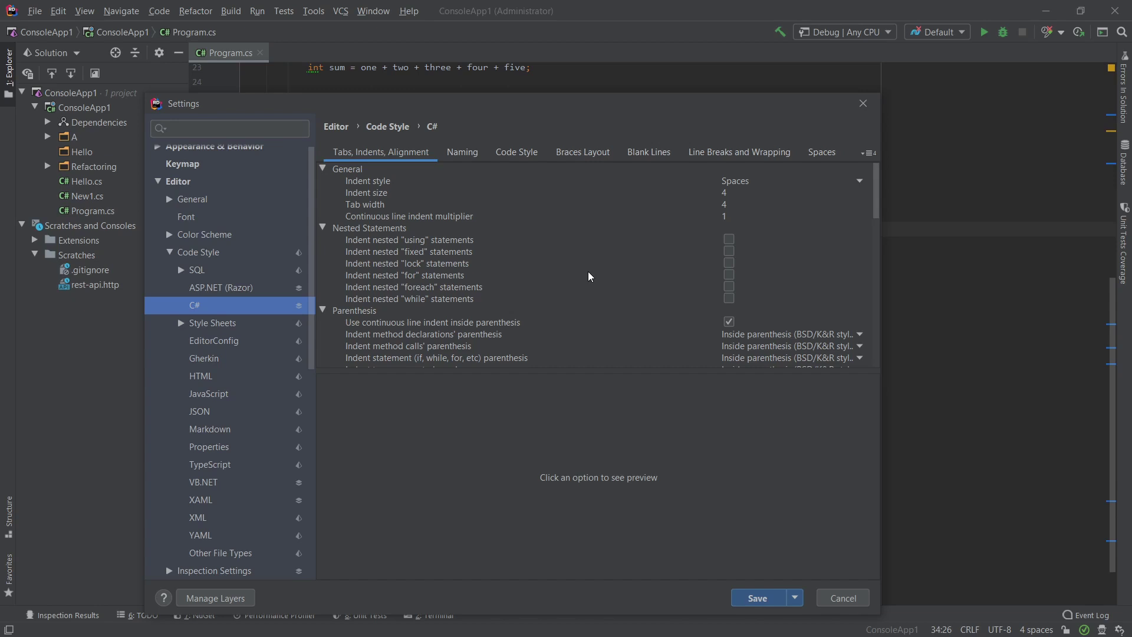
{"action": "mouse_move", "coordinate": [471, 347]}
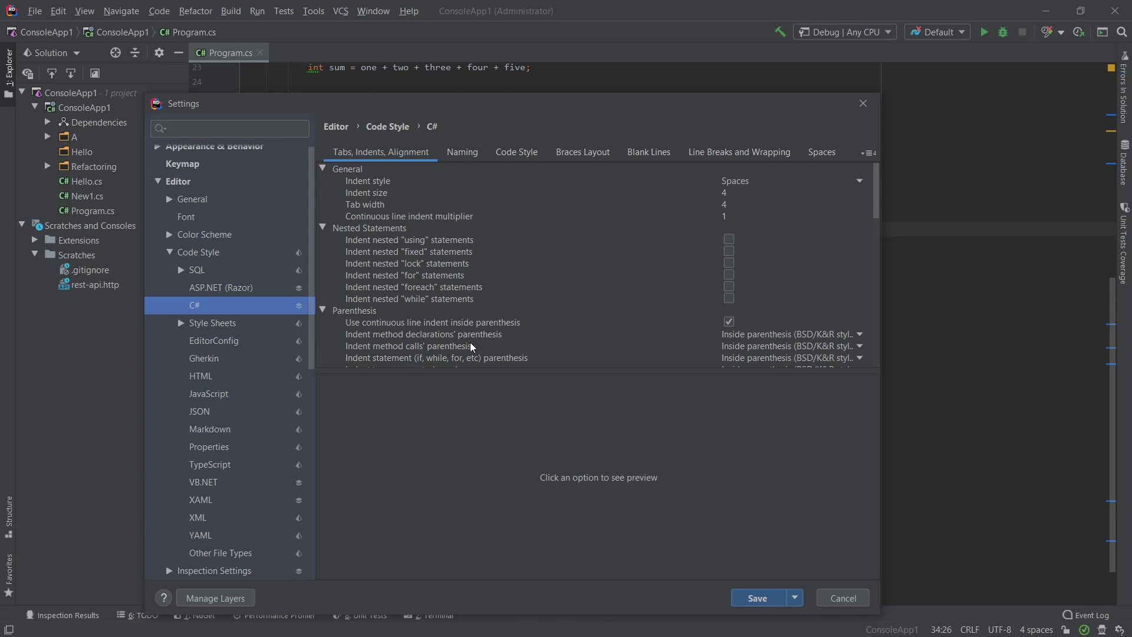
{"action": "left_click", "coordinate": [436, 347]}
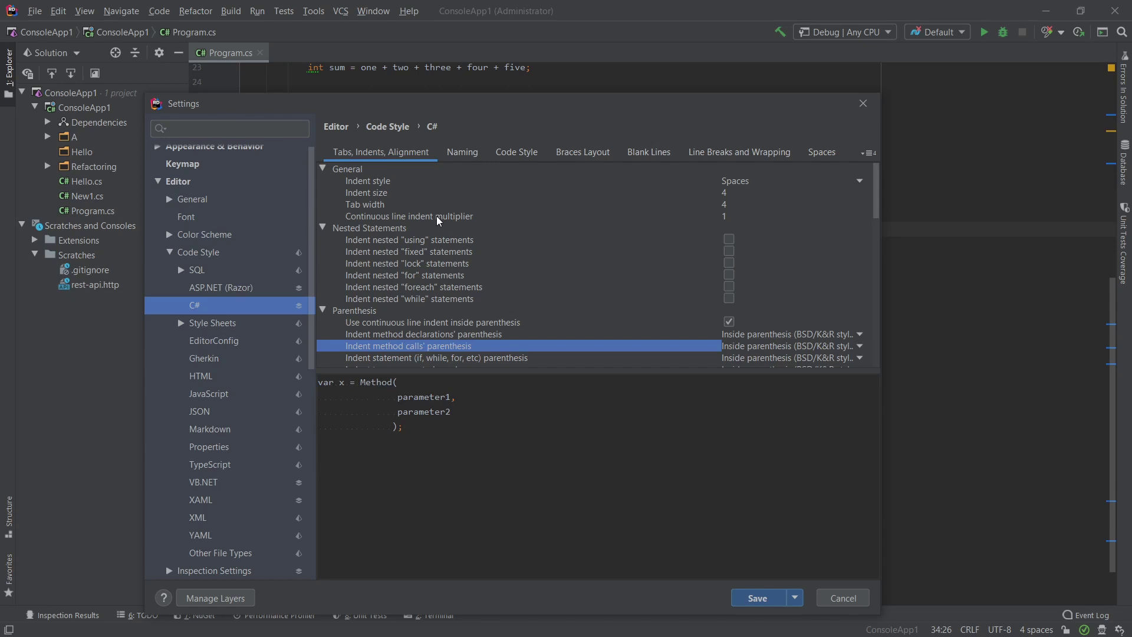
{"action": "mouse_move", "coordinate": [401, 152]}
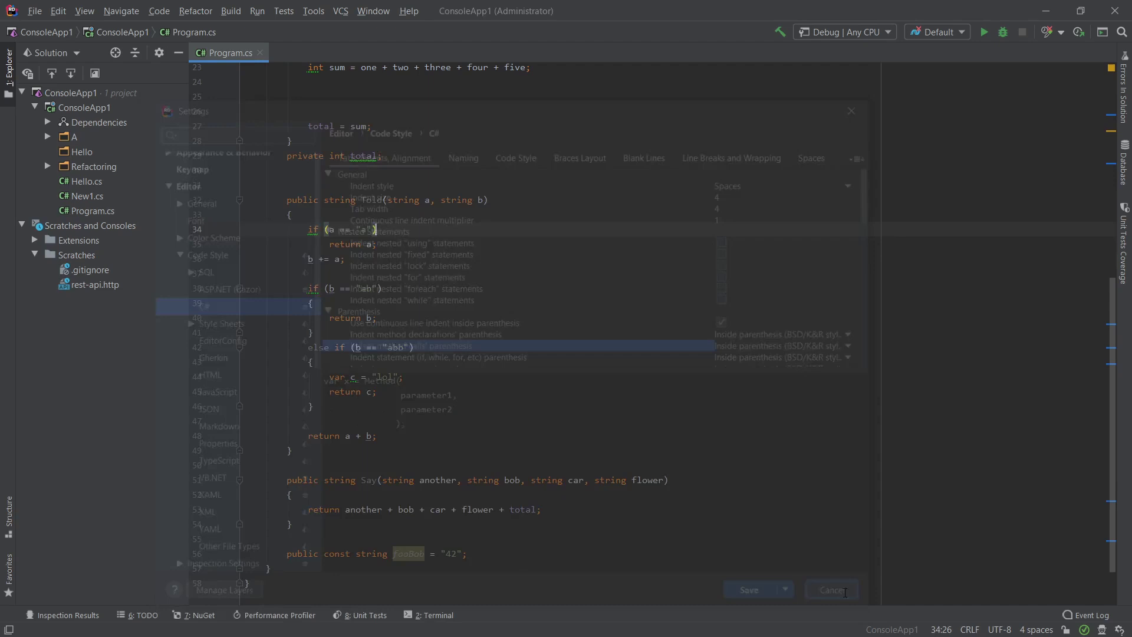
Close Settings without saving, returning to the Told method in Program.cs.
{"action": "left_click", "coordinate": [831, 590]}
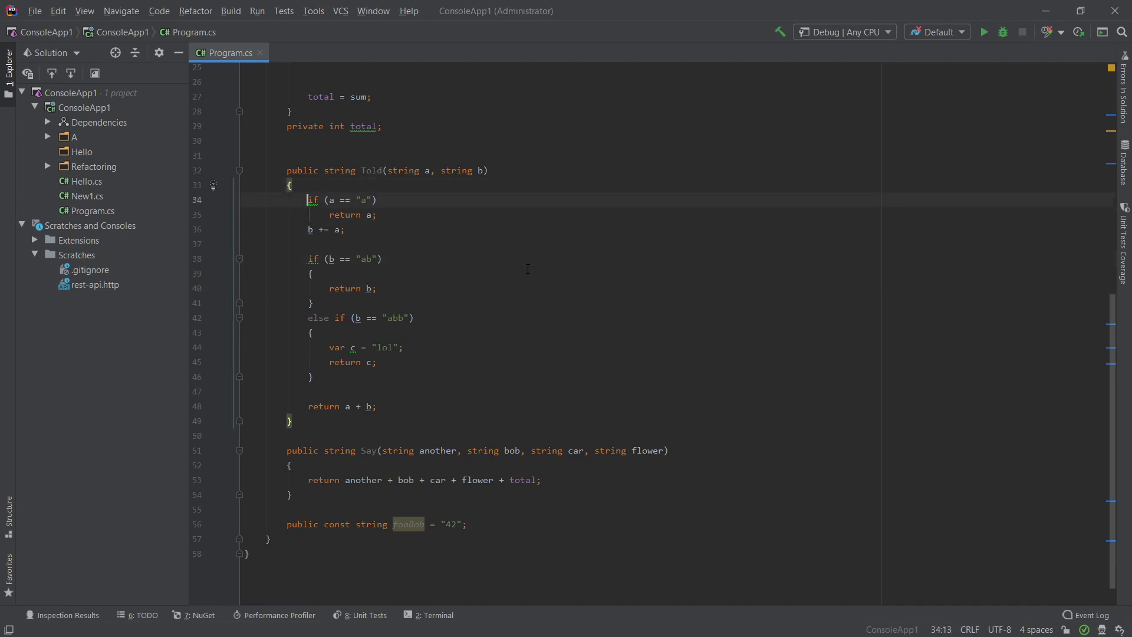
Reach the C# braces code style from the 'Use preferred braces style' quick fix.
{"action": "left_click", "coordinate": [213, 184]}
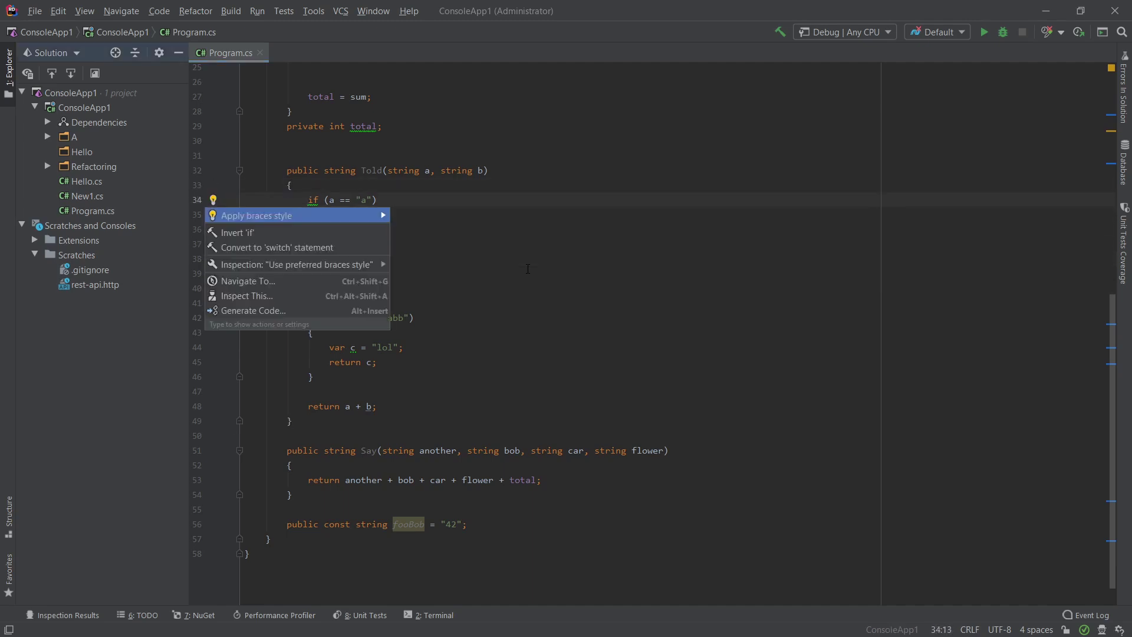
{"action": "mouse_move", "coordinate": [296, 265]}
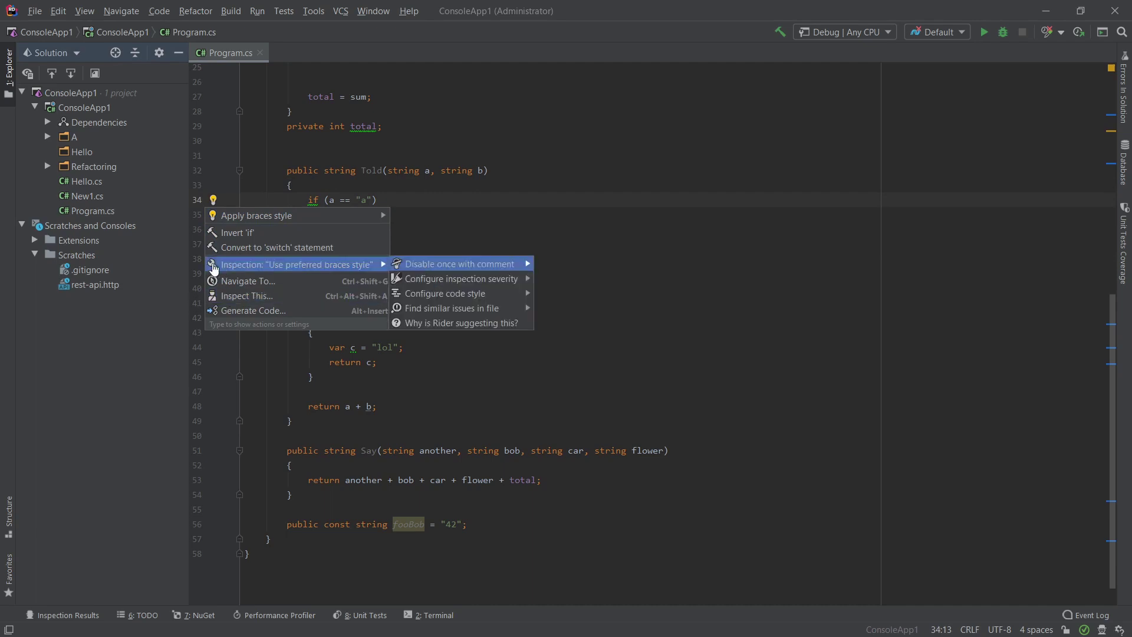
{"action": "mouse_move", "coordinate": [283, 269]}
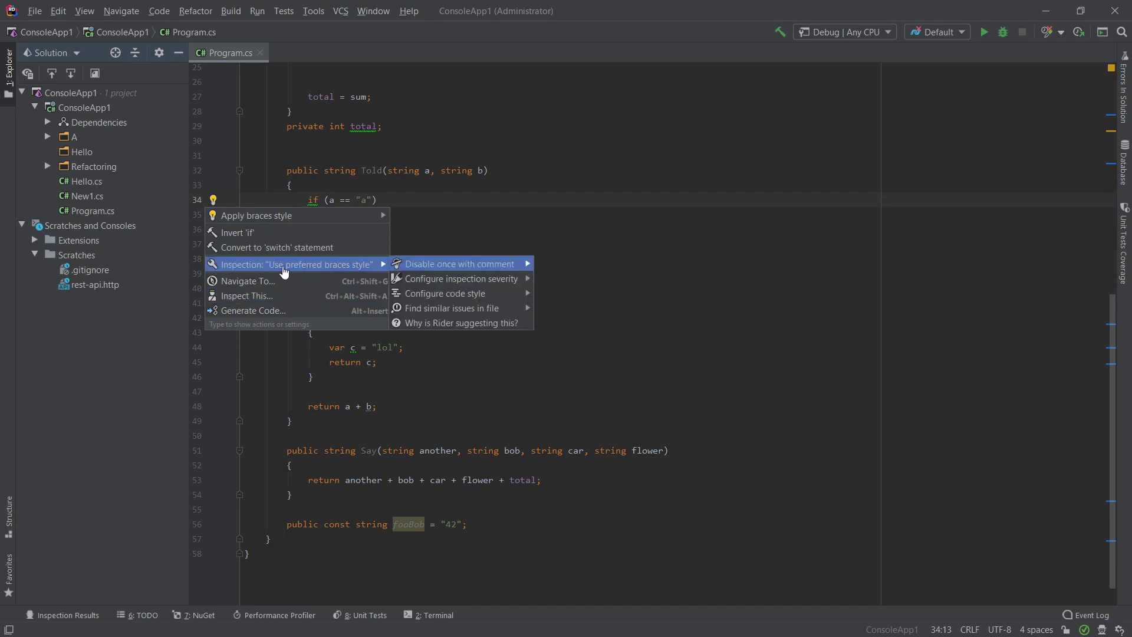
{"action": "mouse_move", "coordinate": [444, 294]}
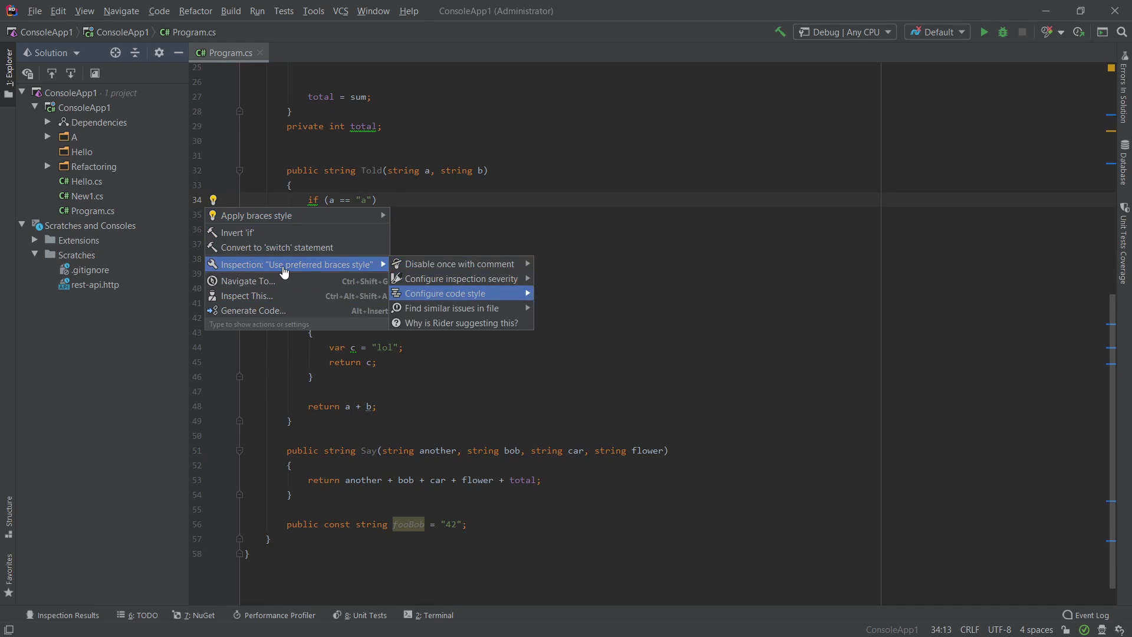
{"action": "left_click", "coordinate": [444, 292]}
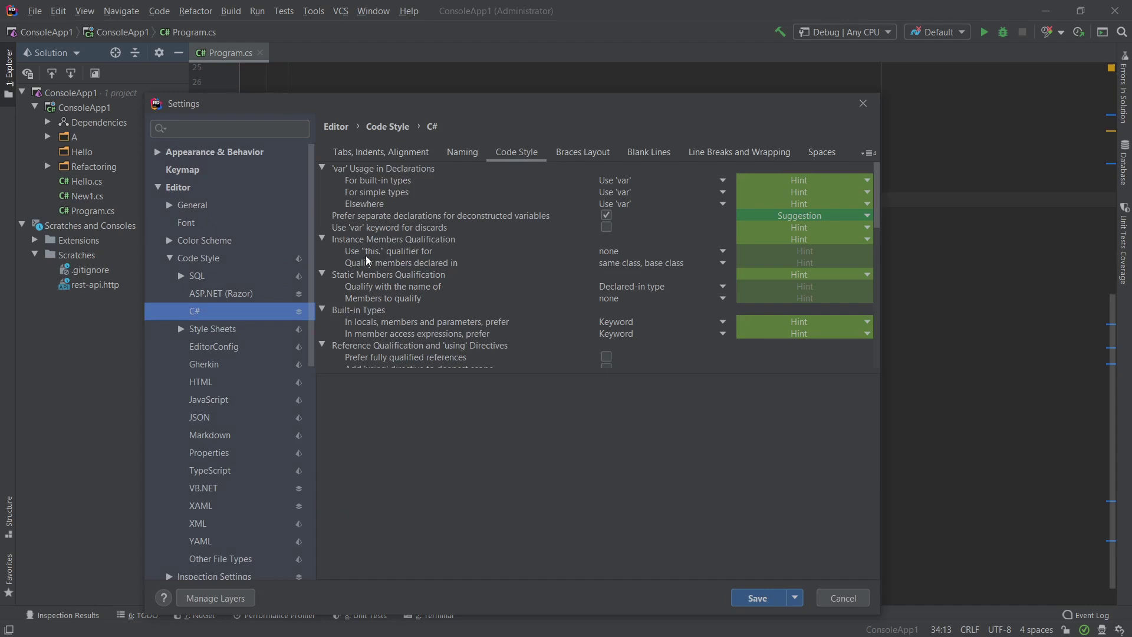
{"action": "mouse_move", "coordinate": [479, 240]}
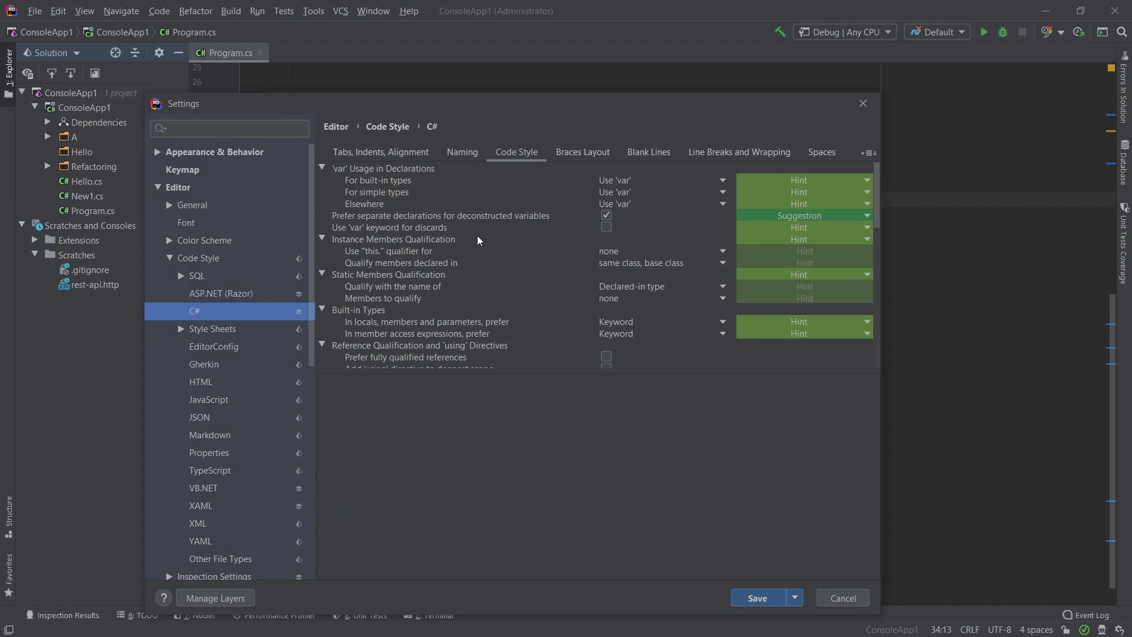
{"action": "mouse_move", "coordinate": [529, 118]}
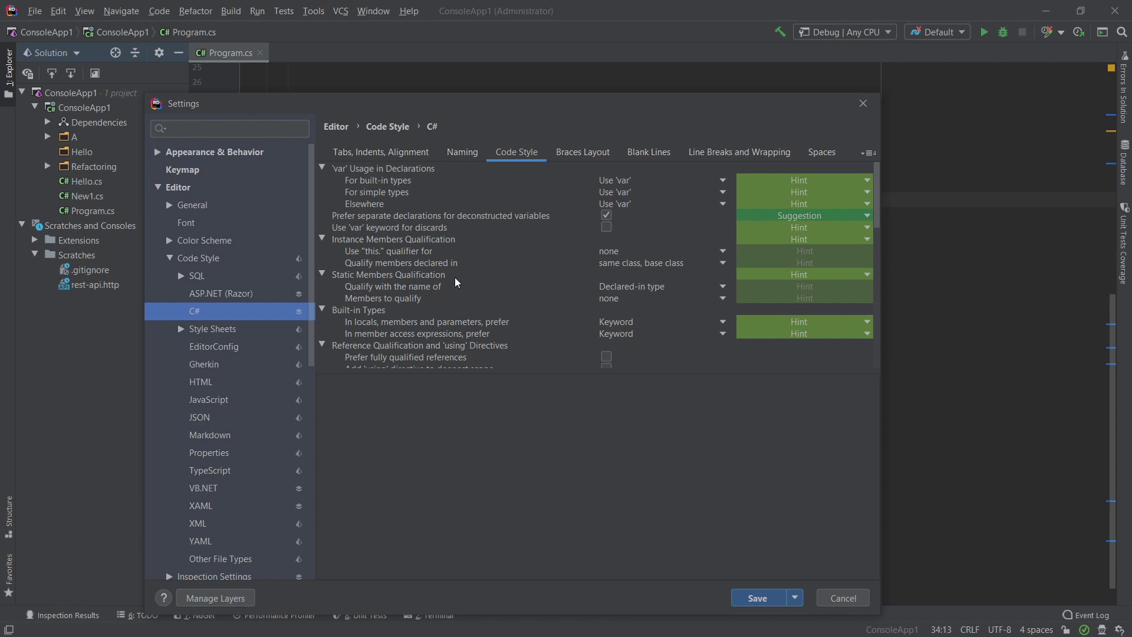
{"action": "mouse_move", "coordinate": [394, 306]}
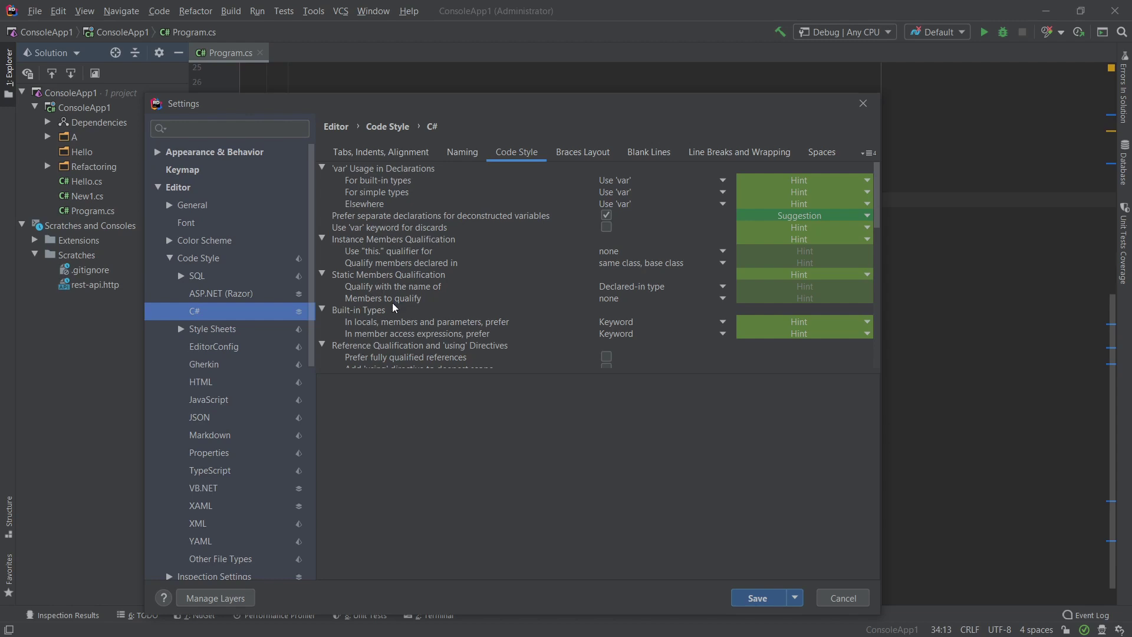
{"action": "mouse_move", "coordinate": [394, 294]}
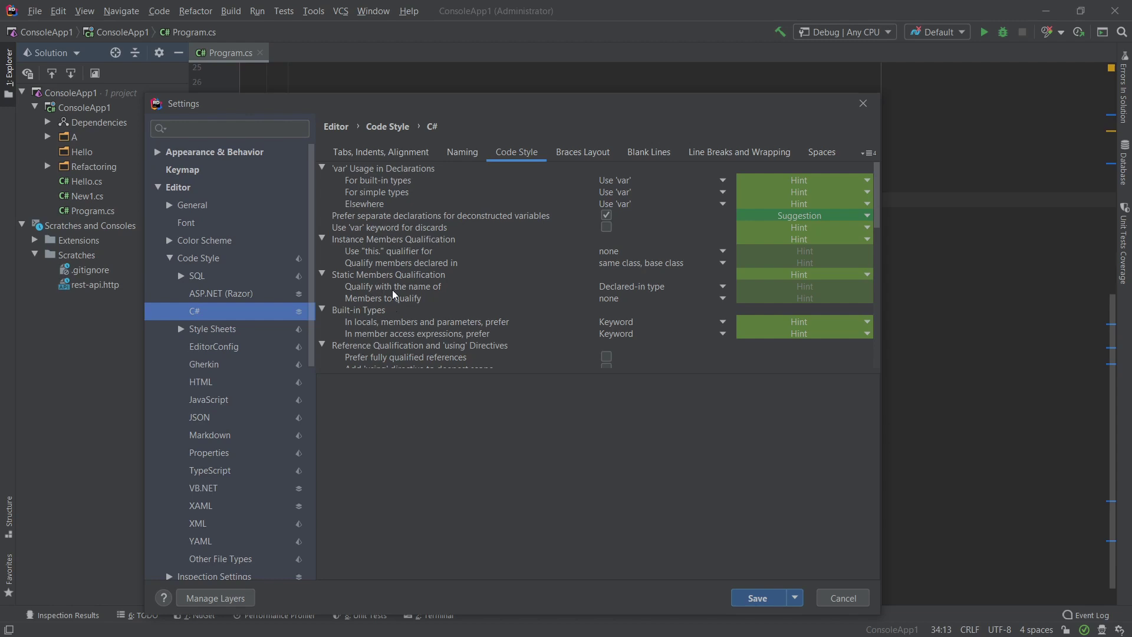
{"action": "mouse_move", "coordinate": [398, 298]}
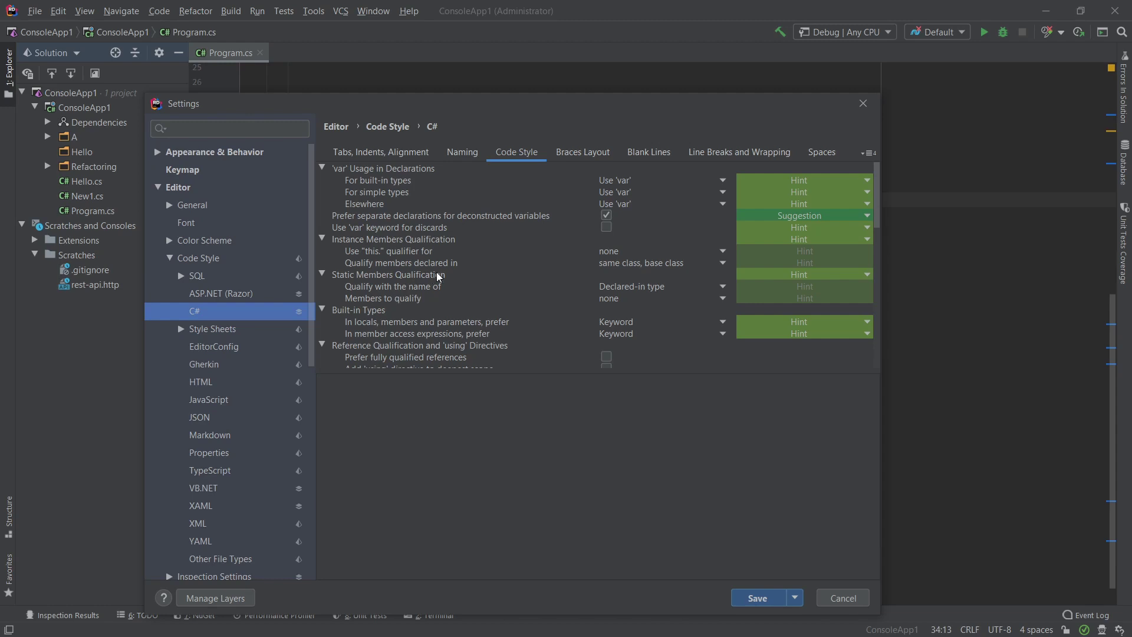
{"action": "mouse_move", "coordinate": [526, 152]}
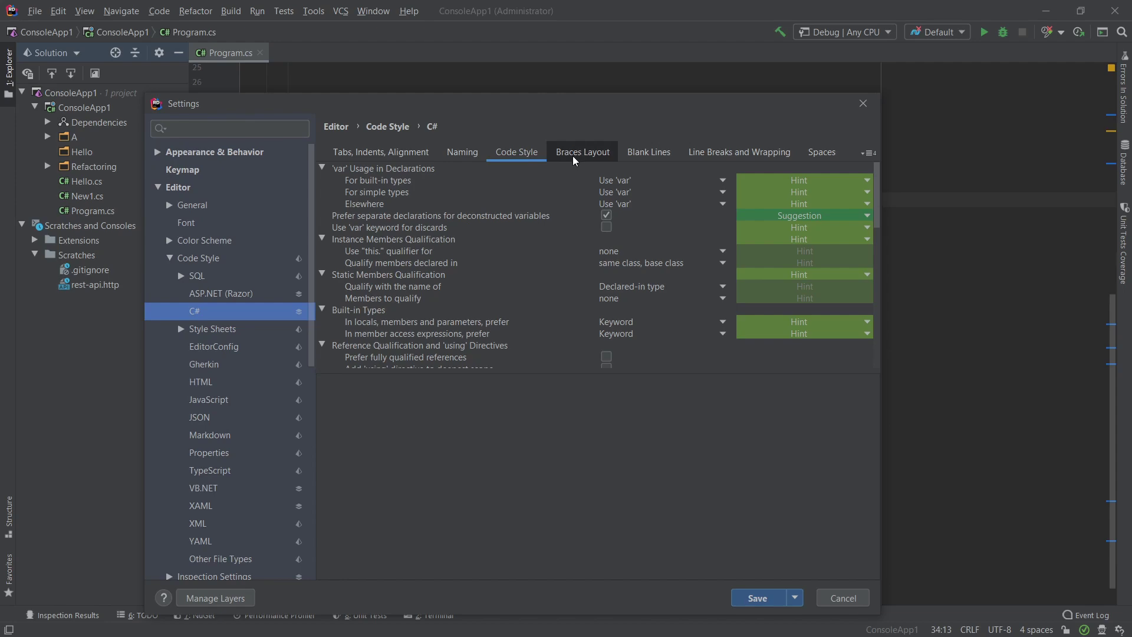
Set braces In 'if' statement to Do not enforce and save the code style.
{"action": "scroll", "scroll_direction": "down", "scroll_amount": 3}
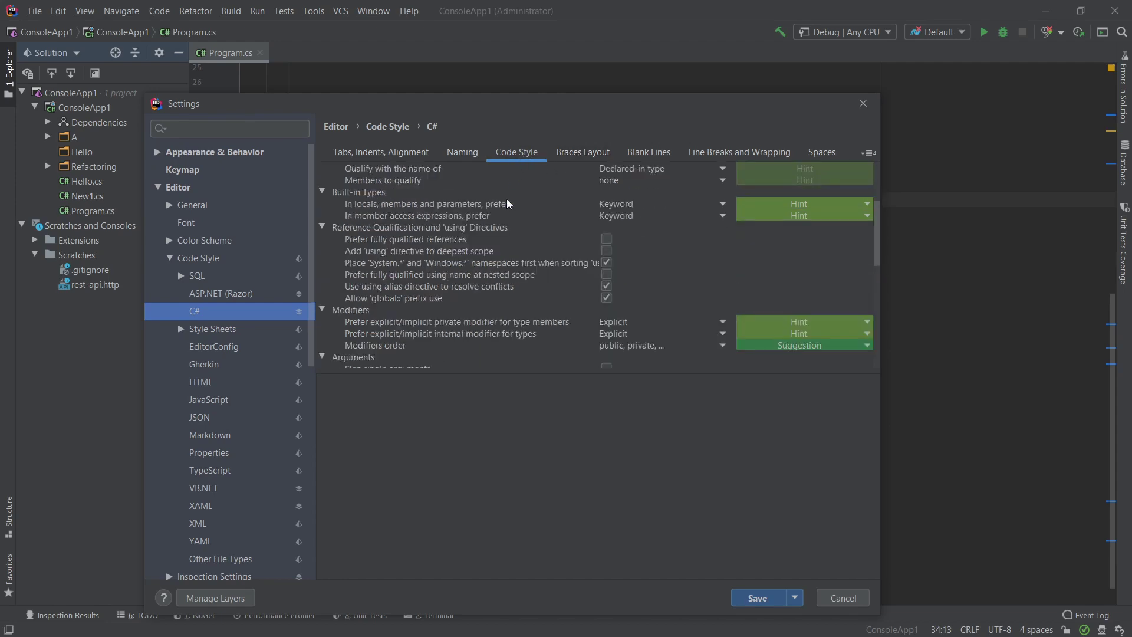
{"action": "scroll", "scroll_direction": "down", "scroll_amount": 3}
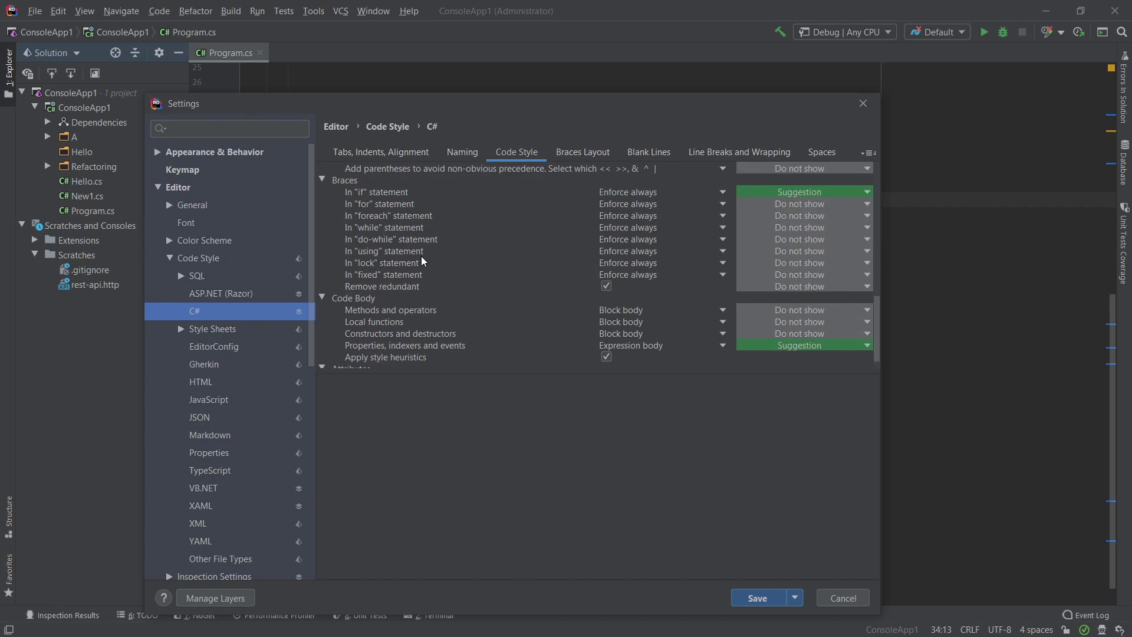
{"action": "left_click", "coordinate": [380, 203]}
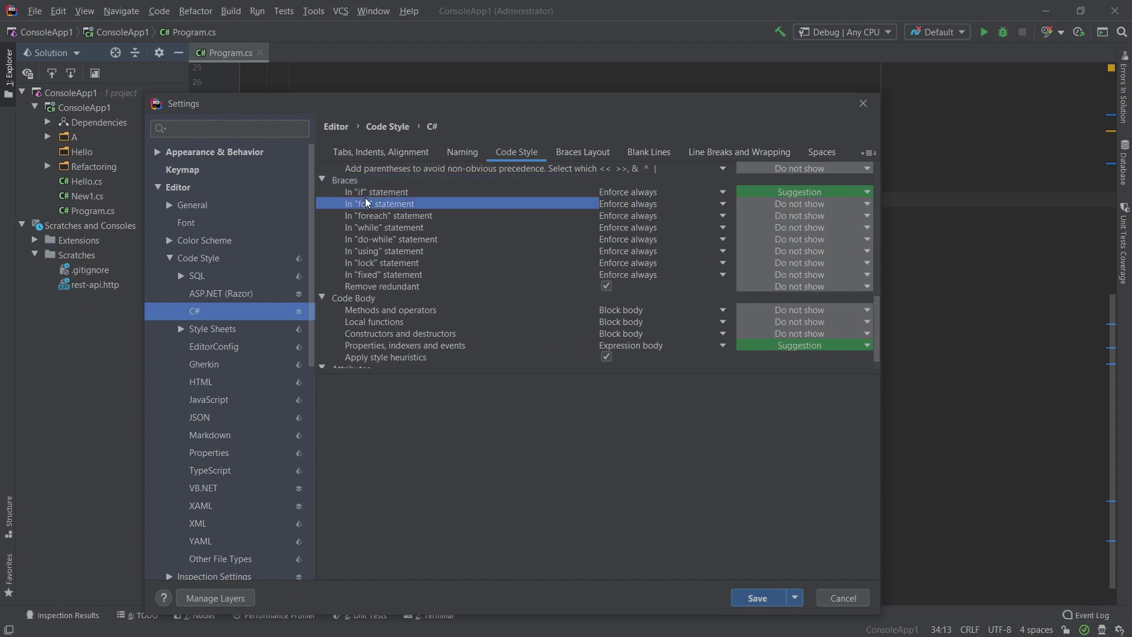
{"action": "left_click", "coordinate": [375, 191]}
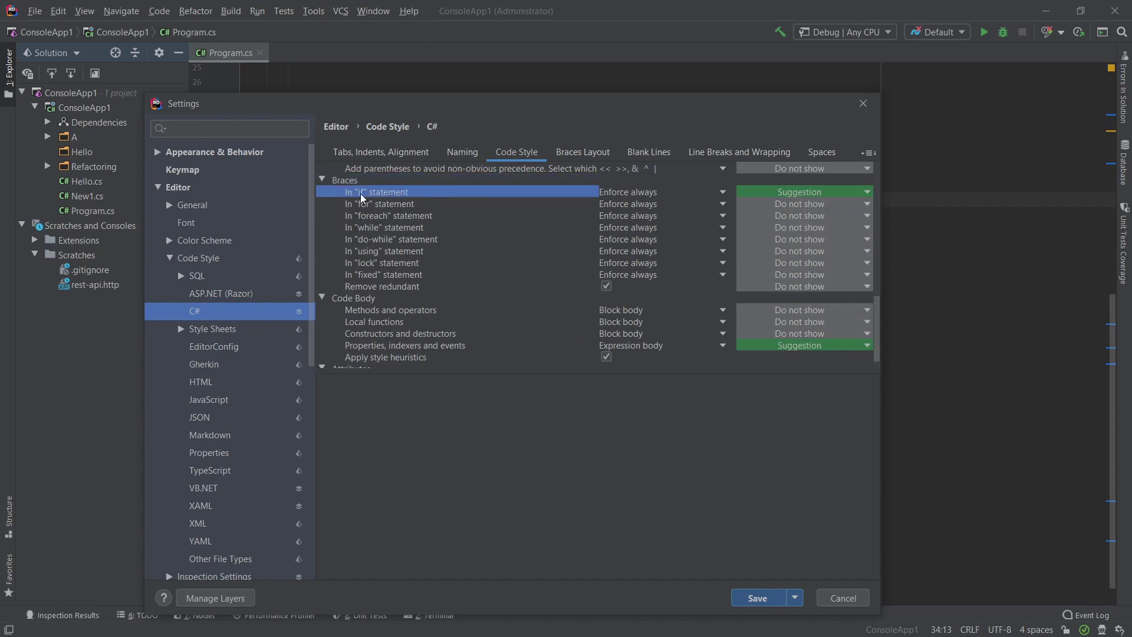
{"action": "mouse_move", "coordinate": [617, 199]}
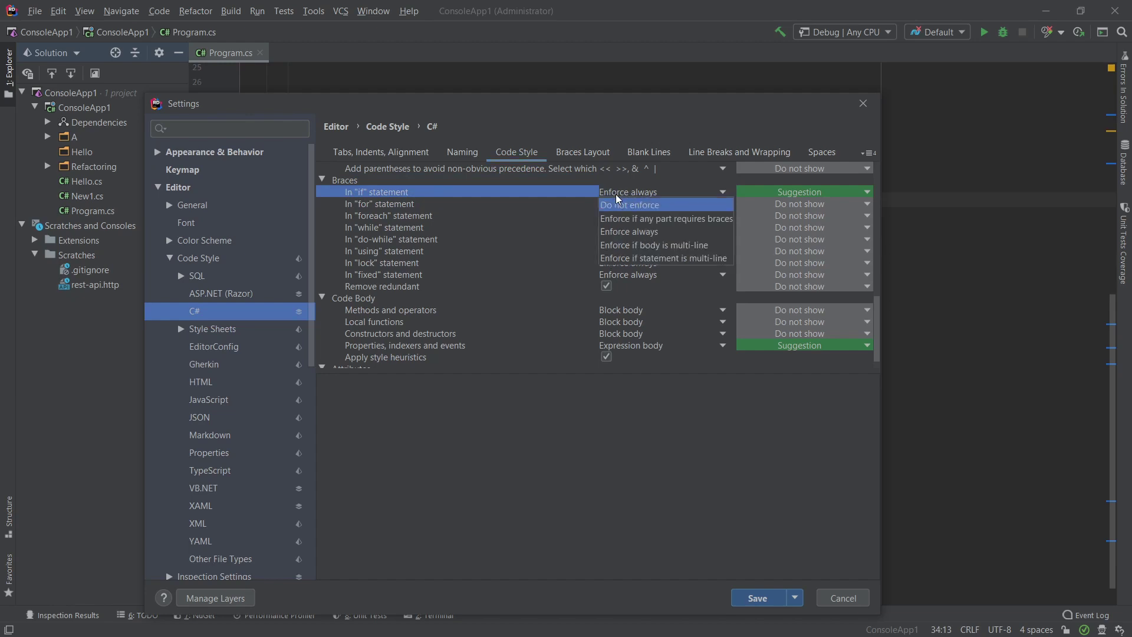
{"action": "left_click", "coordinate": [630, 205]}
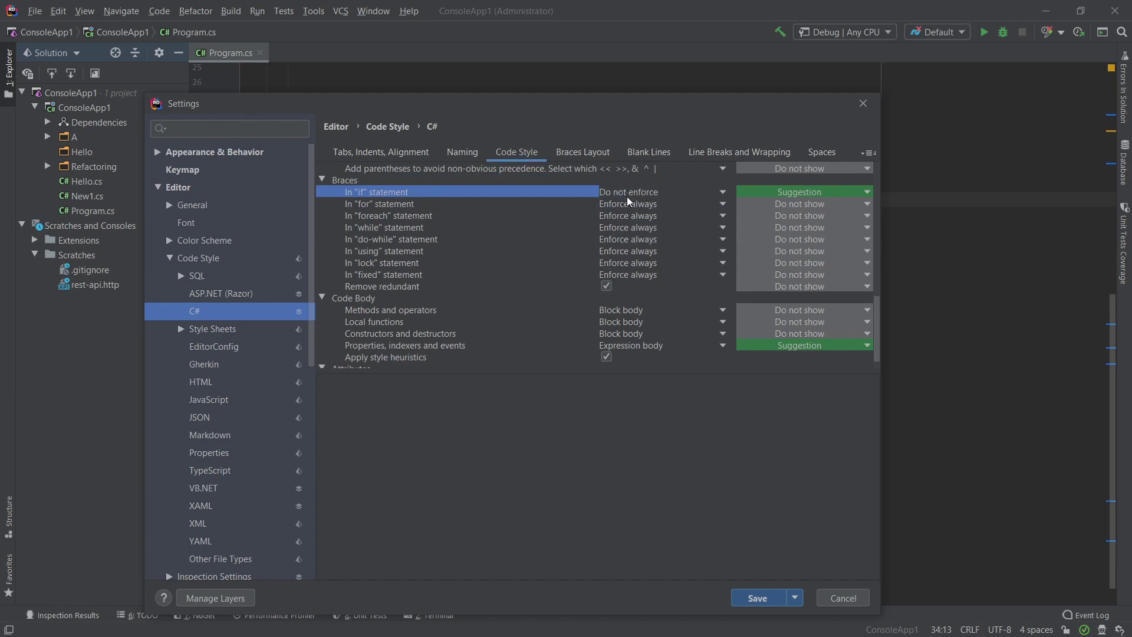
{"action": "left_click", "coordinate": [842, 597]}
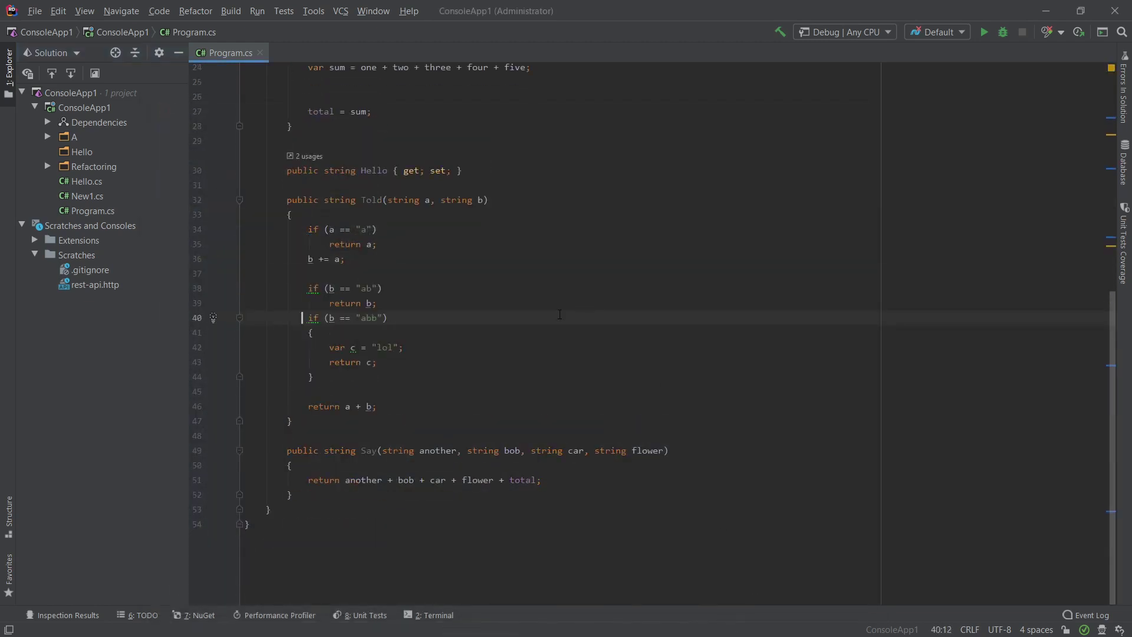
Select part of the Told method's if/else-if code in Program.cs.
{"action": "left_click_drag", "start_coordinate": [285, 279], "coordinate": [377, 303]}
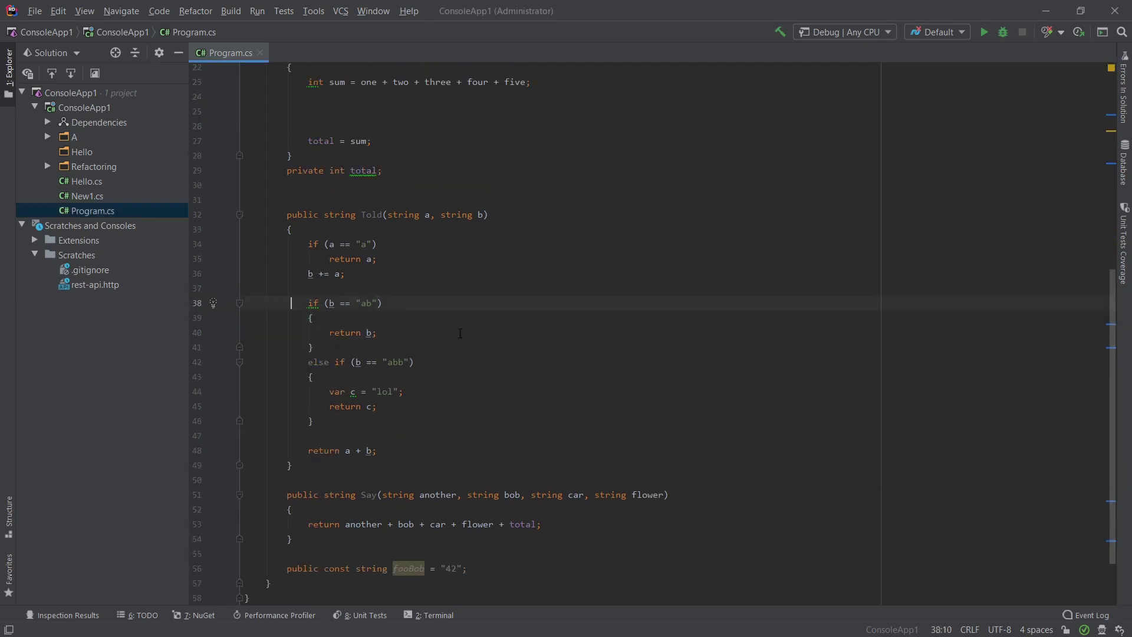
{"action": "mouse_move", "coordinate": [437, 356]}
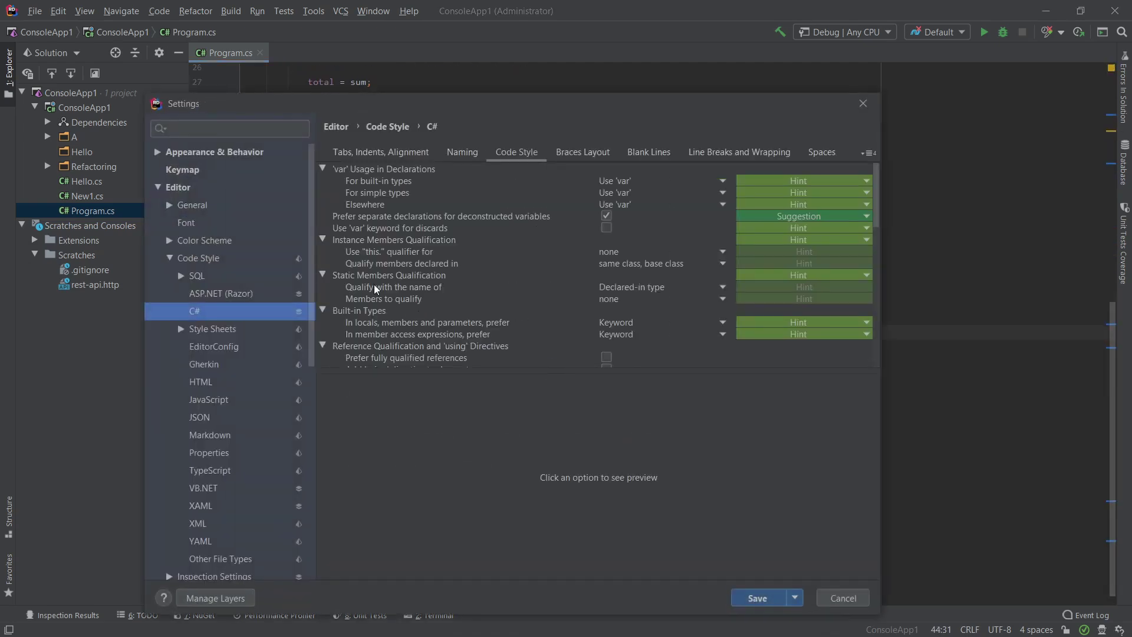
{"action": "mouse_move", "coordinate": [491, 170]}
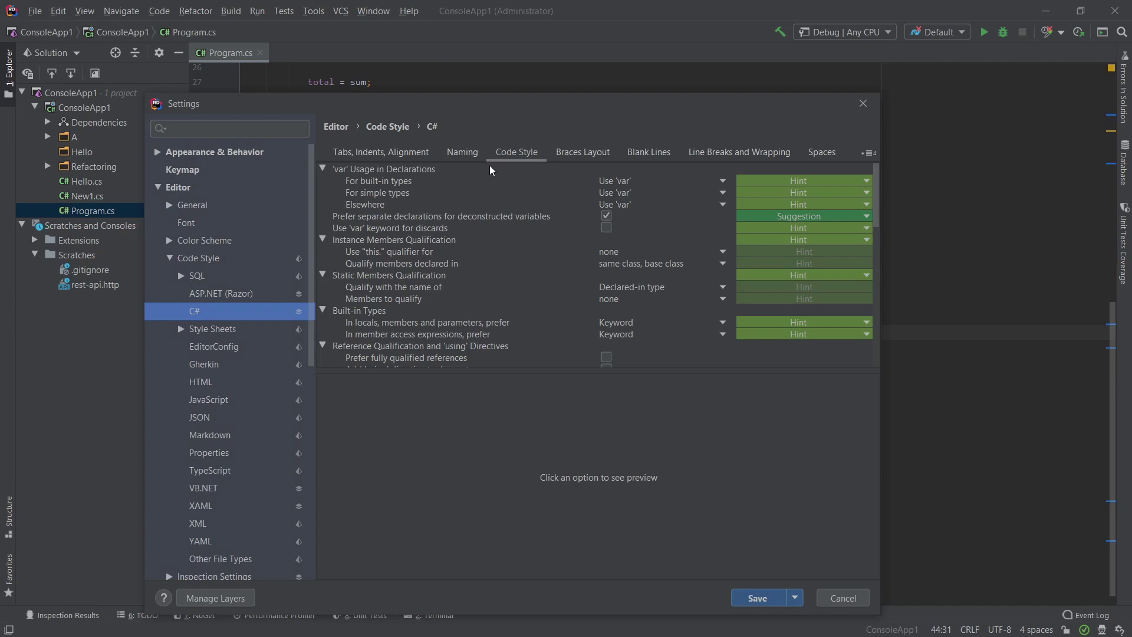
{"action": "mouse_move", "coordinate": [466, 187]}
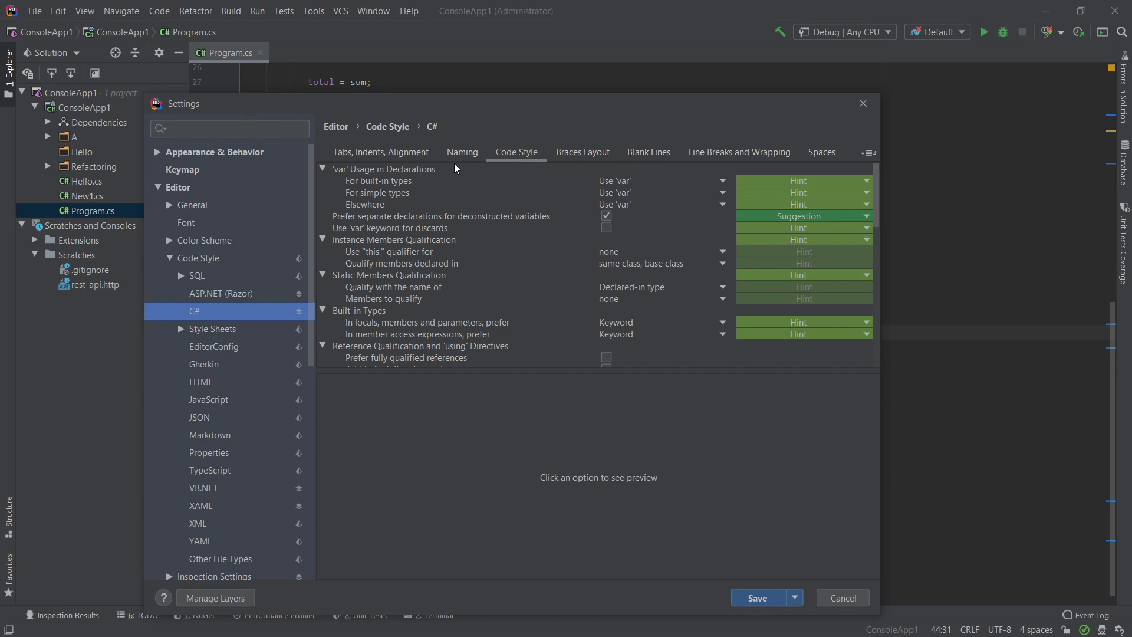
Preview 'Wrap formal parameters' and 'Max formal parameters on a single line' under Line Breaks and Wrapping.
{"action": "left_click", "coordinate": [740, 151]}
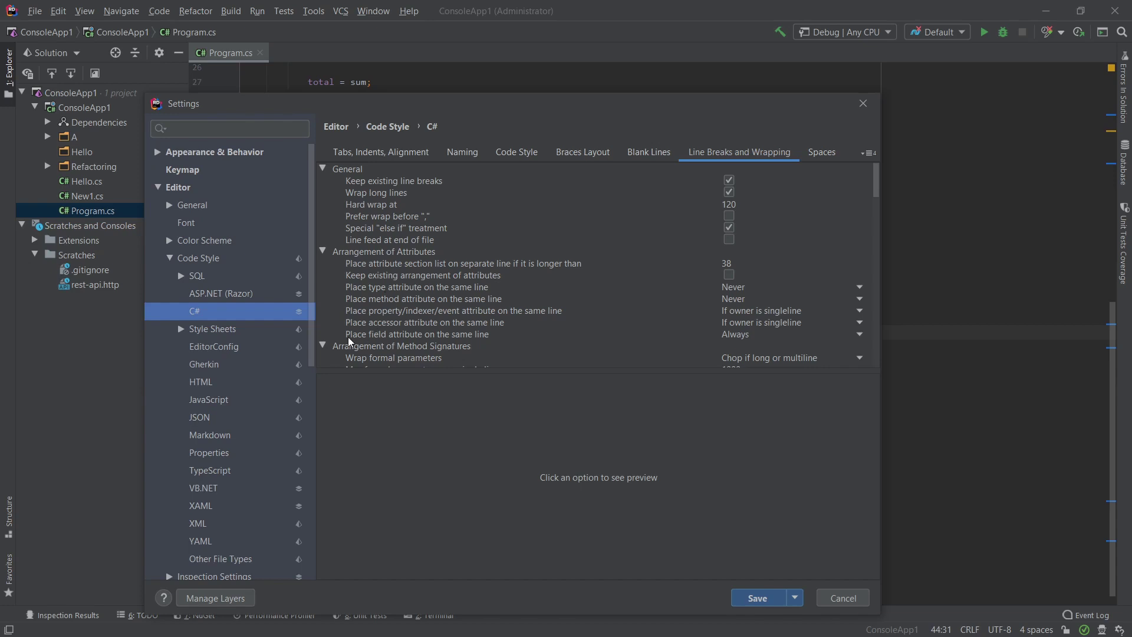
{"action": "left_click", "coordinate": [401, 347]}
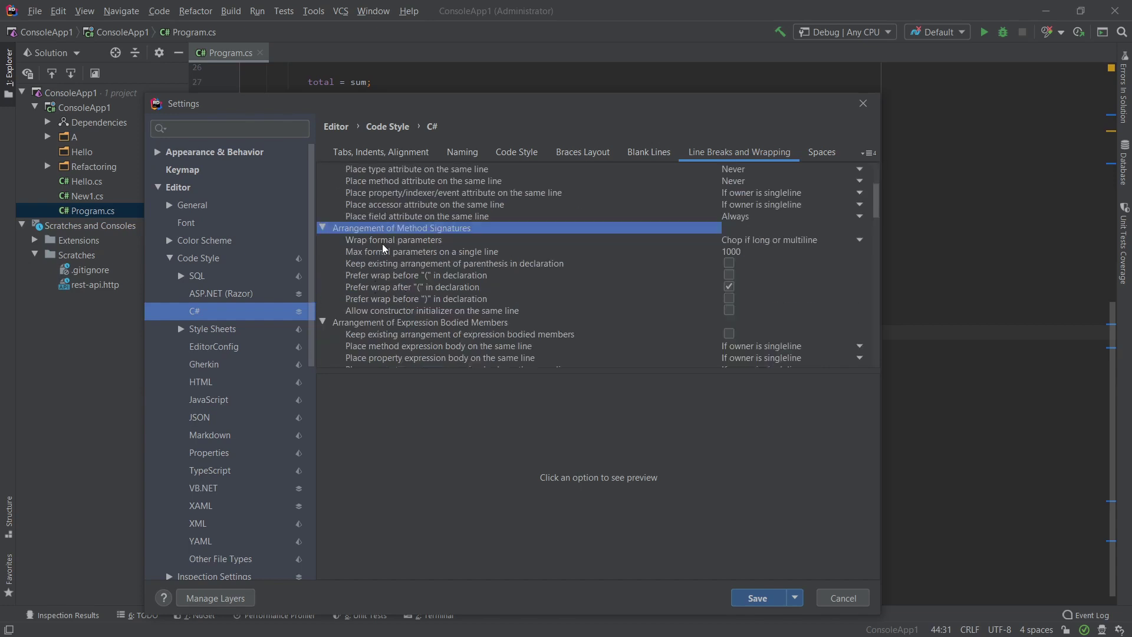
{"action": "left_click", "coordinate": [394, 240]}
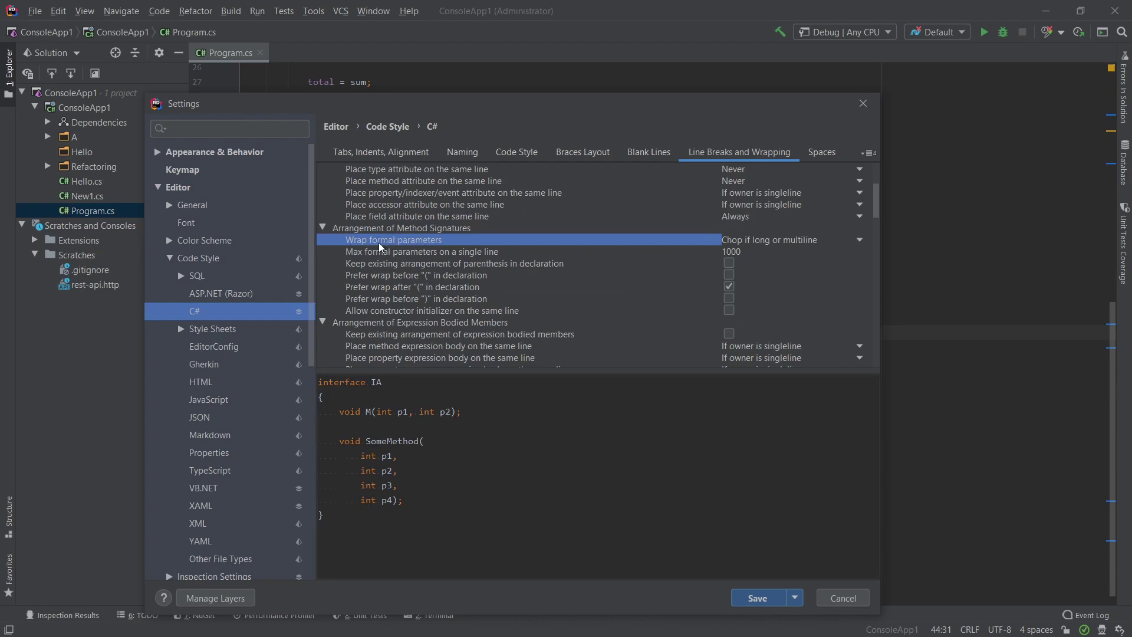
{"action": "mouse_move", "coordinate": [819, 250]}
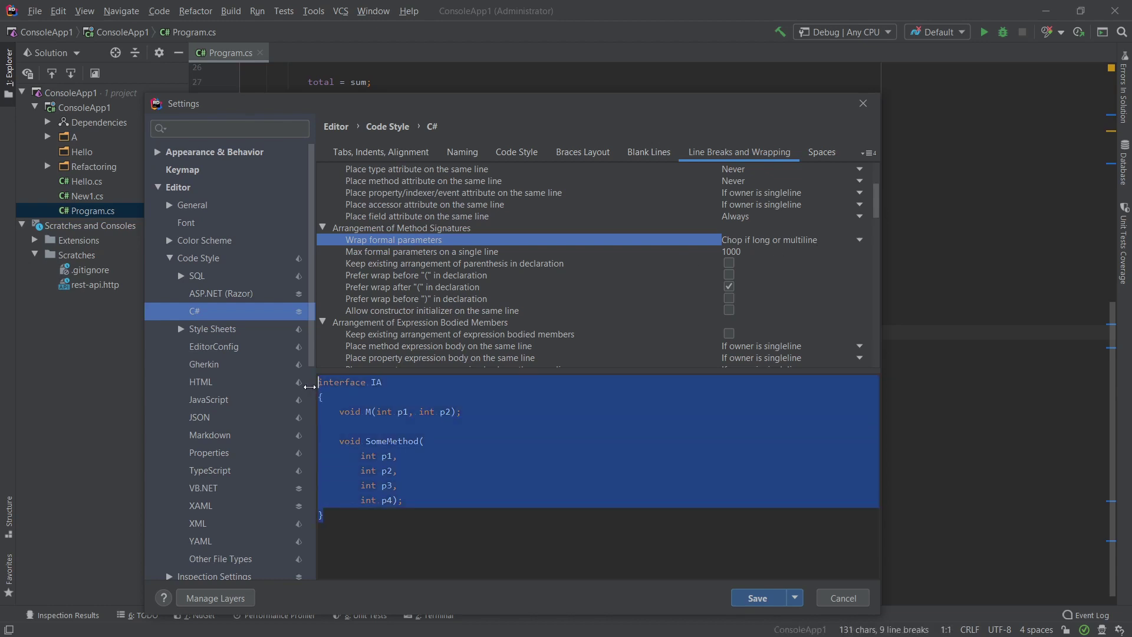
{"action": "mouse_move", "coordinate": [611, 458]}
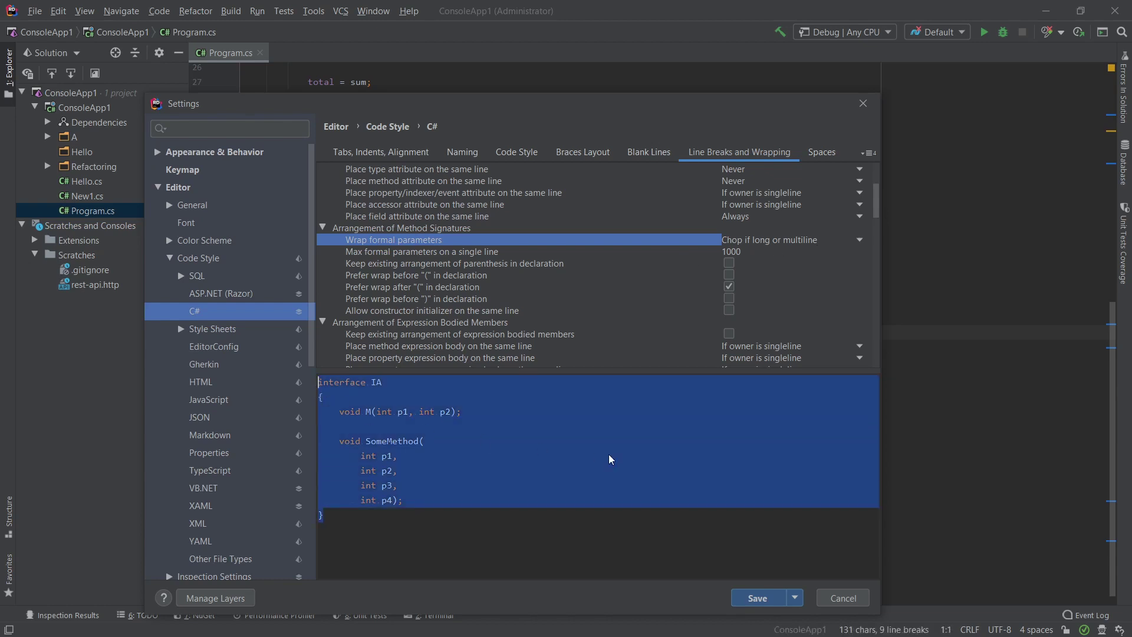
{"action": "left_click", "coordinate": [389, 486]}
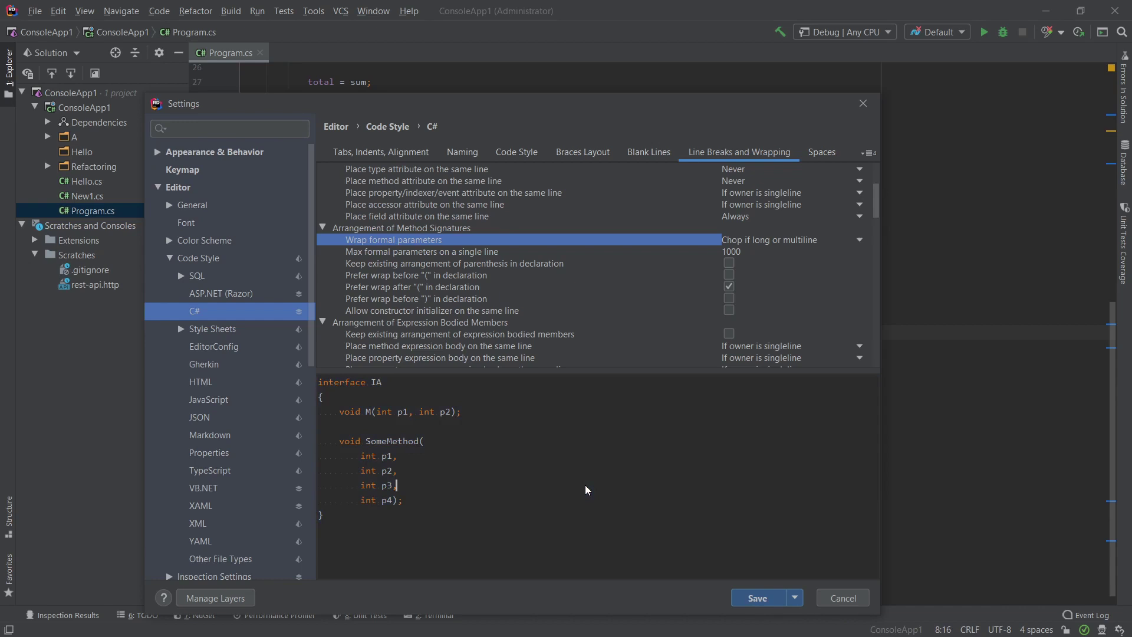
{"action": "mouse_move", "coordinate": [464, 385]}
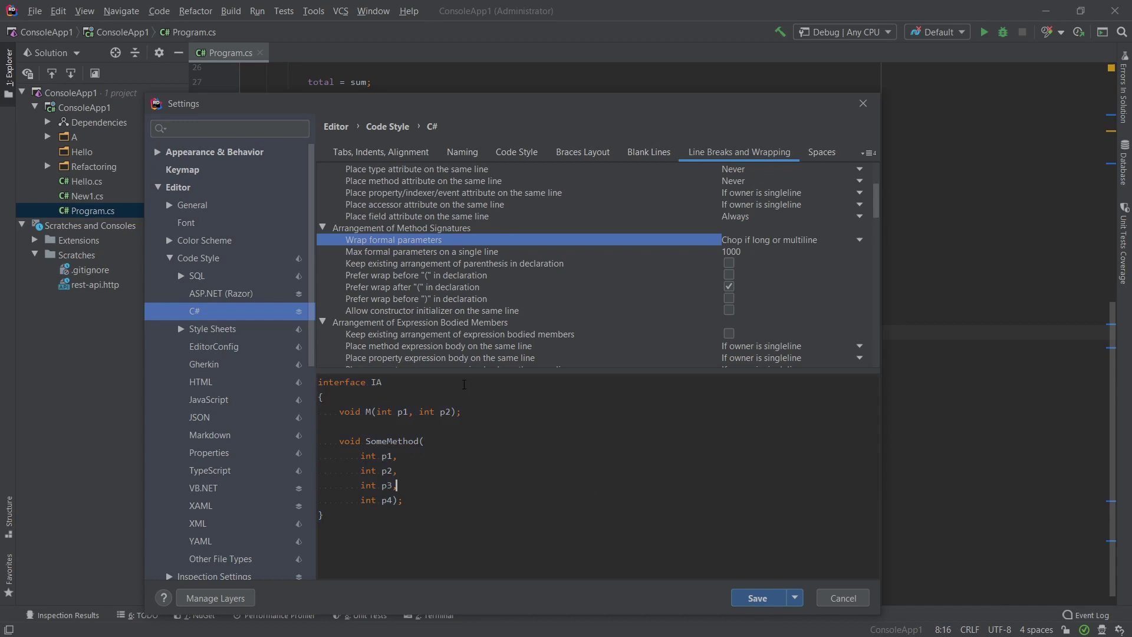
{"action": "mouse_move", "coordinate": [382, 322]}
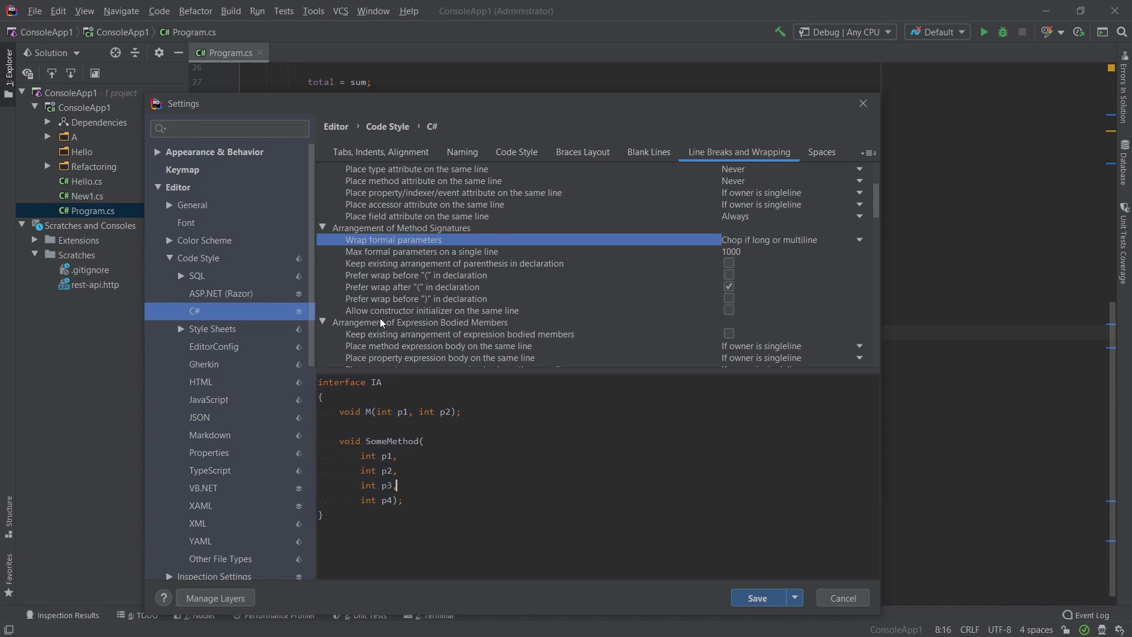
{"action": "mouse_move", "coordinate": [420, 222]}
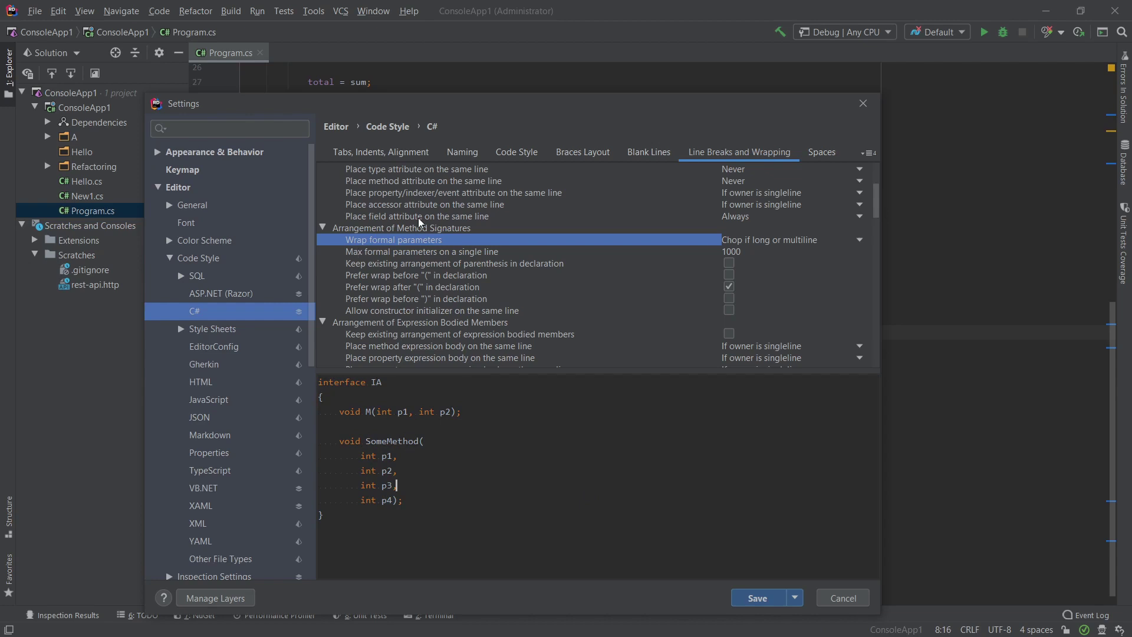
{"action": "left_click", "coordinate": [421, 252]}
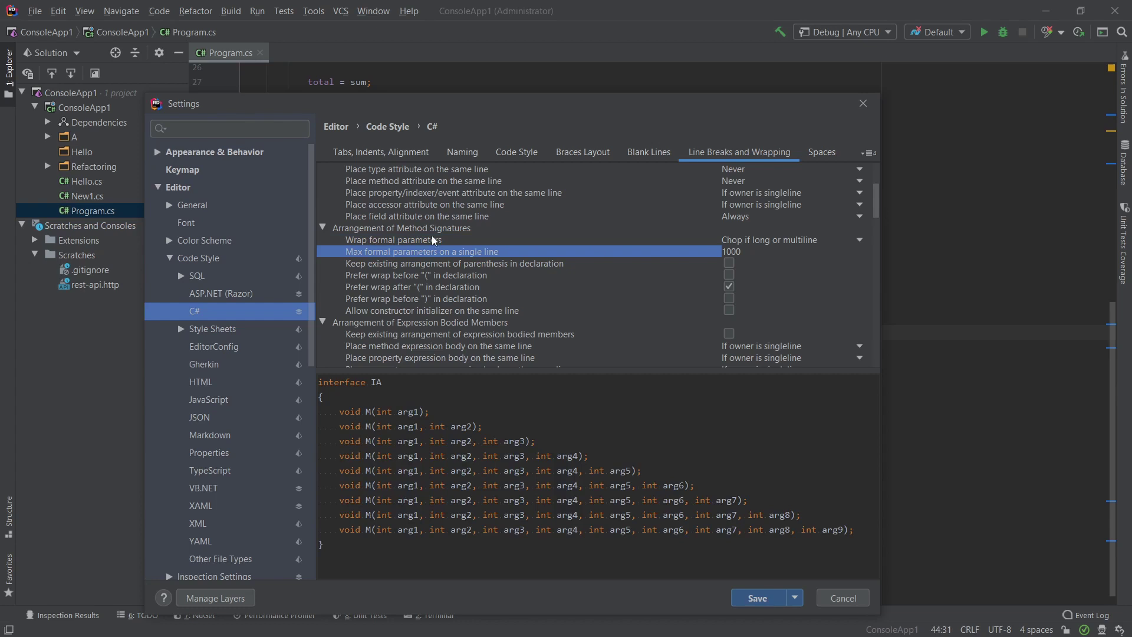
{"action": "mouse_move", "coordinate": [643, 258]}
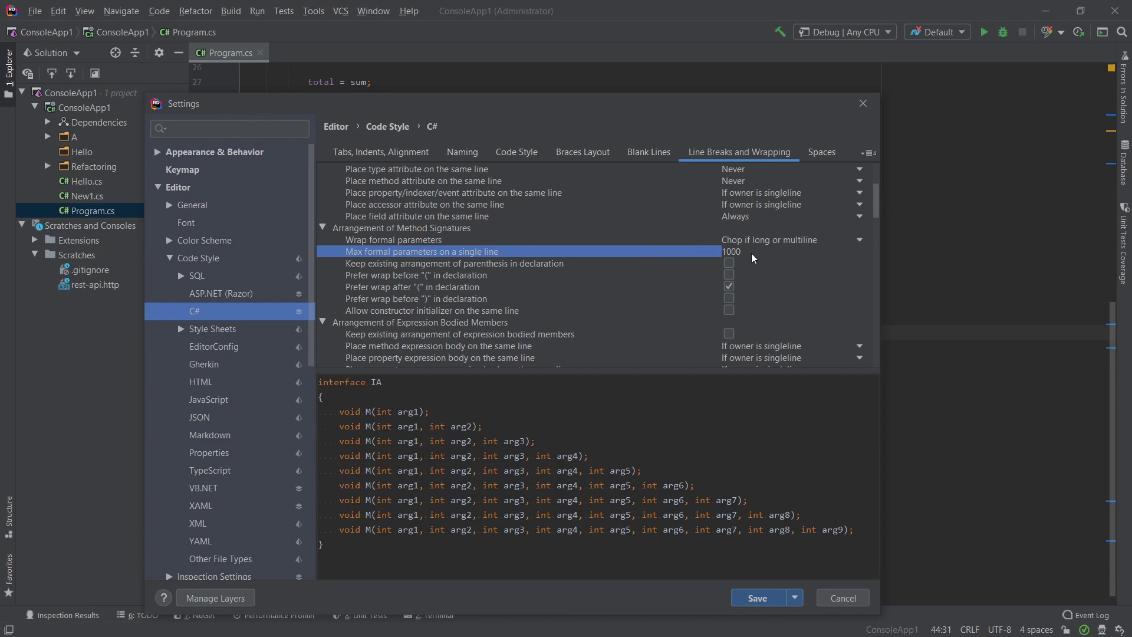
Set max formal parameters on a single line to 2 and save.
{"action": "left_click", "coordinate": [741, 251]}
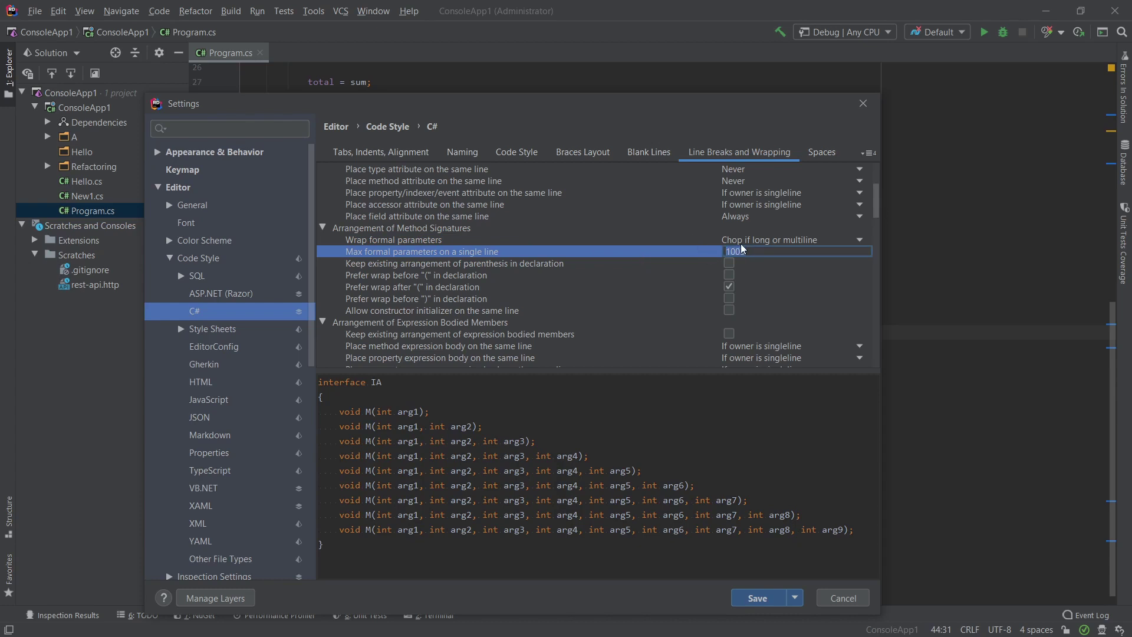
{"action": "type", "text": "2"}
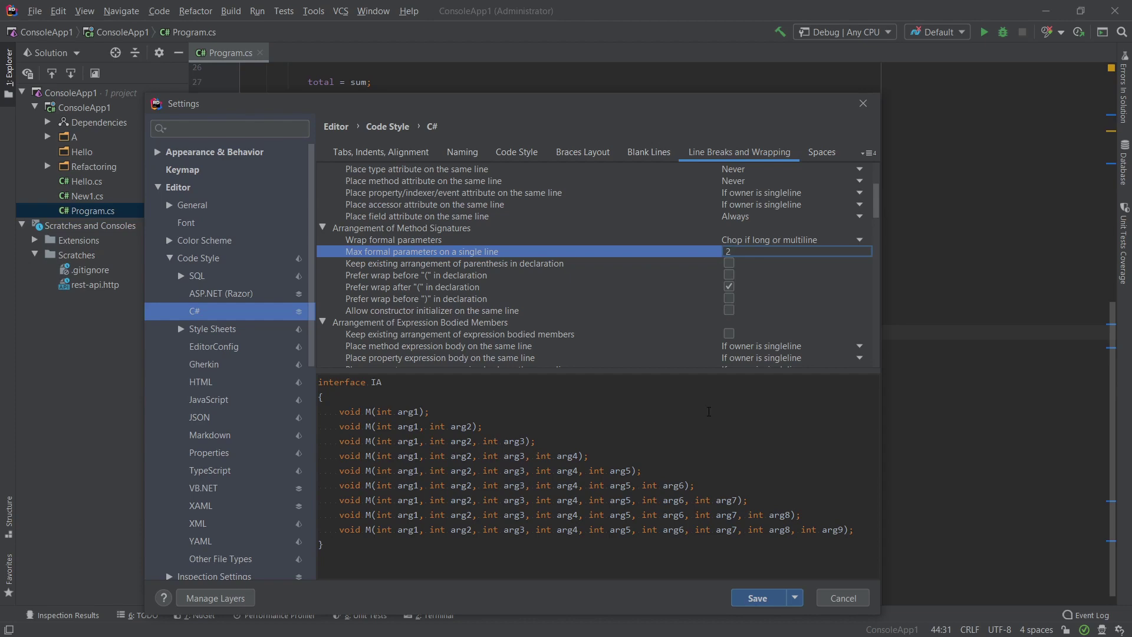
{"action": "mouse_move", "coordinate": [760, 598]}
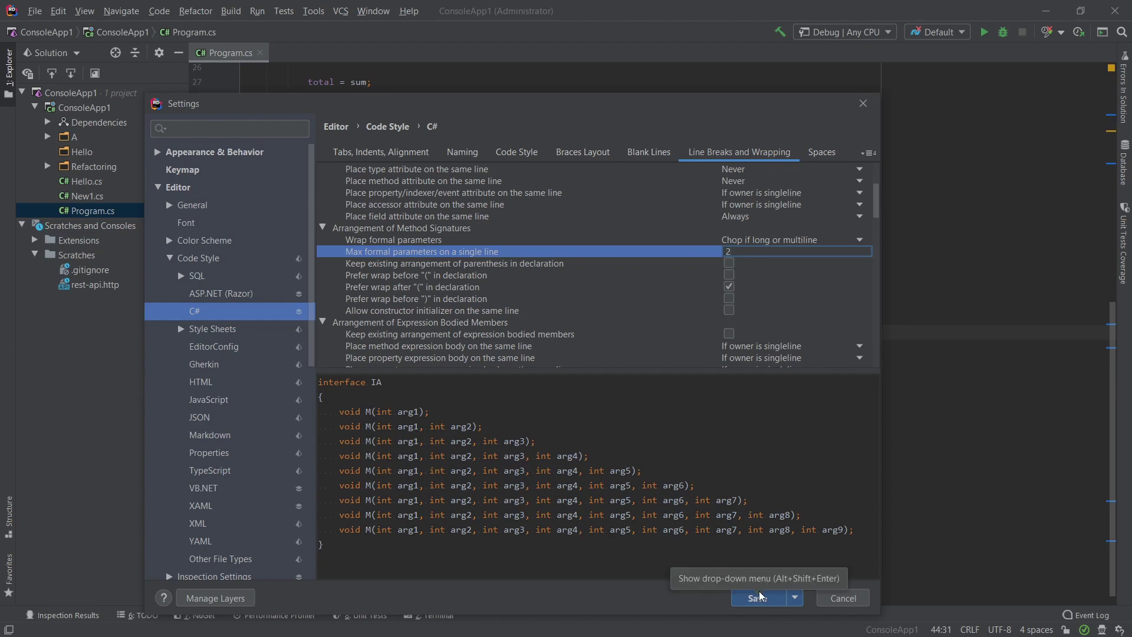
{"action": "left_click", "coordinate": [758, 597]}
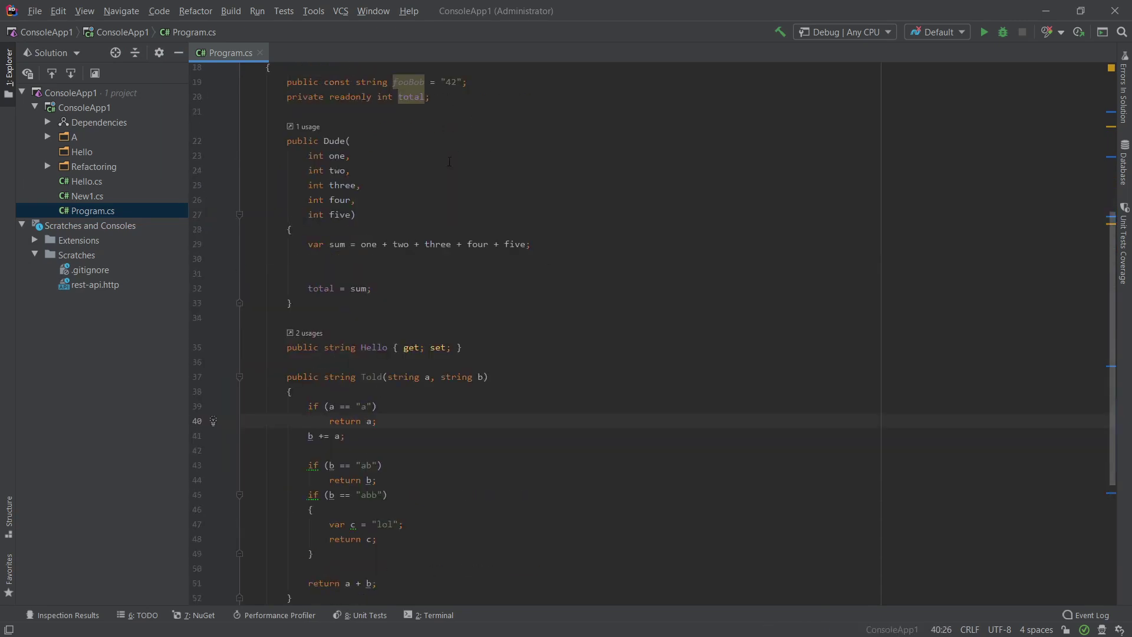
{"action": "mouse_move", "coordinate": [474, 309]}
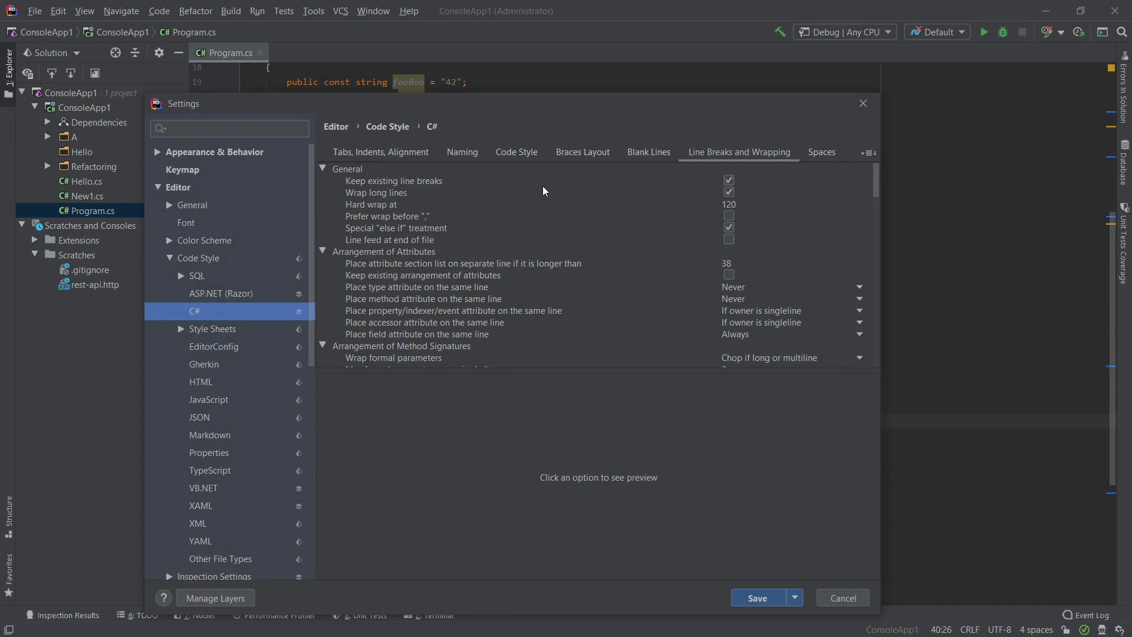
Inspect the 'Modifiers order' list on the C# Code Style tab, then leave it.
{"action": "left_click", "coordinate": [517, 151]}
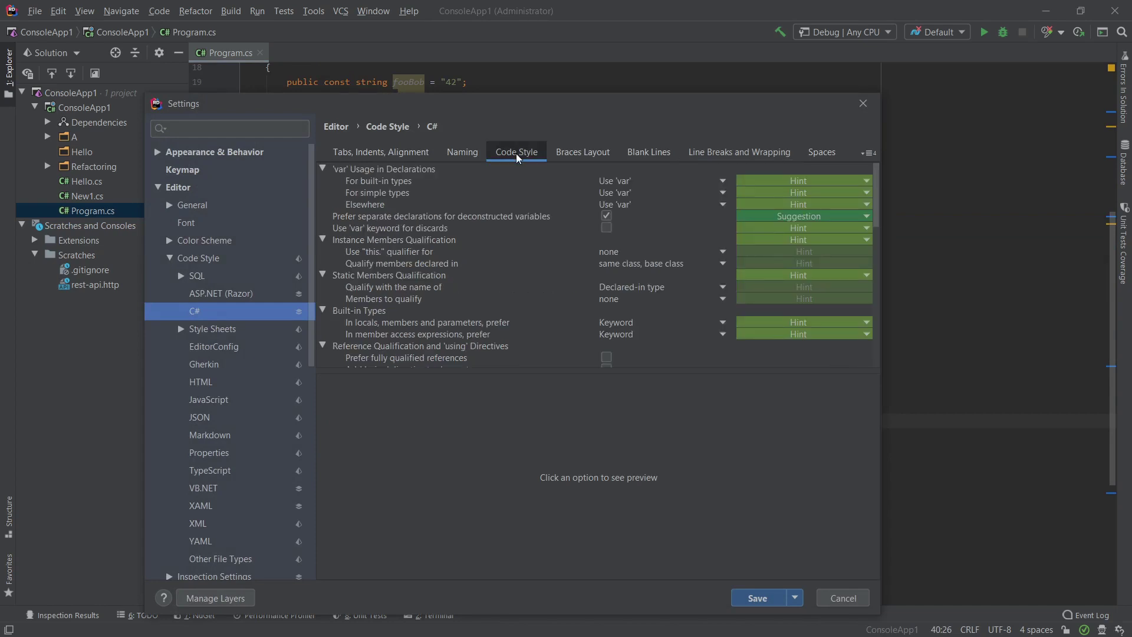
{"action": "scroll", "scroll_direction": "down", "scroll_amount": 3}
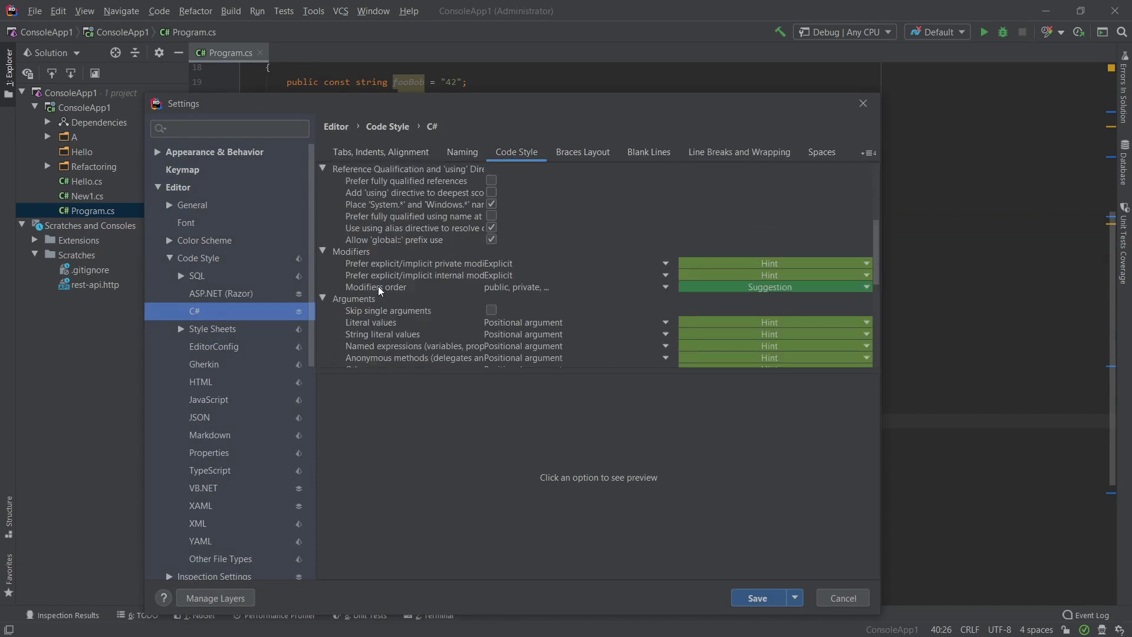
{"action": "left_click", "coordinate": [375, 287]}
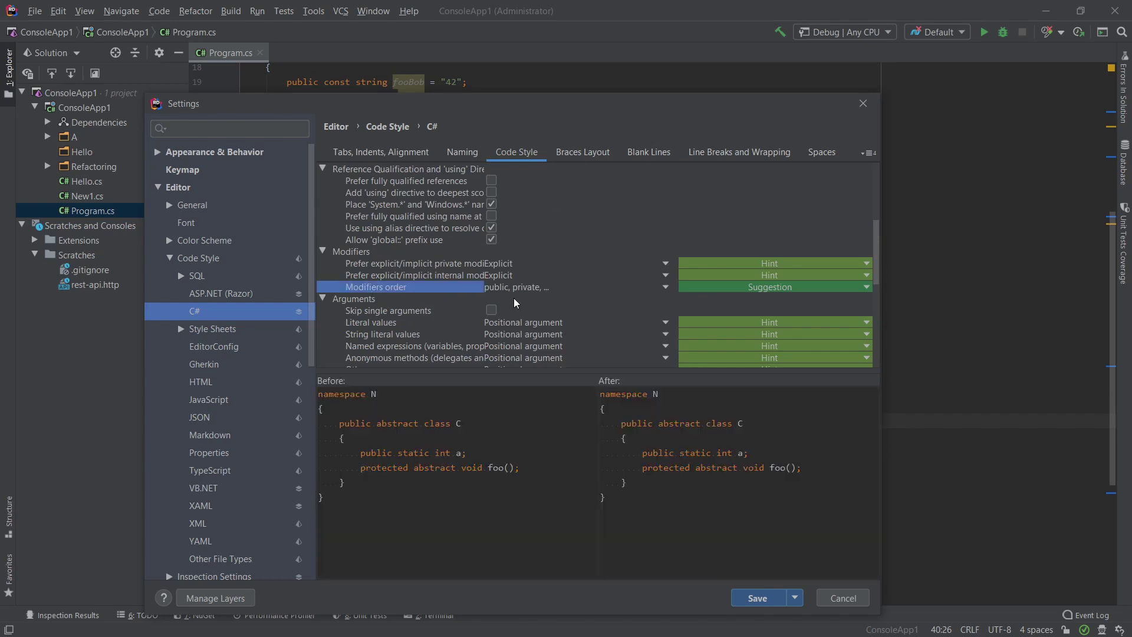
{"action": "left_click", "coordinate": [540, 286]}
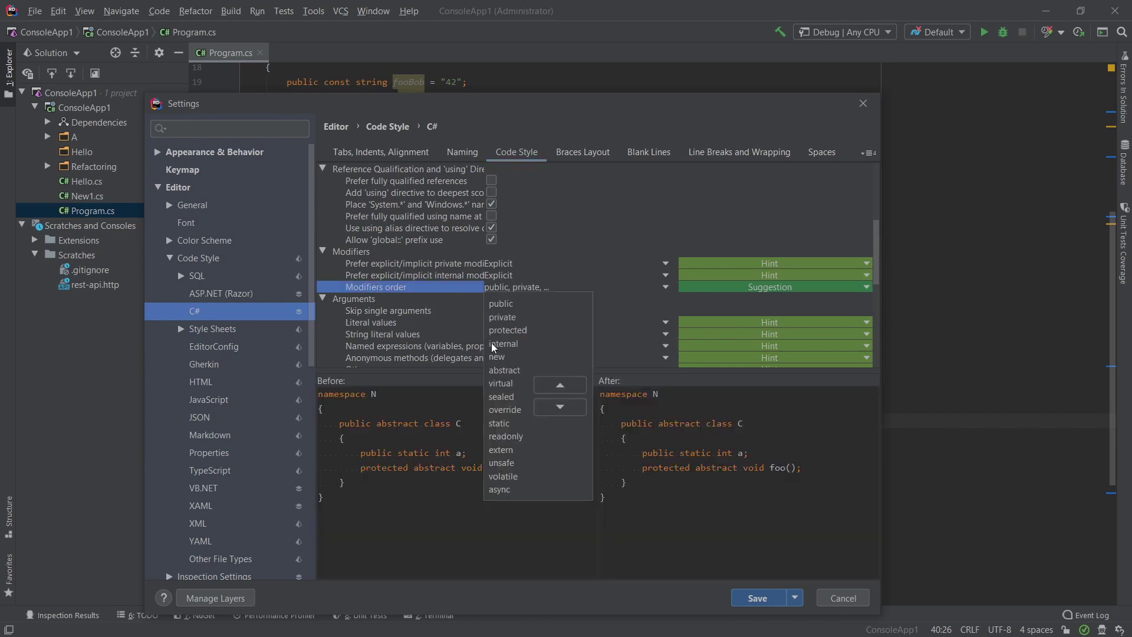
{"action": "mouse_move", "coordinate": [503, 455]}
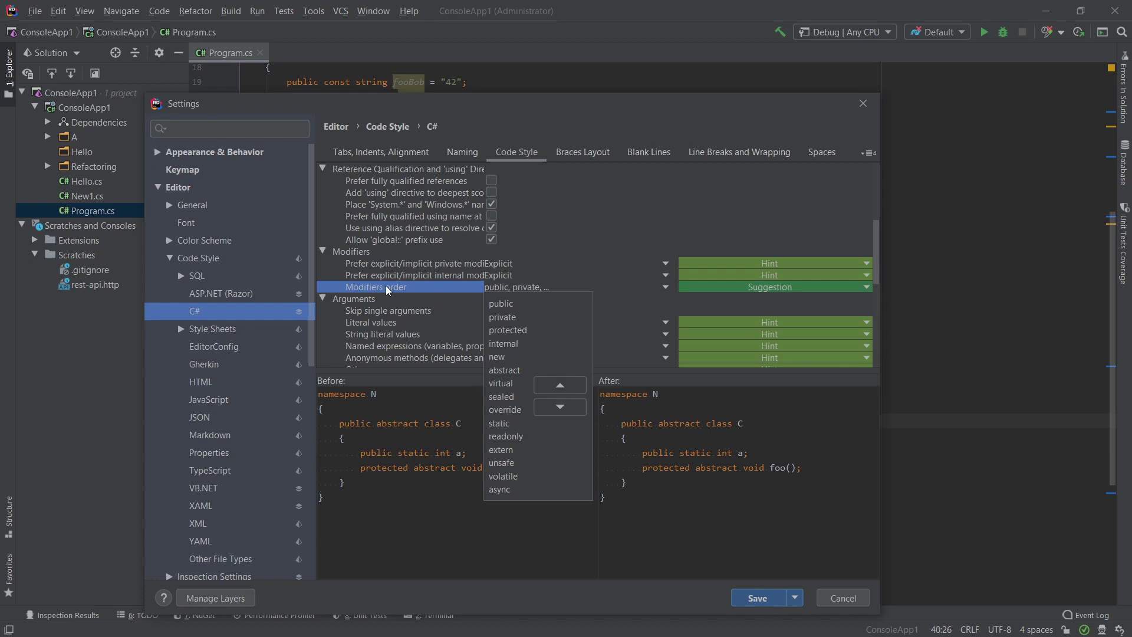
{"action": "left_click", "coordinate": [462, 153]}
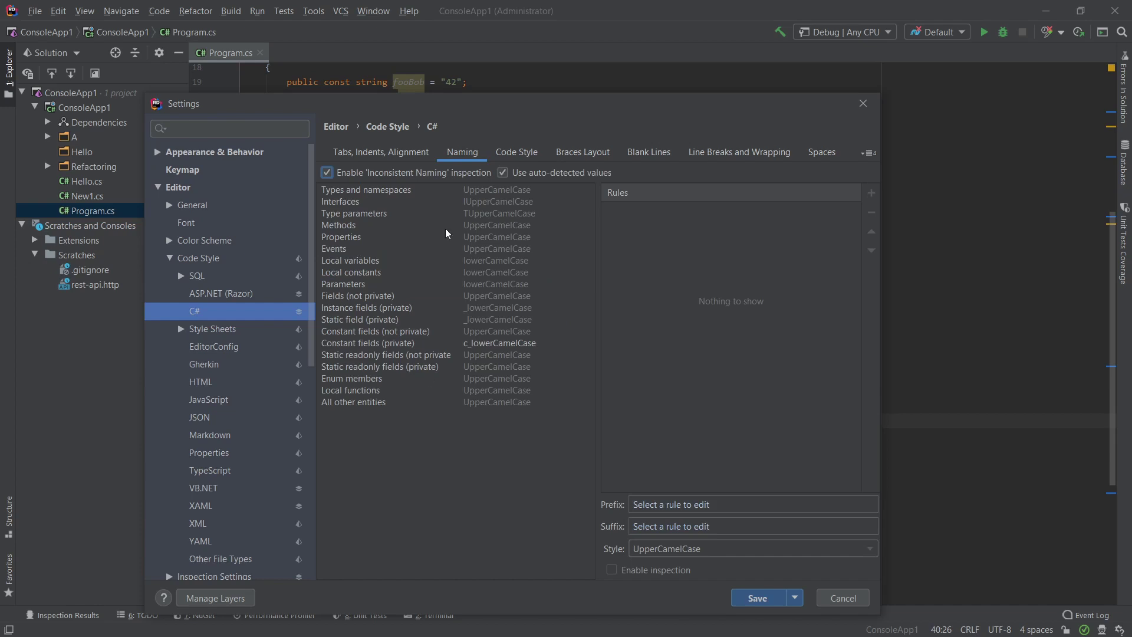
{"action": "mouse_move", "coordinate": [457, 323]}
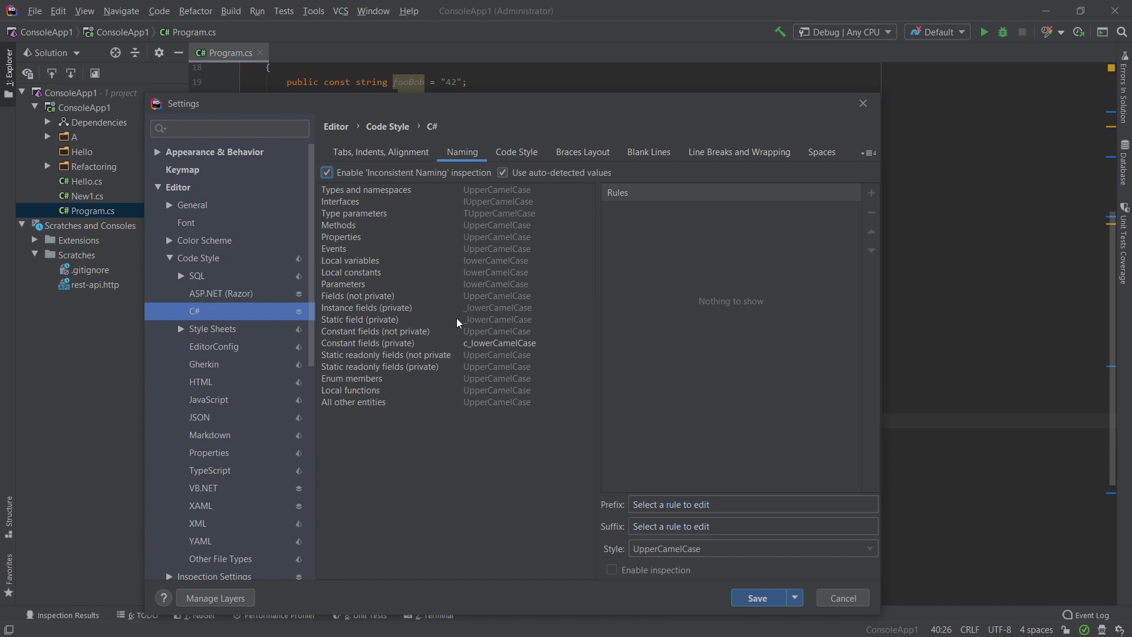
{"action": "mouse_move", "coordinate": [451, 311]}
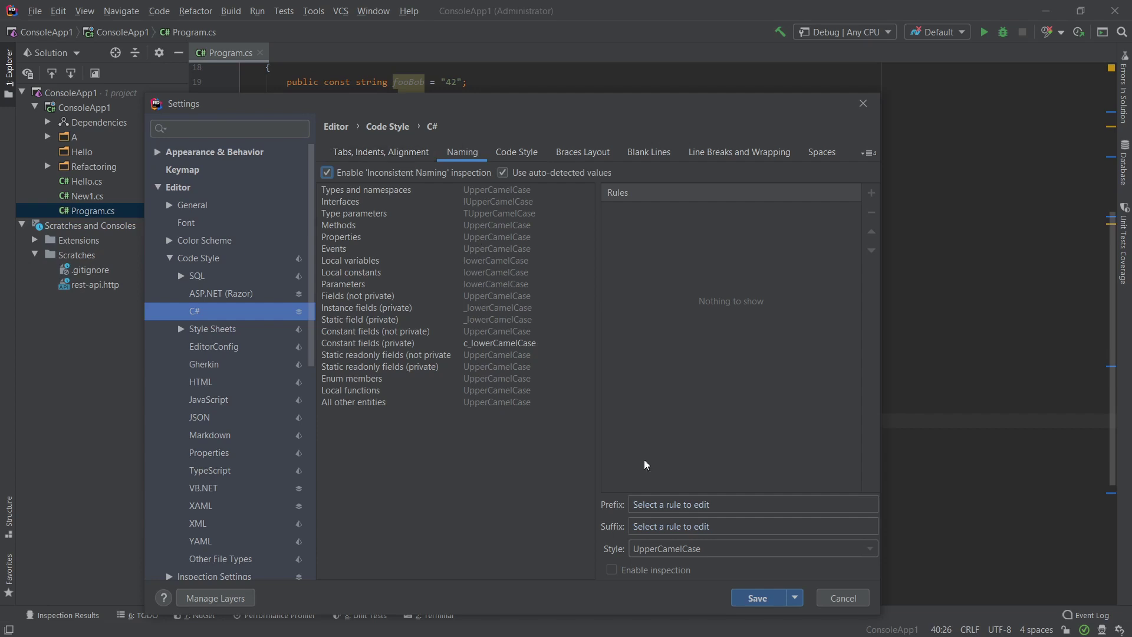
{"action": "left_click", "coordinate": [842, 597]}
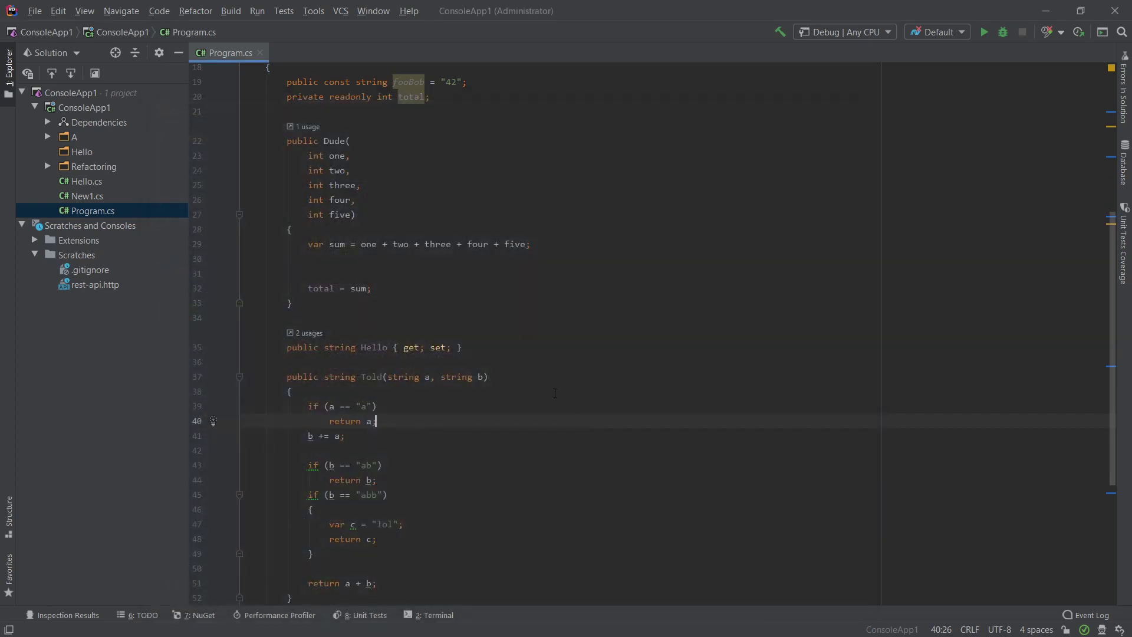
{"action": "scroll", "scroll_direction": "down", "scroll_amount": 3}
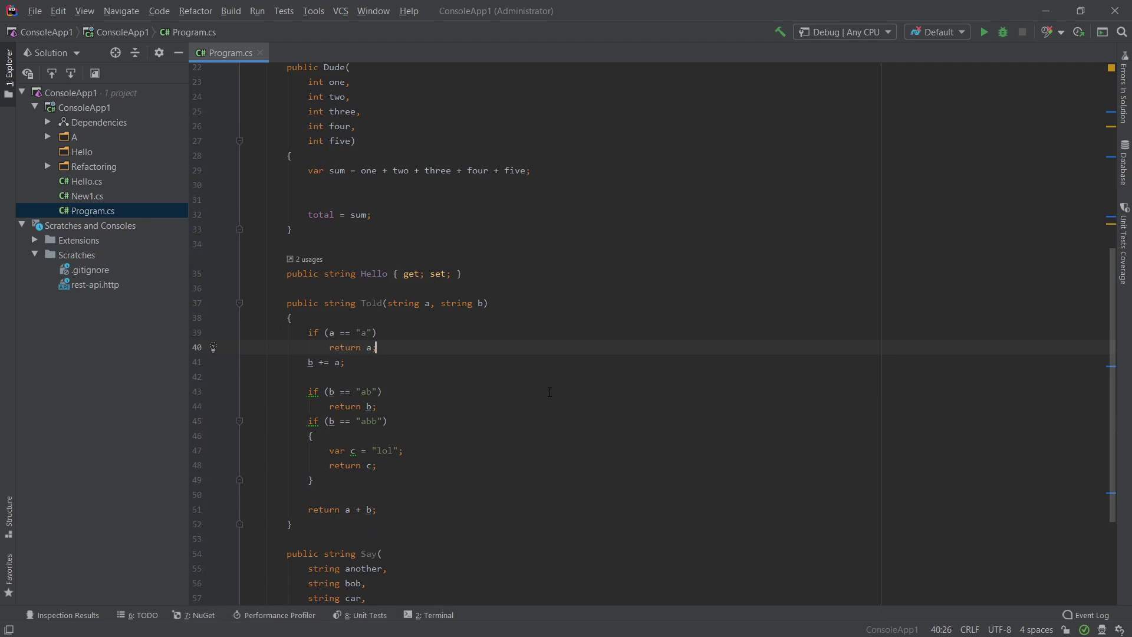
{"action": "left_click", "coordinate": [383, 391]}
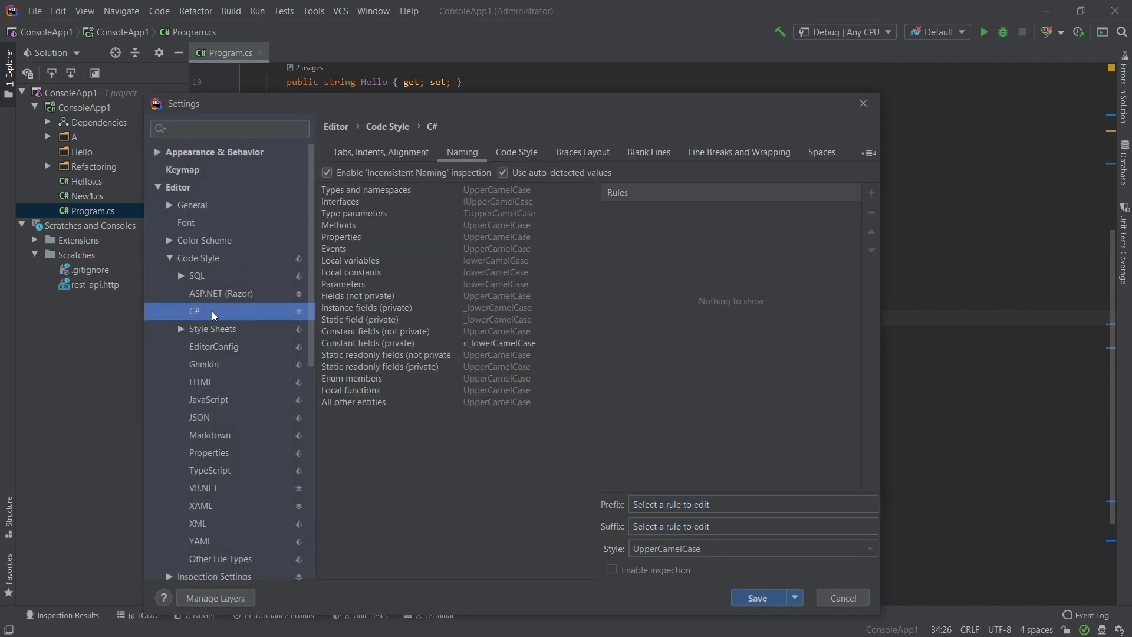
Show the Code Cleanup page with Full Cleanup, Reformat & Apply Code Style and Reformat Code profiles.
{"action": "left_click", "coordinate": [198, 257]}
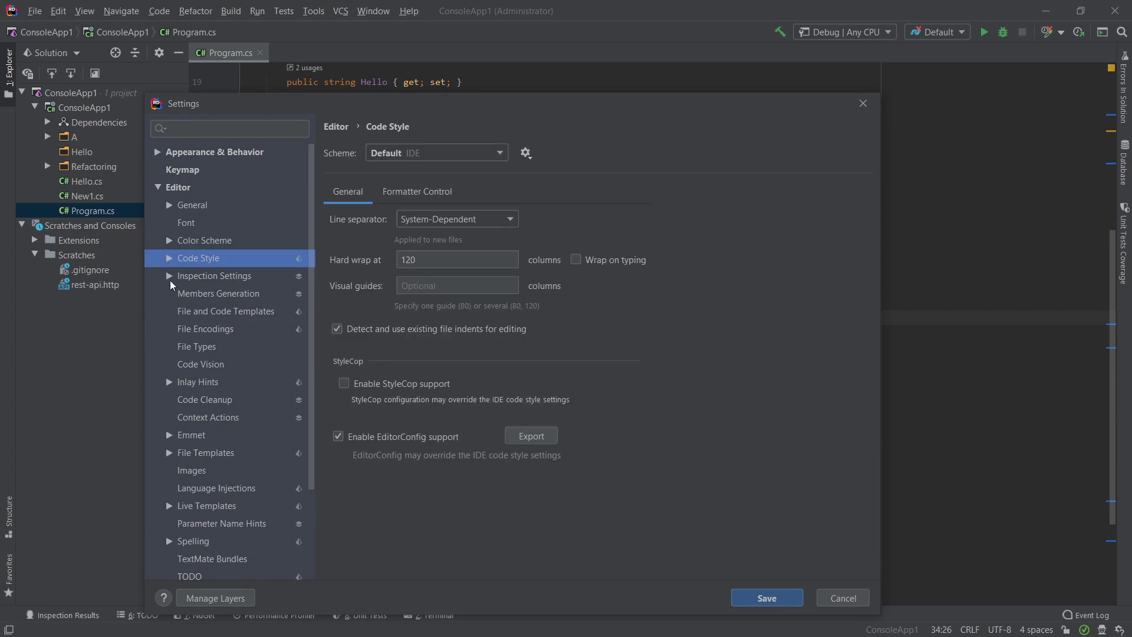
{"action": "mouse_move", "coordinate": [197, 311]}
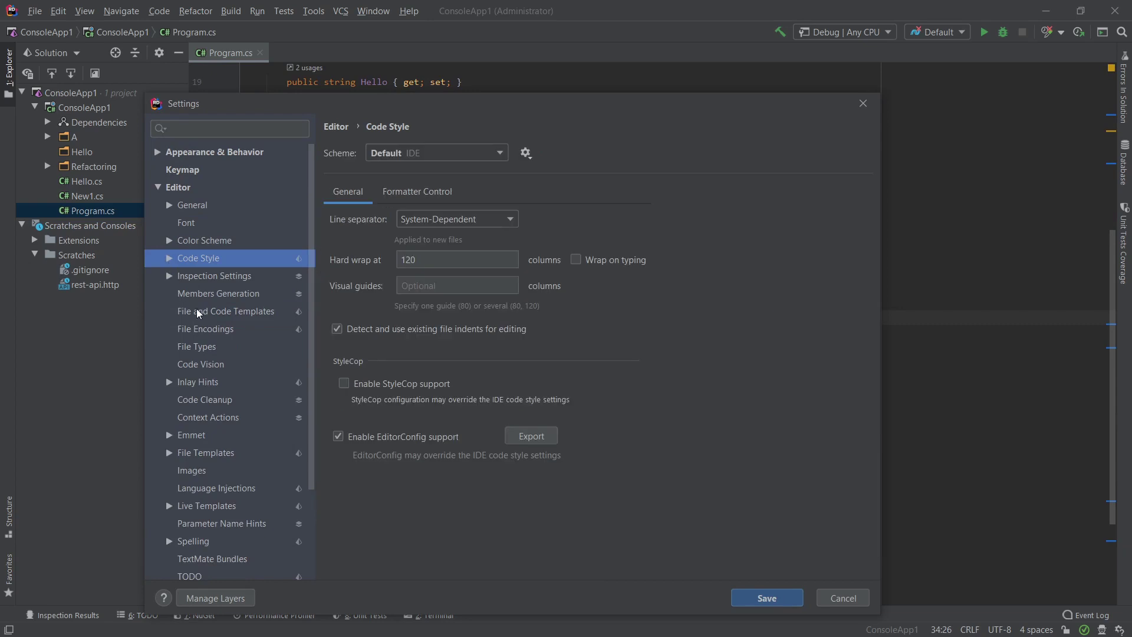
{"action": "mouse_move", "coordinate": [205, 349]}
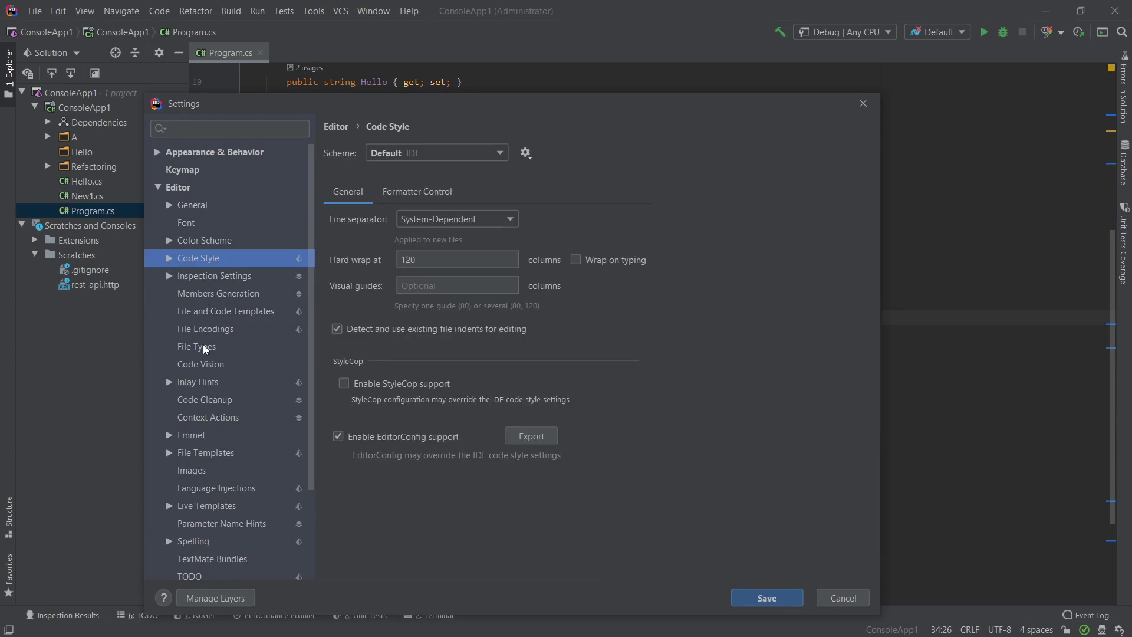
{"action": "left_click", "coordinate": [205, 400]}
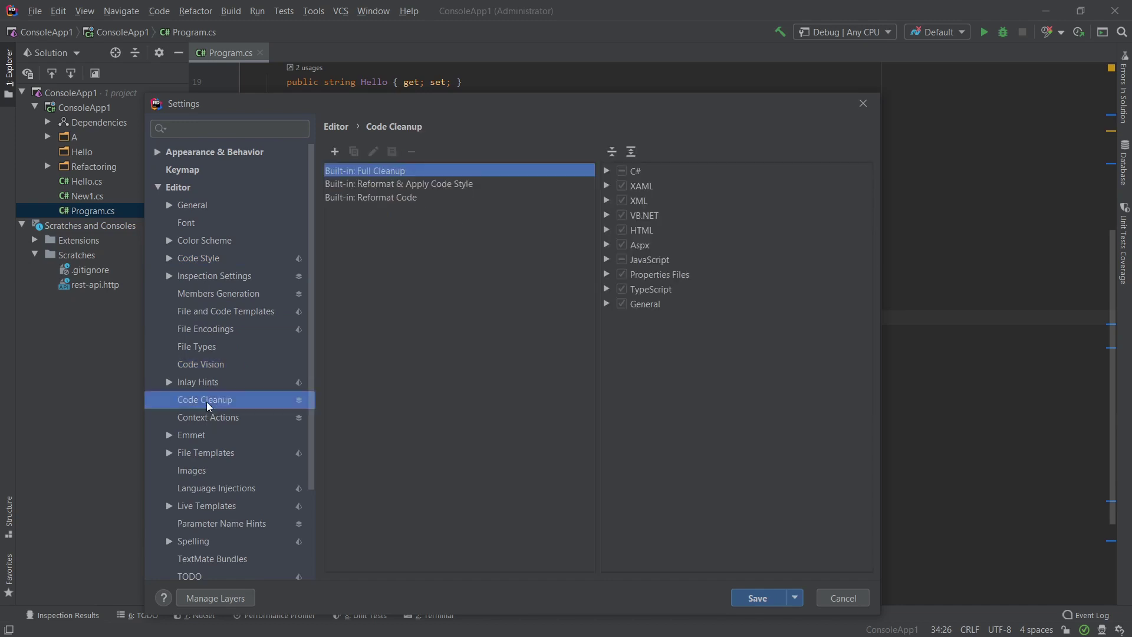
Create a new Code Cleanup profile named MY and expand its C# tasks.
{"action": "left_click", "coordinate": [334, 151]}
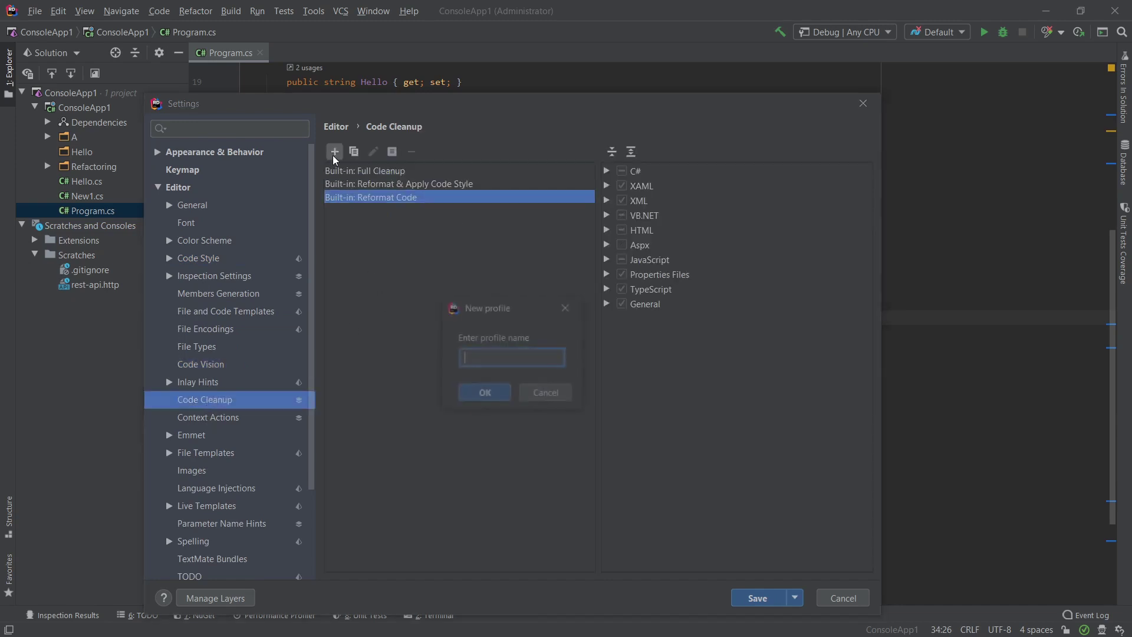
{"action": "type", "text": "MY"}
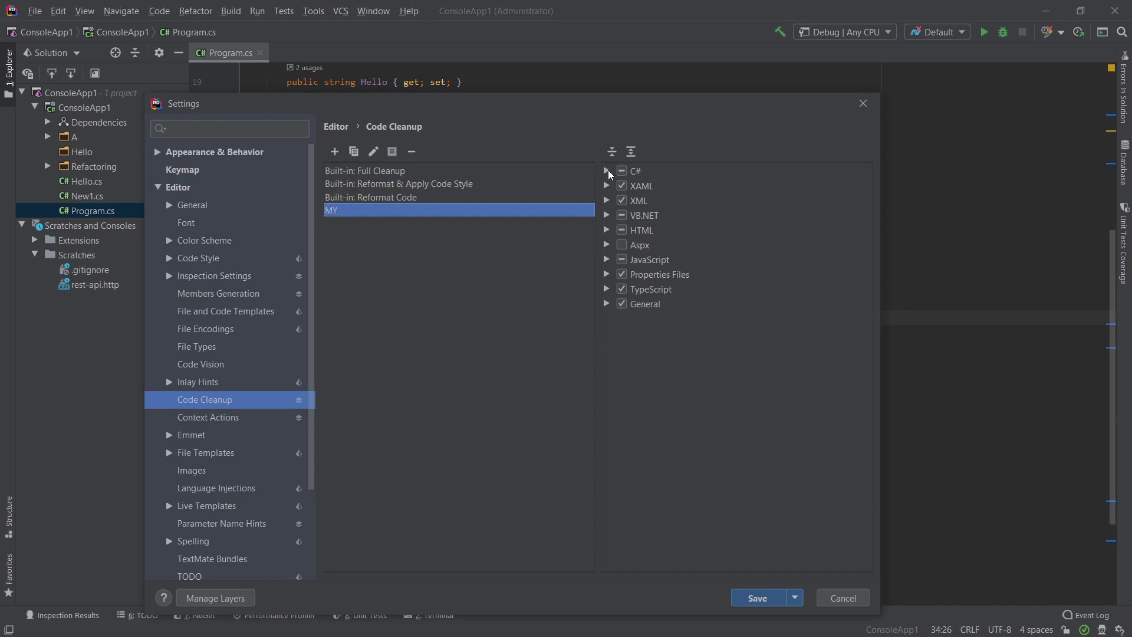
{"action": "left_click", "coordinate": [608, 171]}
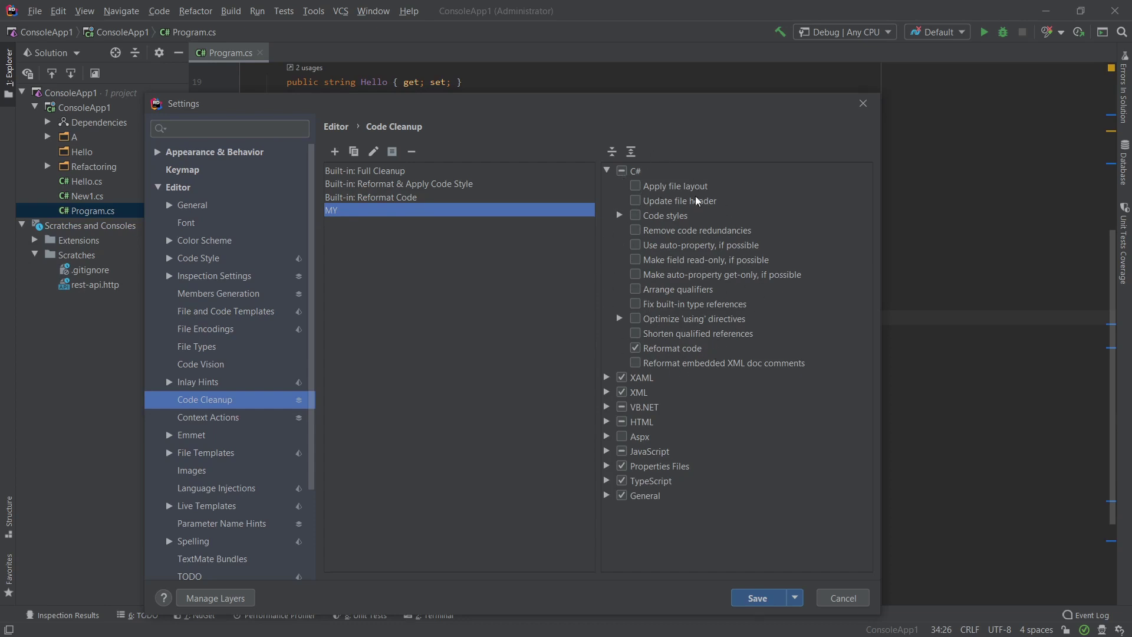
{"action": "mouse_move", "coordinate": [762, 525]}
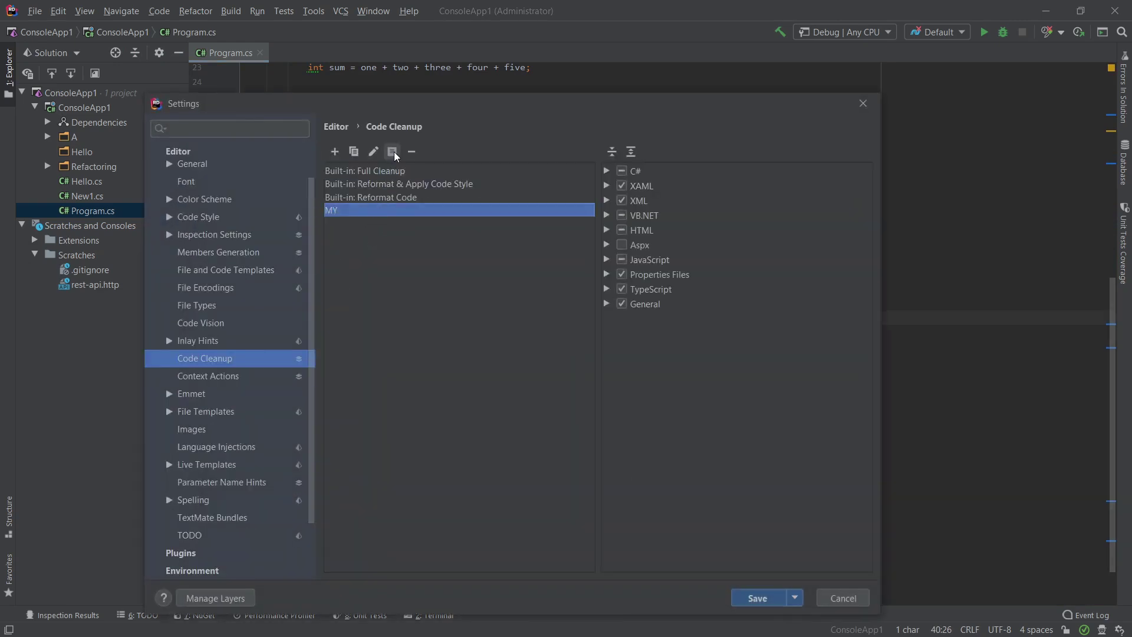
{"action": "mouse_move", "coordinate": [393, 152]}
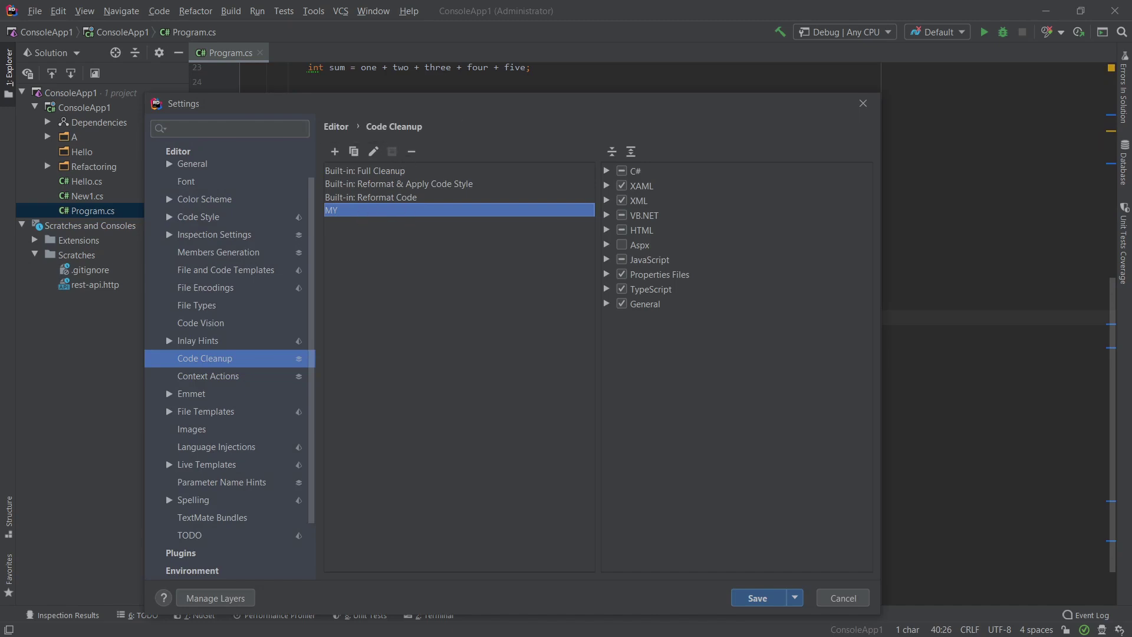
{"action": "left_click", "coordinate": [843, 596]}
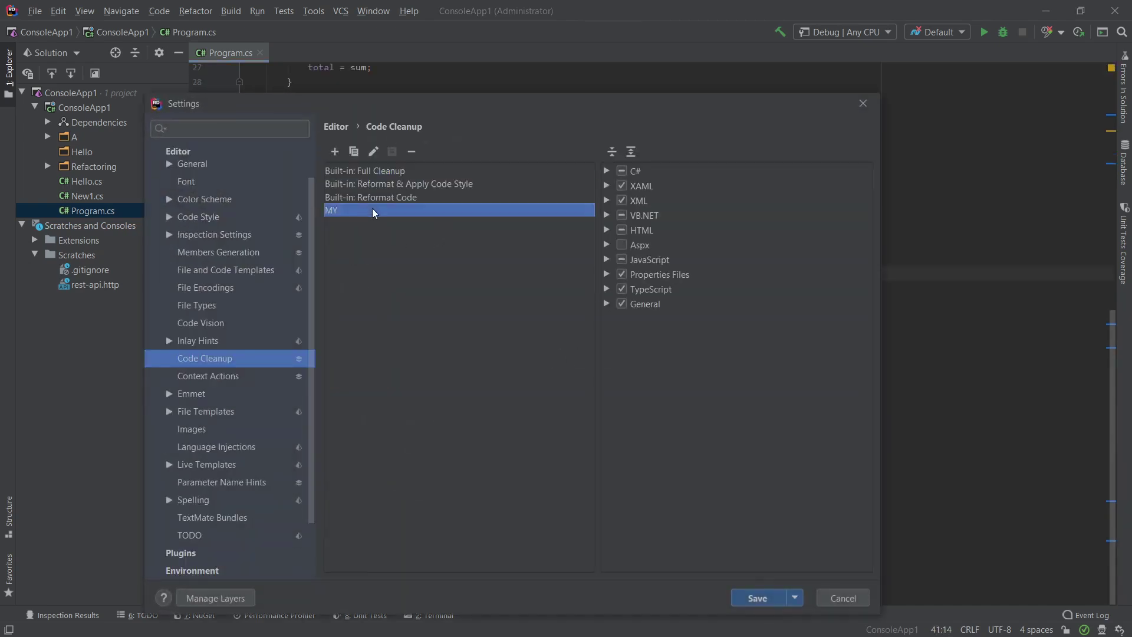
In MY's C# code styles, enable Apply 'var' style, Remove code redundancies and Add/Remove braces.
{"action": "left_click", "coordinate": [608, 171]}
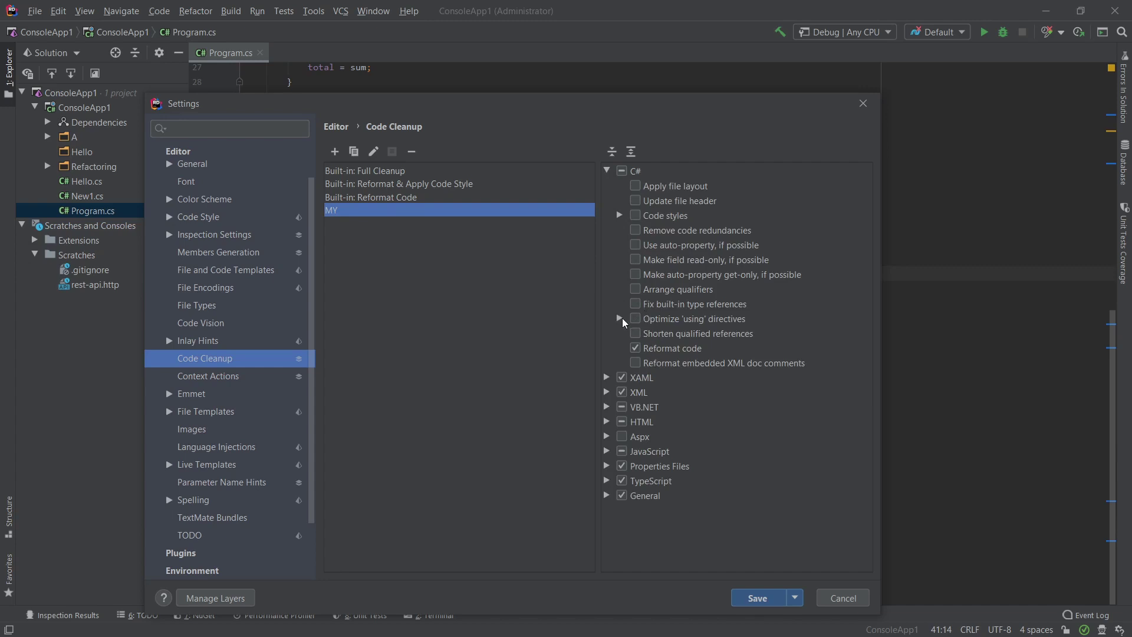
{"action": "left_click", "coordinate": [621, 214]}
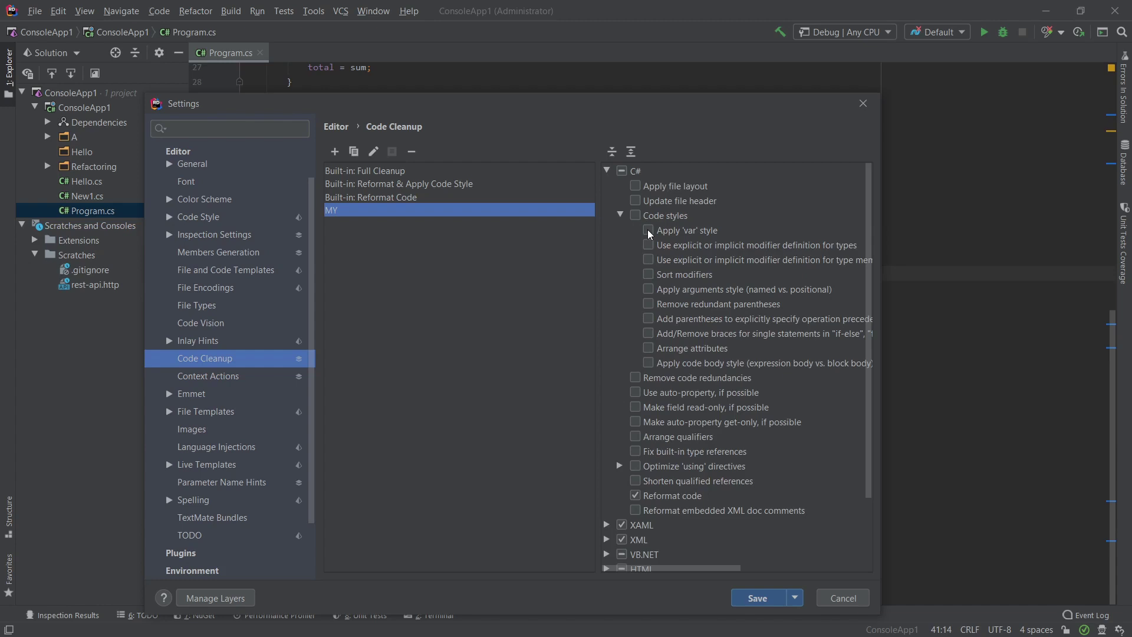
{"action": "left_click", "coordinate": [649, 230]}
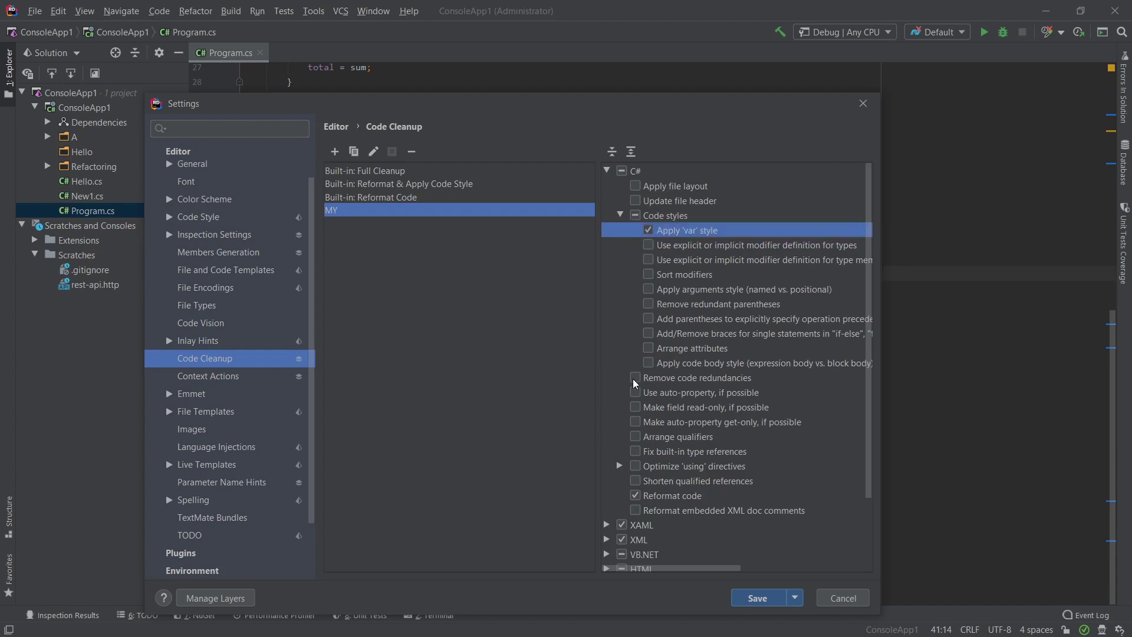
{"action": "left_click", "coordinate": [648, 377]}
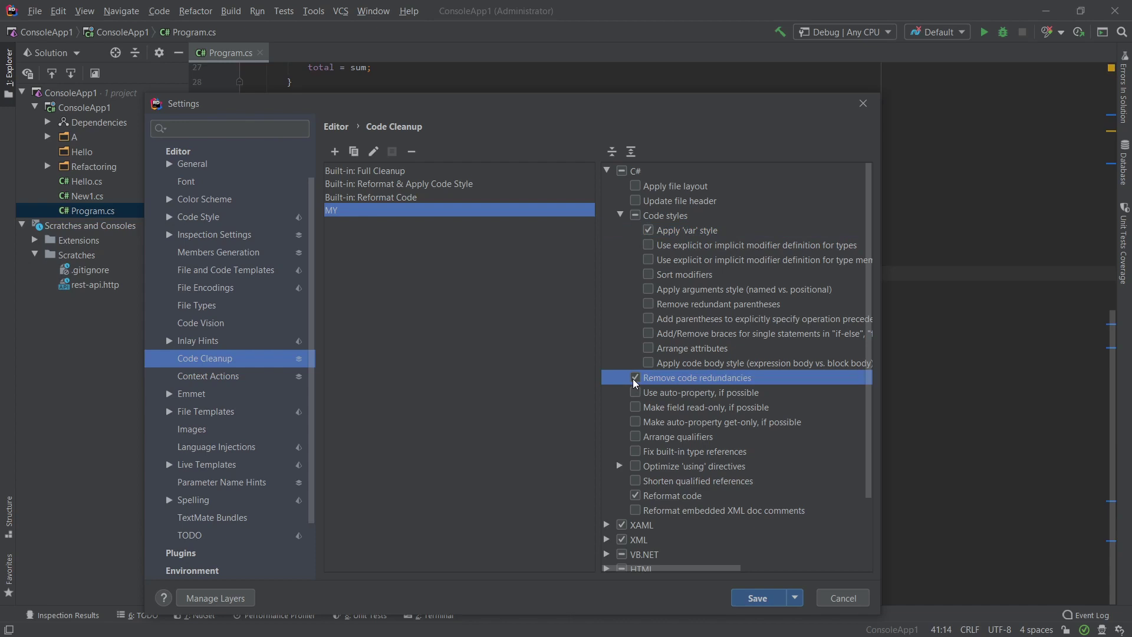
{"action": "left_click", "coordinate": [636, 377]}
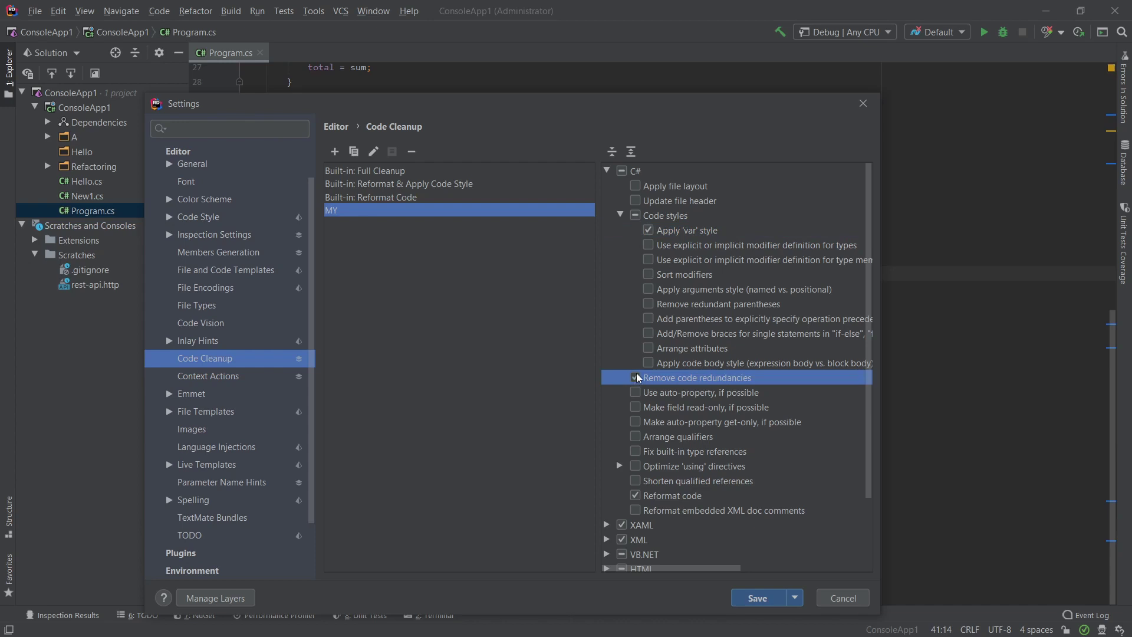
{"action": "left_click", "coordinate": [635, 378]}
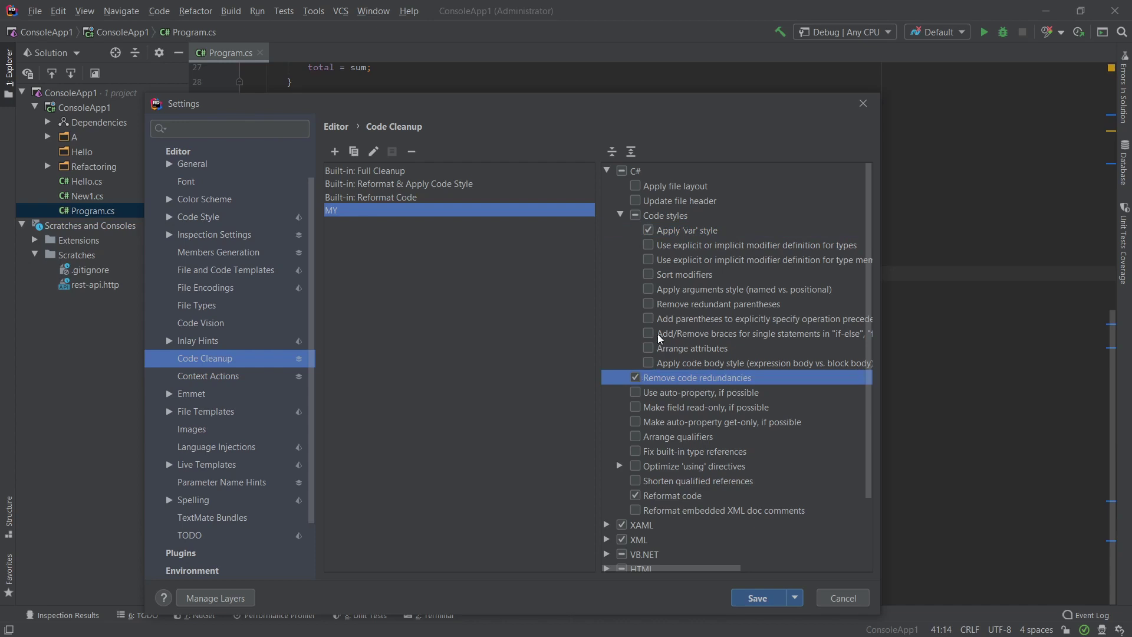
{"action": "mouse_move", "coordinate": [707, 337]}
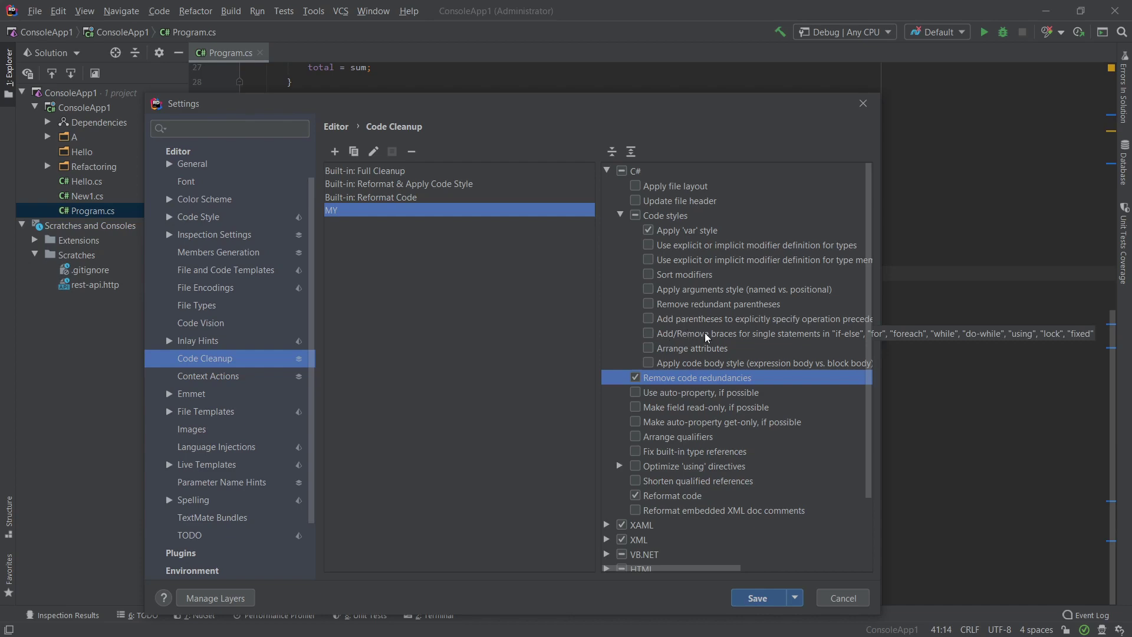
{"action": "left_click", "coordinate": [648, 333]}
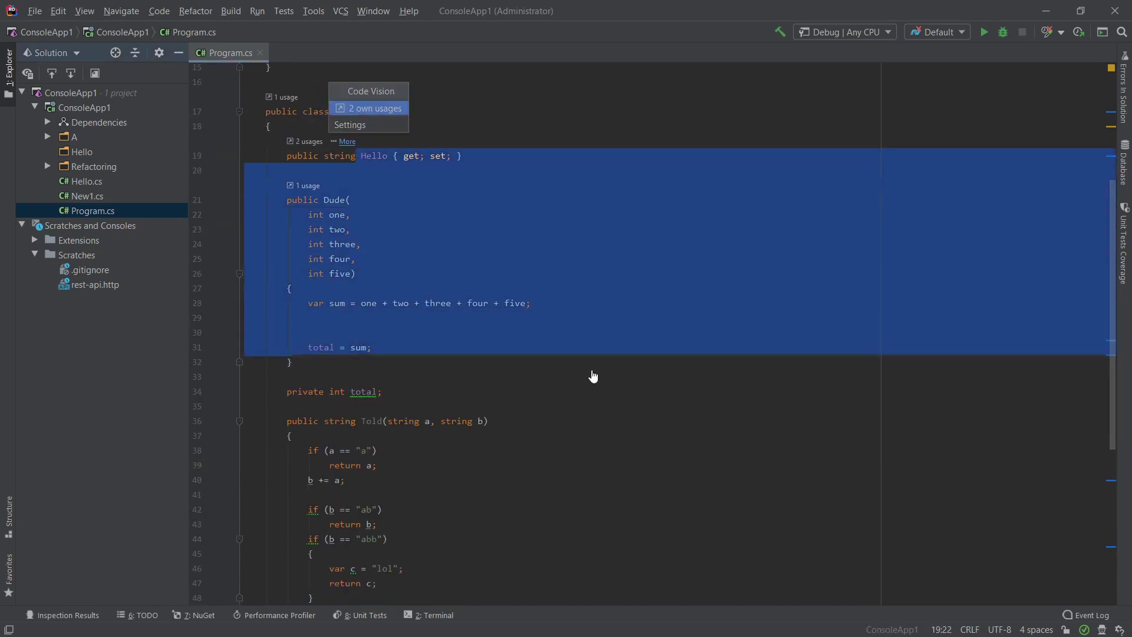
Undo the earlier code cleanup of Program.cs, confirming the Undo Code Cleanup dialog.
{"action": "scroll", "scroll_direction": "down", "scroll_amount": 3}
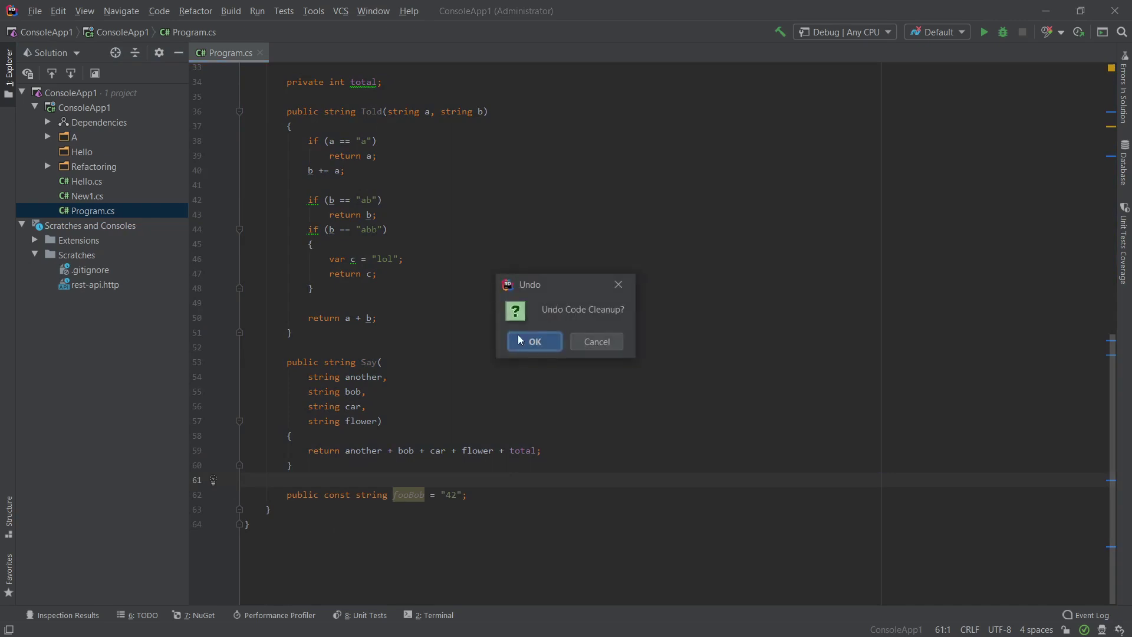
{"action": "left_click", "coordinate": [534, 343]}
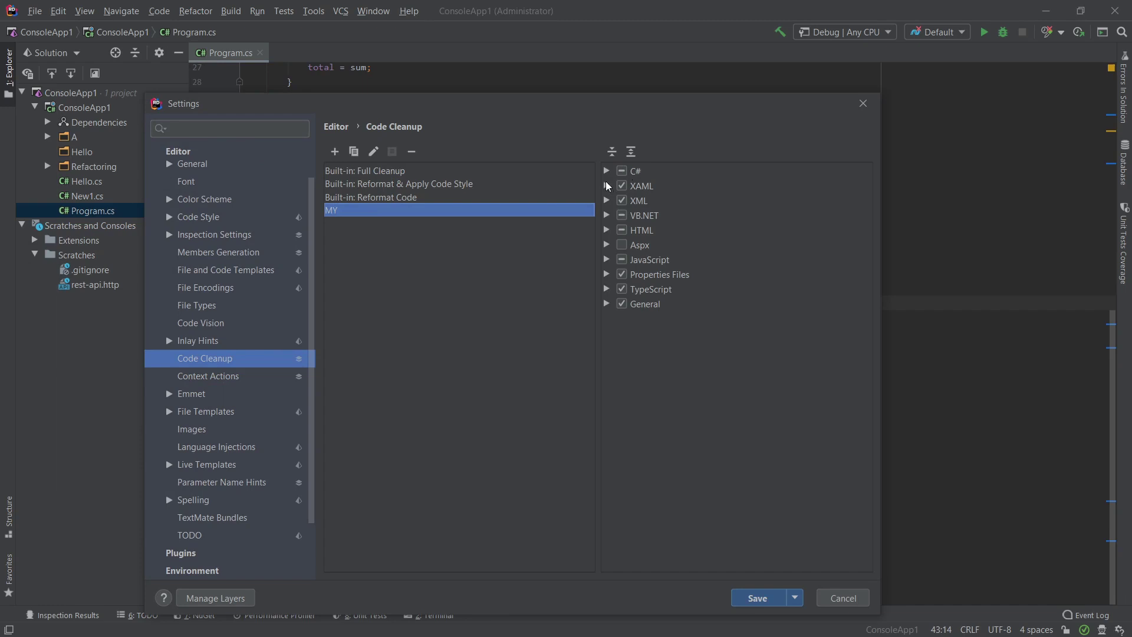
{"action": "mouse_move", "coordinate": [199, 401]}
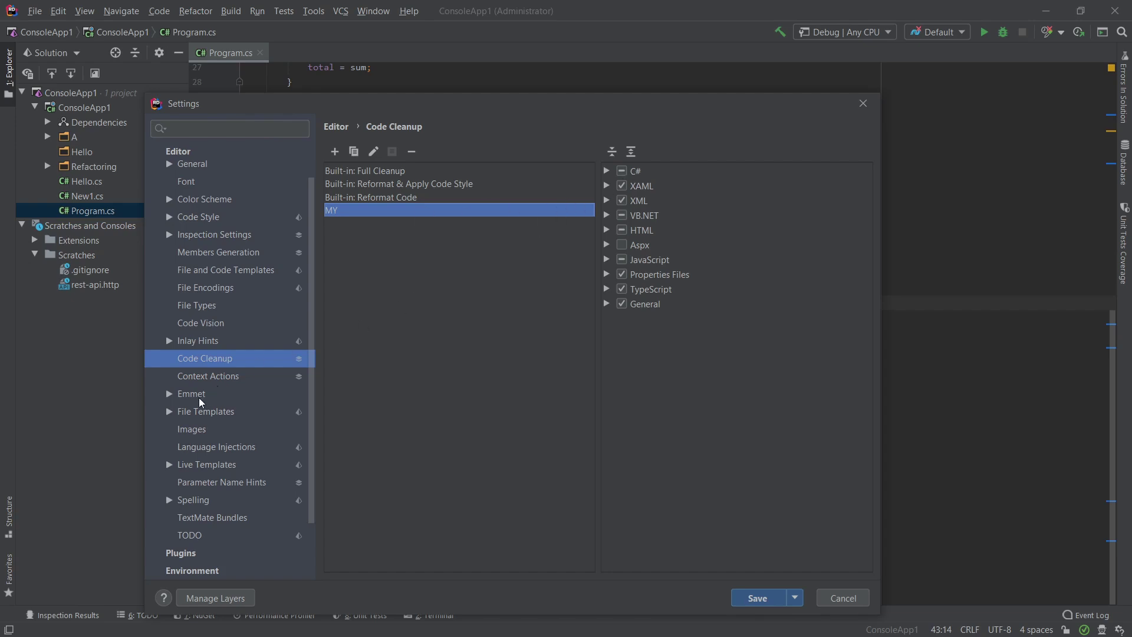
{"action": "mouse_move", "coordinate": [217, 382]}
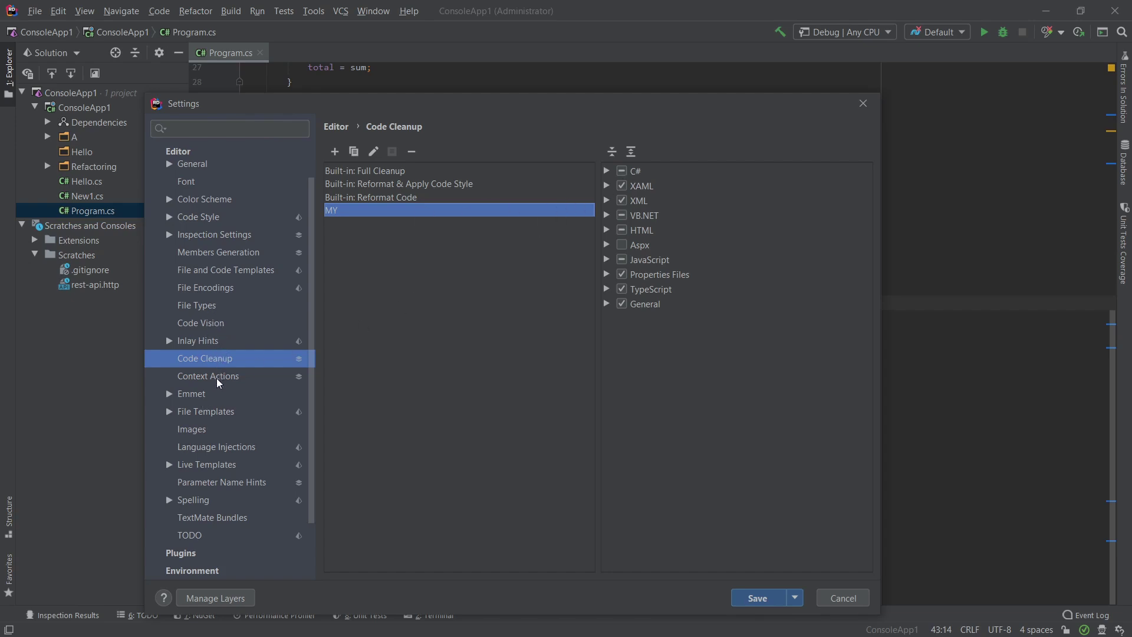
Visit the Code Style settings page, then leave Settings to search actions for Cleanup.
{"action": "left_click", "coordinate": [198, 217]}
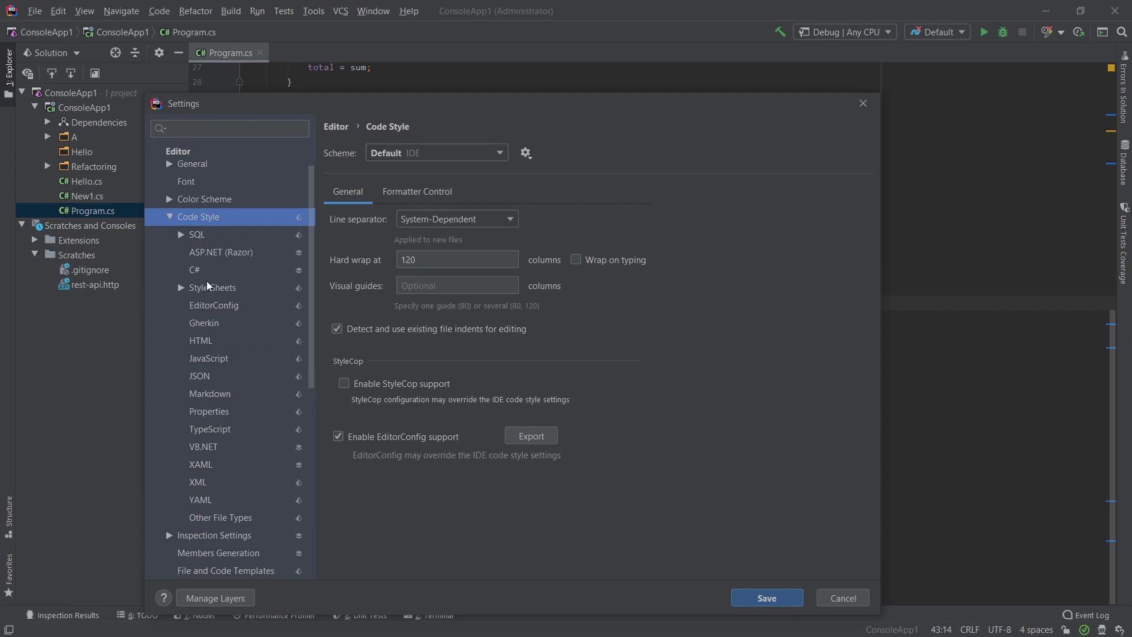
{"action": "left_click", "coordinate": [194, 269]}
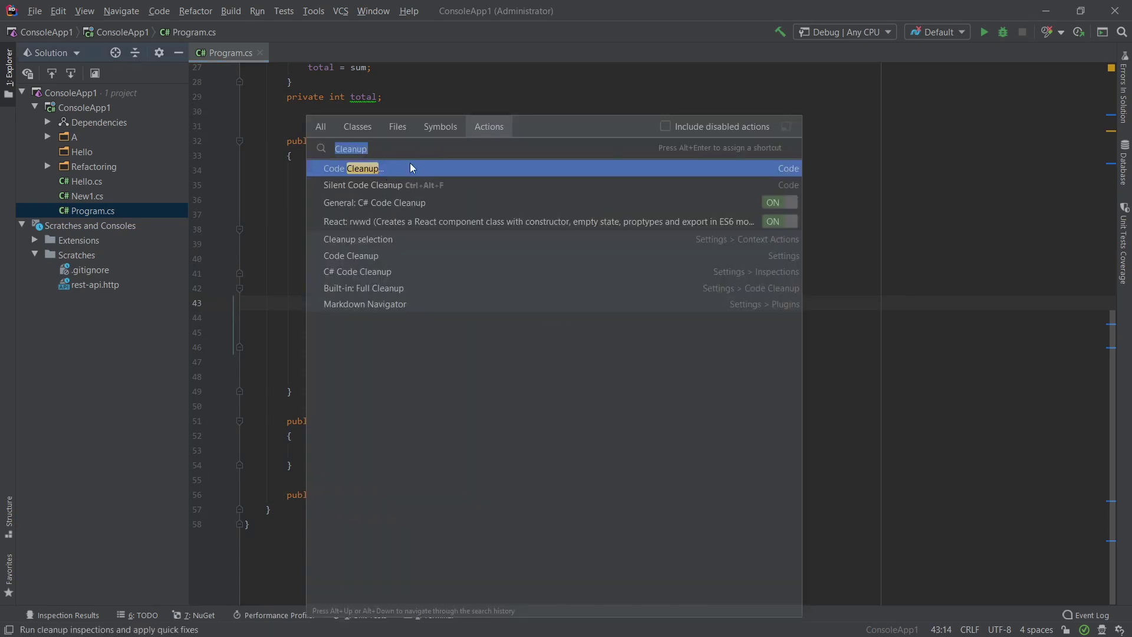
{"action": "mouse_move", "coordinate": [491, 133]}
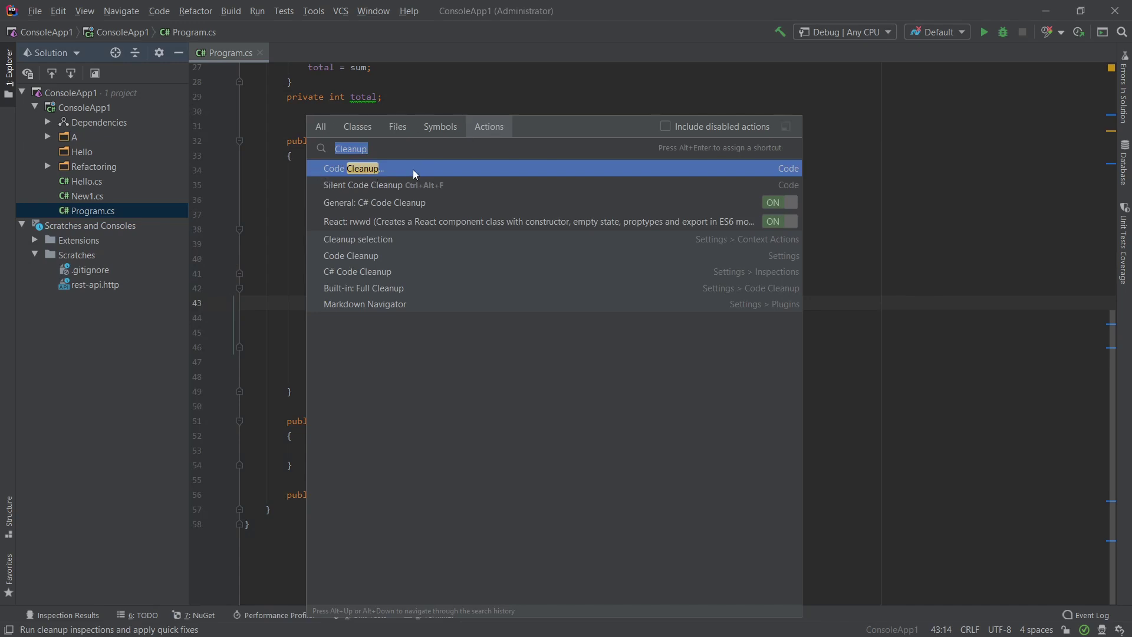
{"action": "mouse_move", "coordinate": [426, 180]}
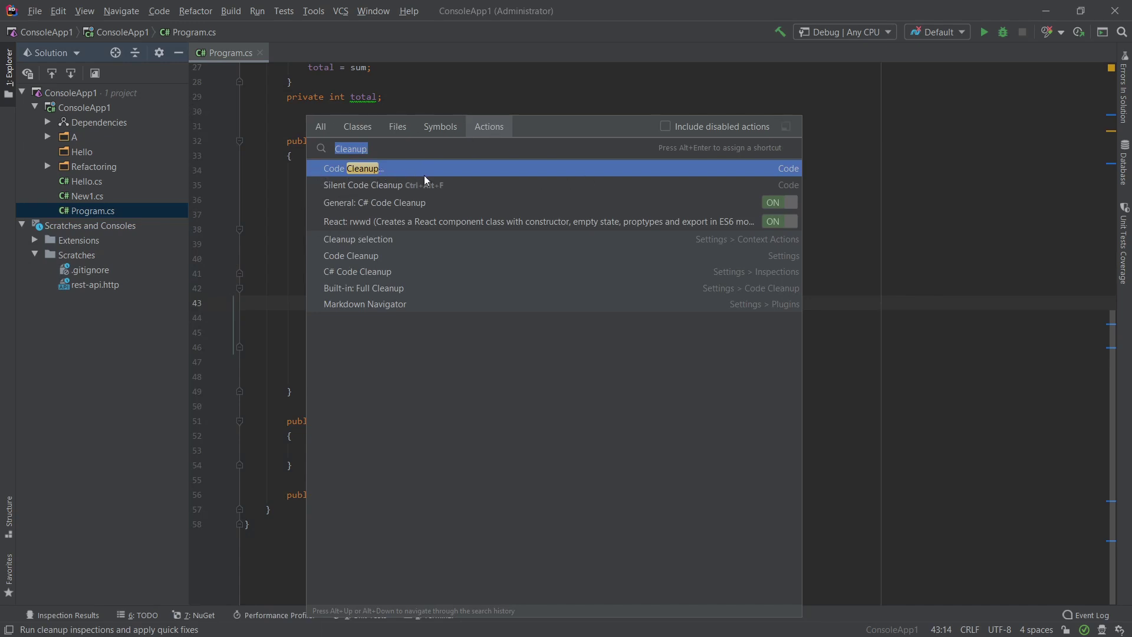
Run the Code Cleanup action, bringing up the scope dialog with the MY profile.
{"action": "left_click", "coordinate": [351, 167]}
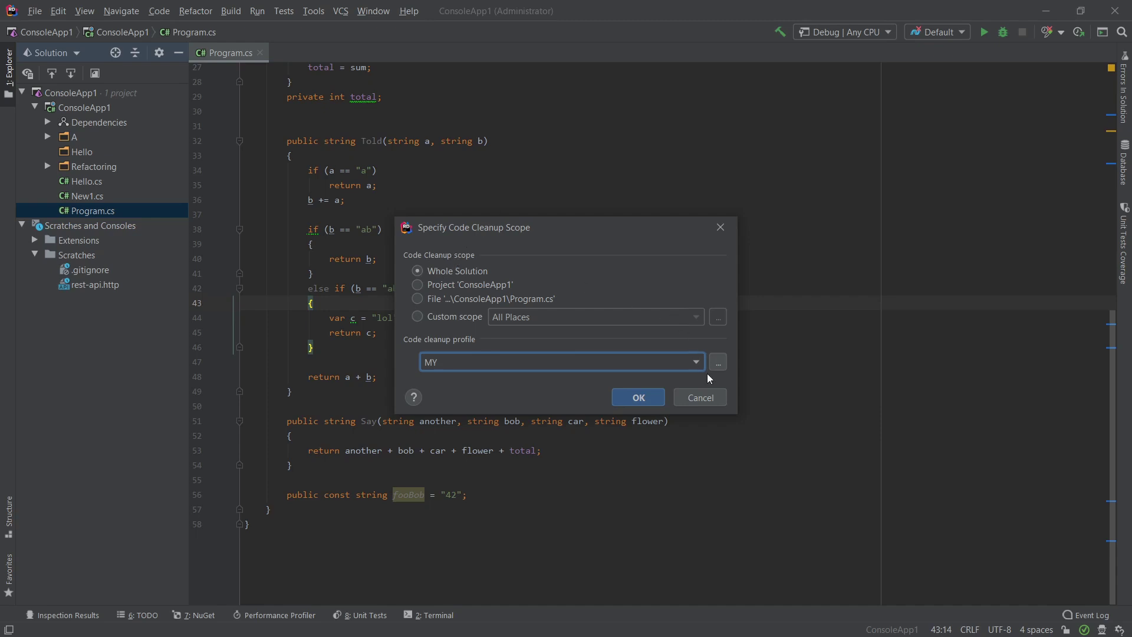
Apply the MY cleanup to the Whole Solution and return focus to Program.cs.
{"action": "left_click", "coordinate": [638, 396]}
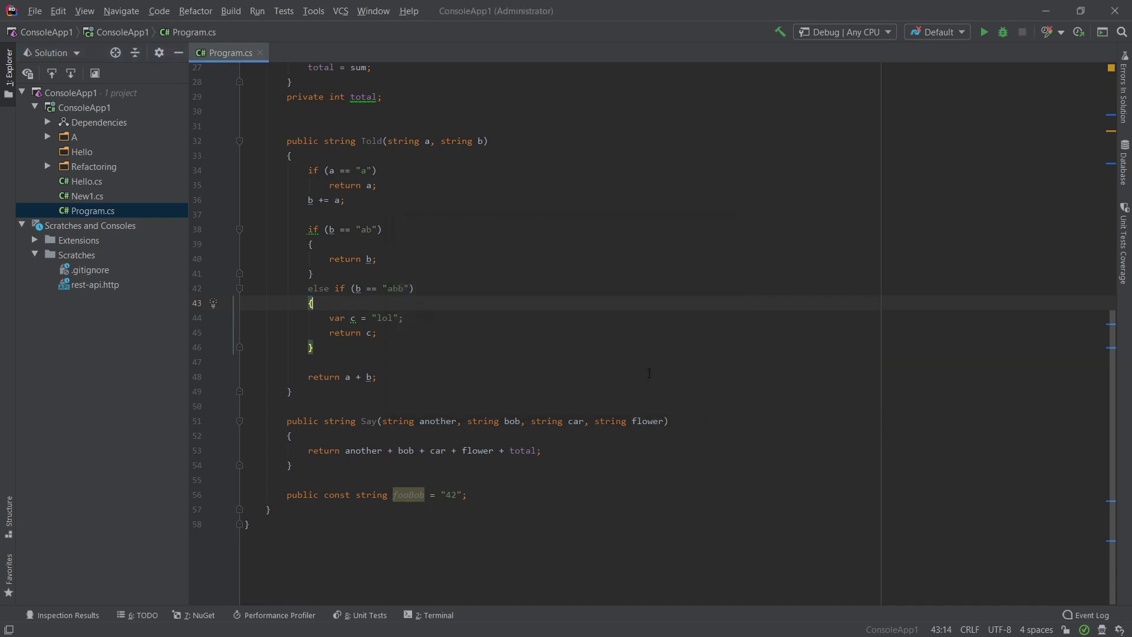
{"action": "left_click", "coordinate": [310, 347]}
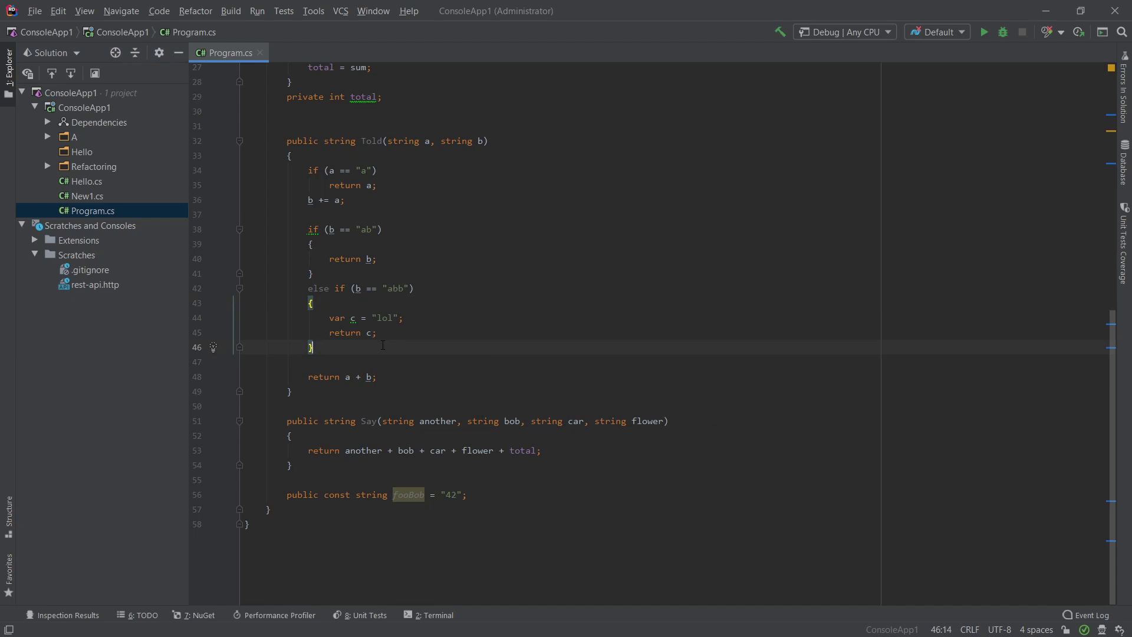